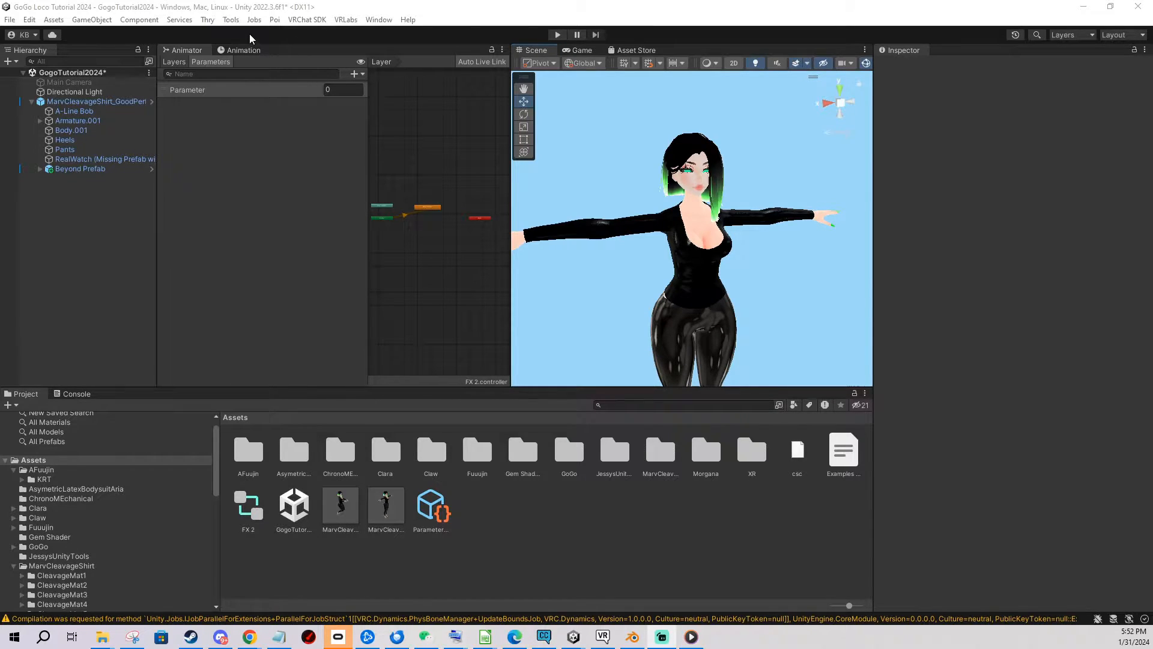
Launch Pumkin's Avatar Tools from the Tools > Pumkin menu
{"action": "left_click", "coordinate": [231, 19]}
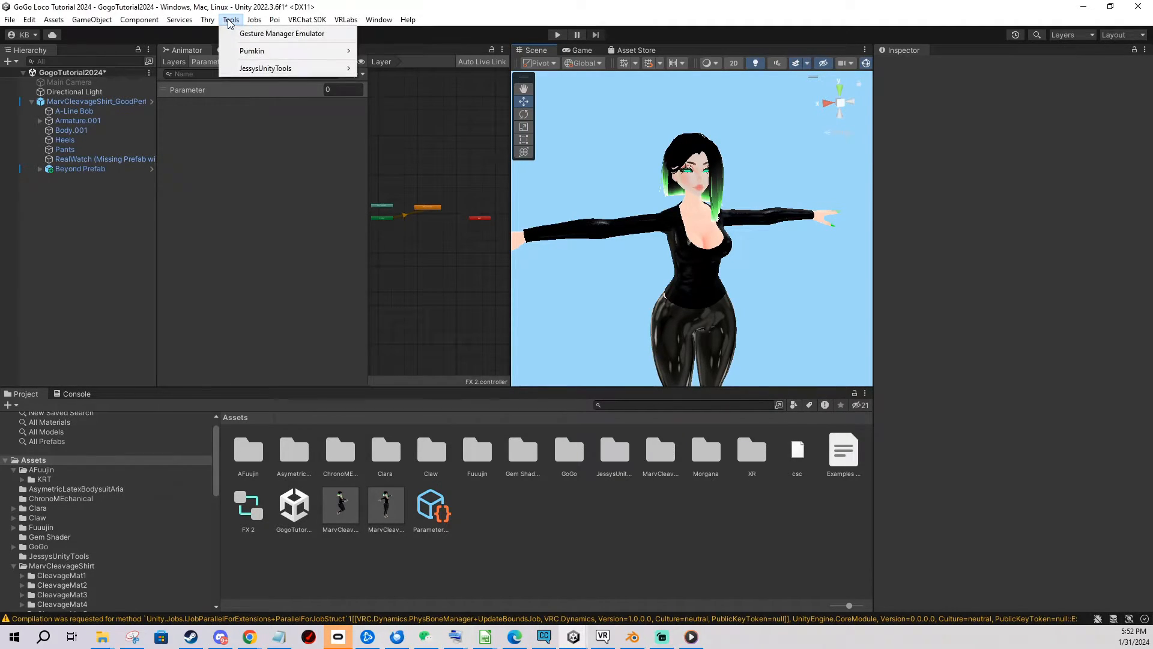
{"action": "left_click", "coordinate": [252, 51]}
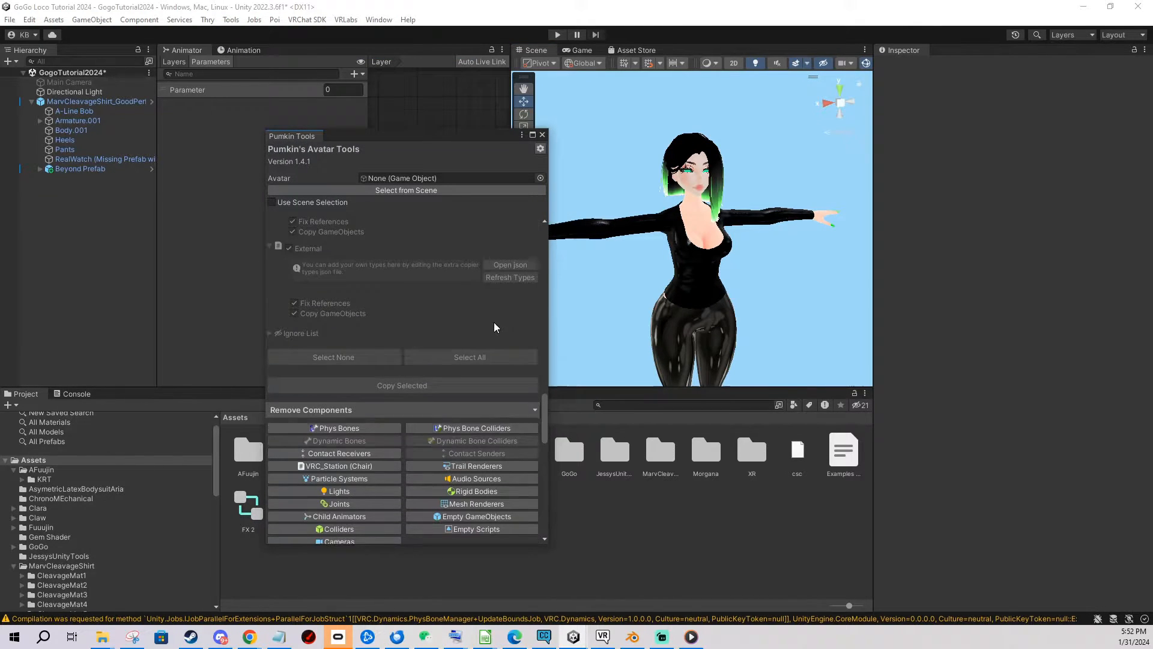
{"action": "scroll", "scroll_direction": "down", "scroll_amount": 3}
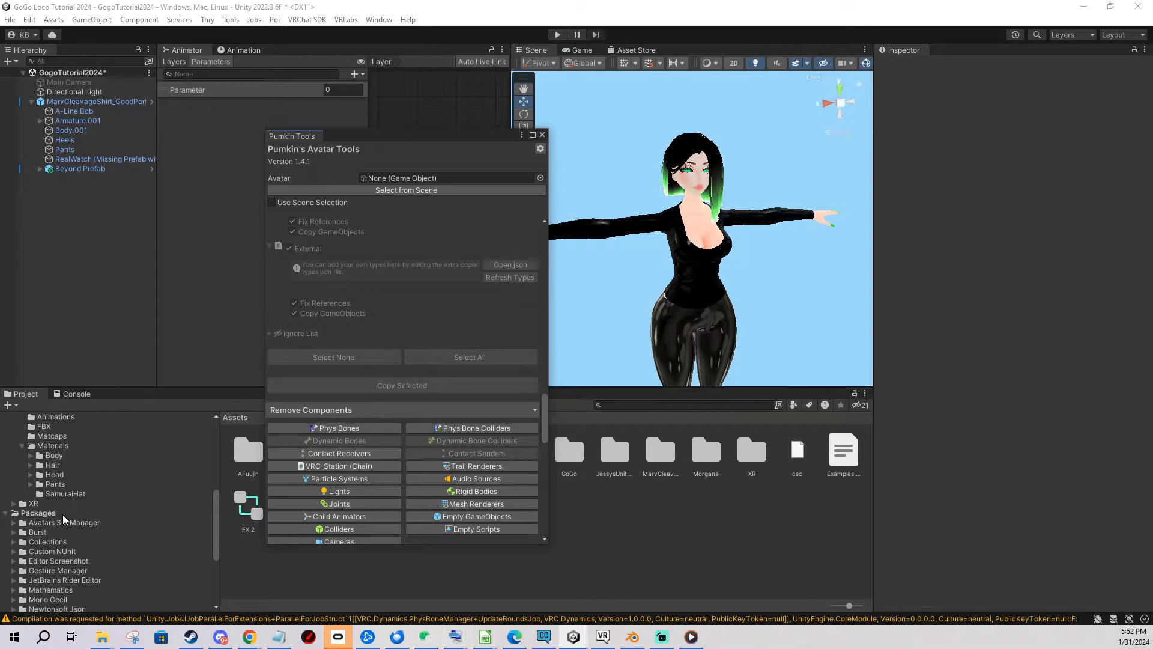
Select the avatar's Pants mesh and show the Assets/Morgana/FBX folder contents
{"action": "left_click", "coordinate": [98, 101]}
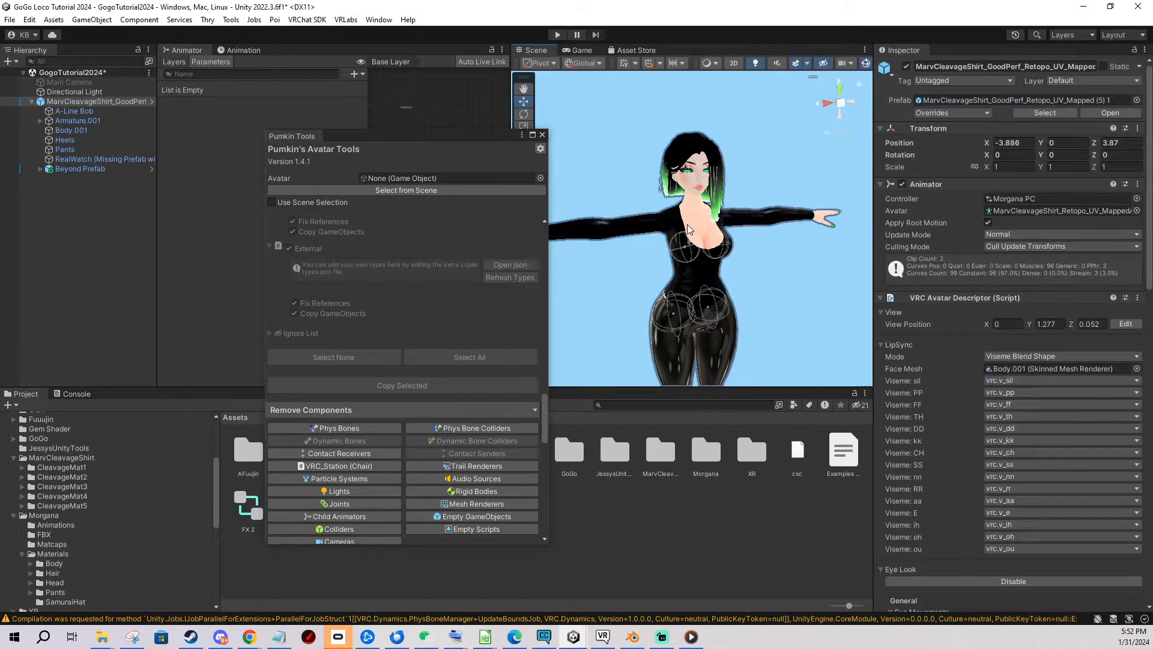
{"action": "left_click", "coordinate": [64, 150]}
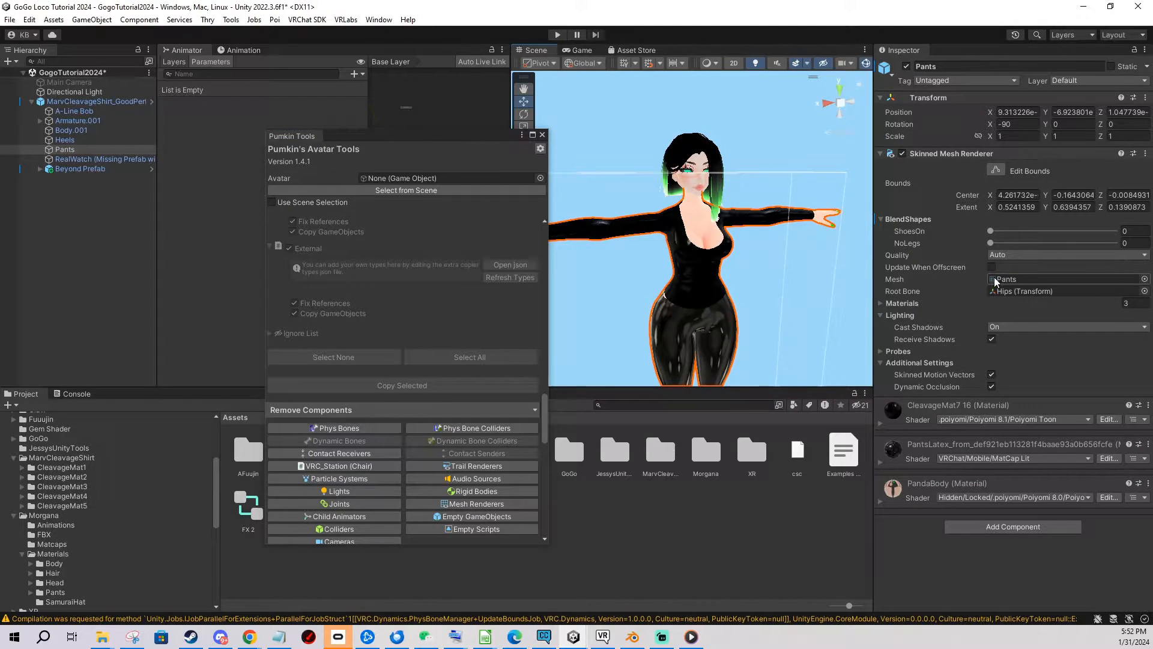
{"action": "left_click", "coordinate": [49, 534]}
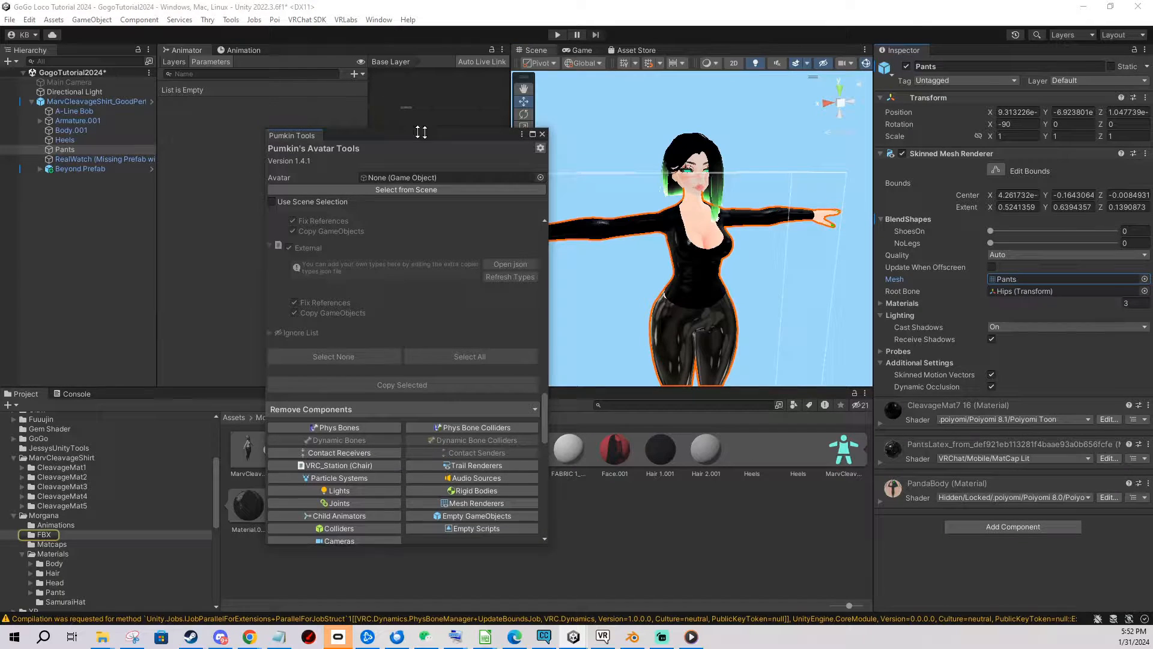
{"action": "left_click_drag", "start_coordinate": [368, 135], "coordinate": [430, 146]}
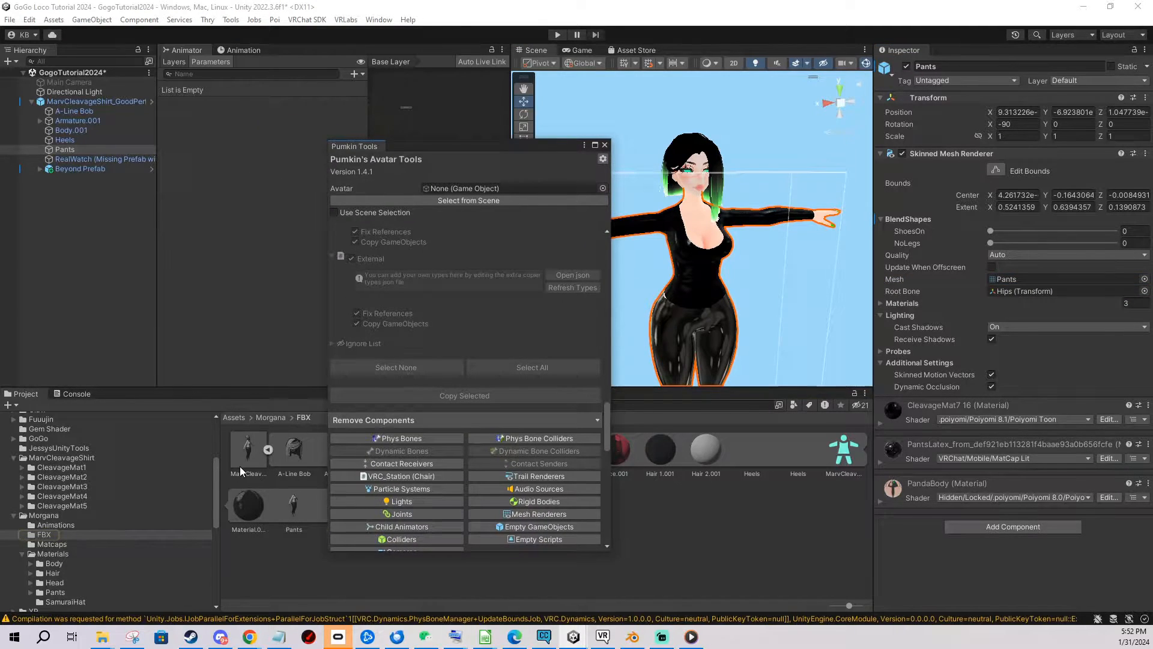
Drop the Morgana FBX model into the scene so Pumkin's Avatar field targets it
{"action": "left_click", "coordinate": [96, 178]}
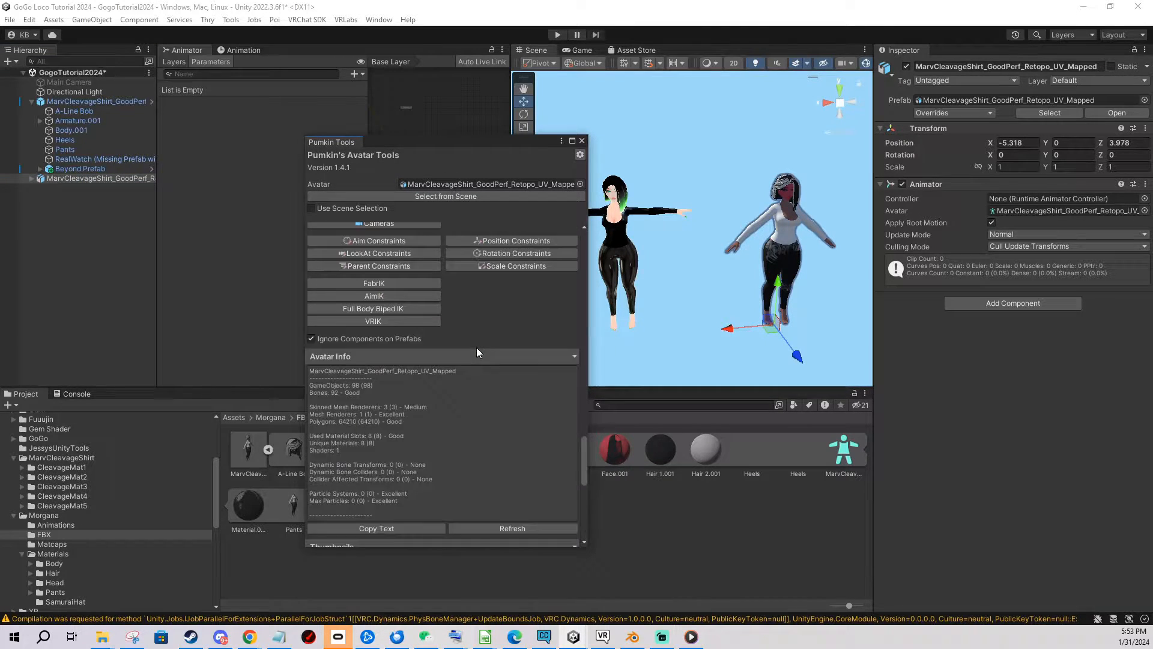
{"action": "scroll", "scroll_direction": "down", "scroll_amount": 3}
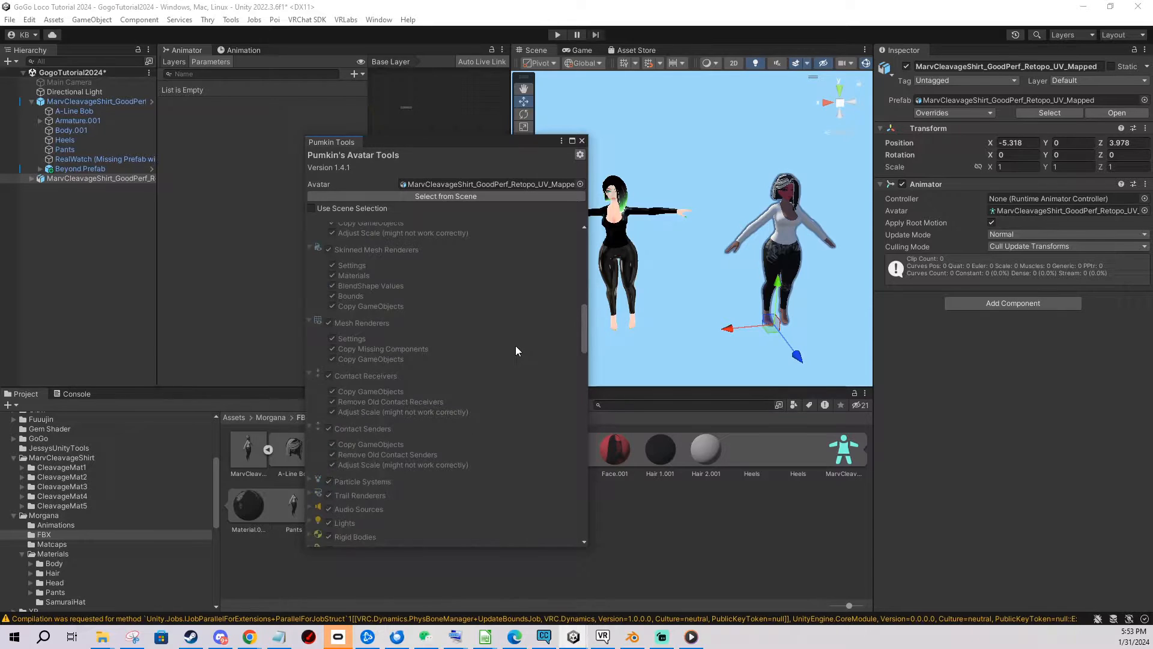
{"action": "scroll", "scroll_direction": "up", "scroll_amount": 3}
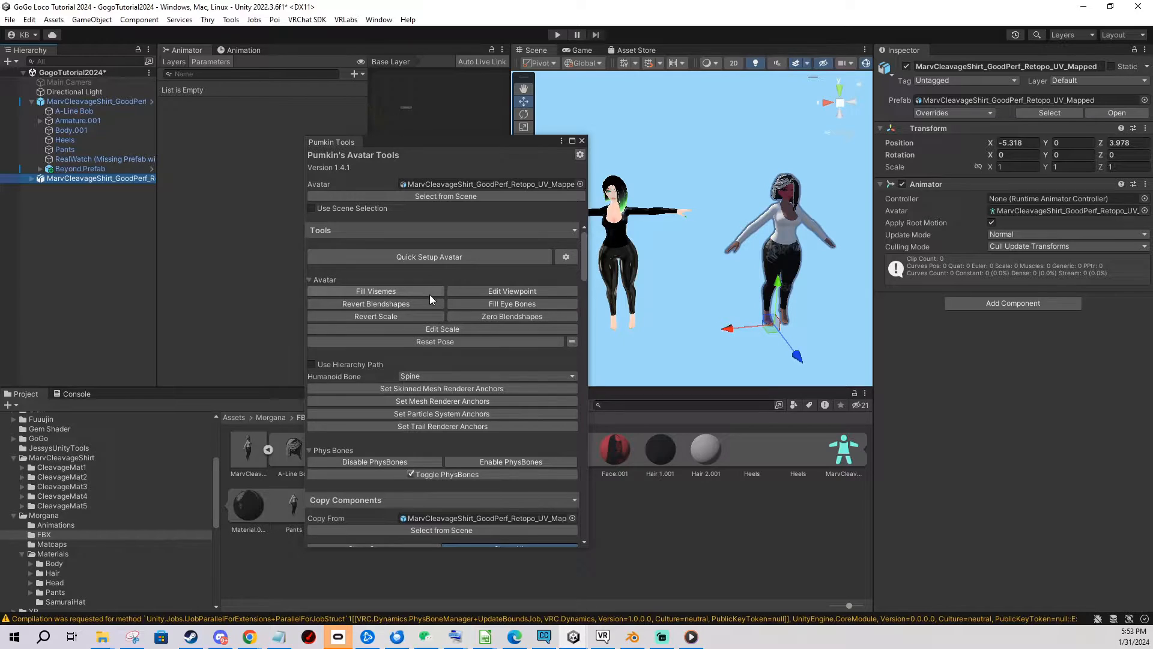
Fill visemes, zero blendshapes, and move the viewpoint to the avatar's eyes
{"action": "left_click", "coordinate": [376, 290]}
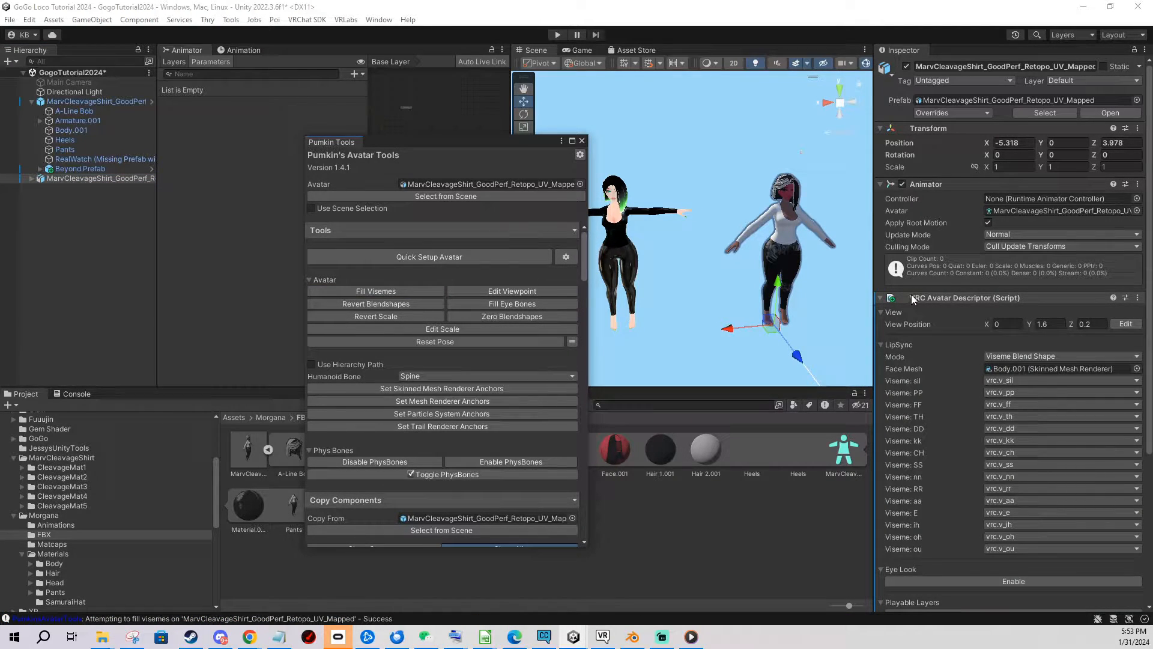
{"action": "scroll", "scroll_direction": "down", "scroll_amount": 3}
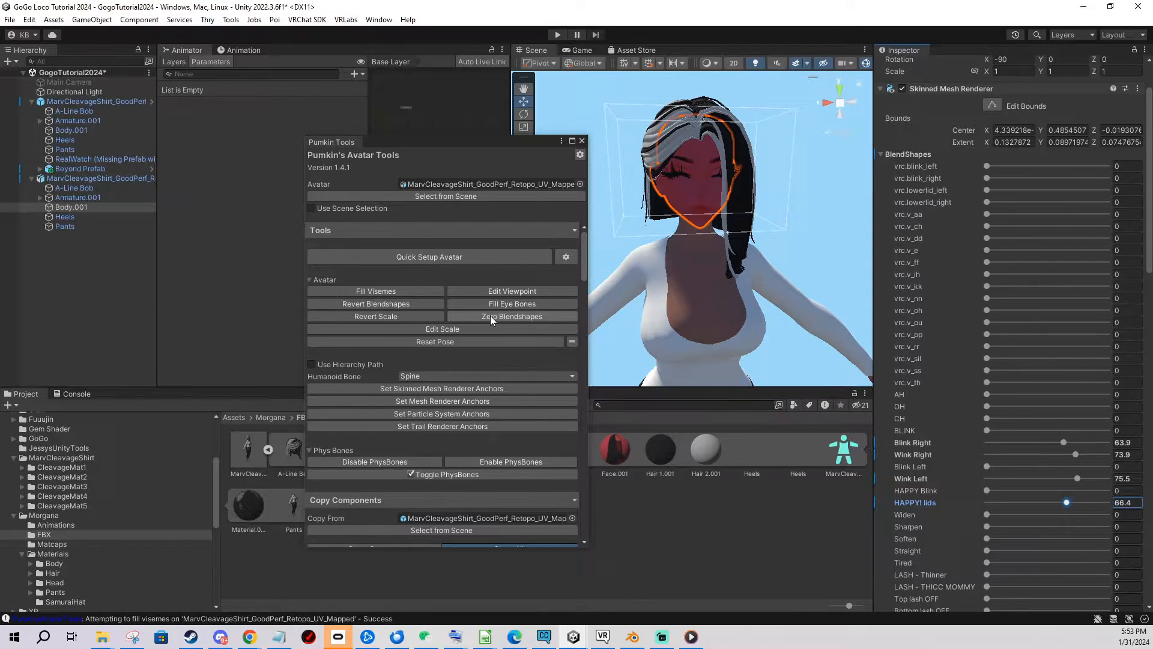
{"action": "left_click", "coordinate": [512, 317]}
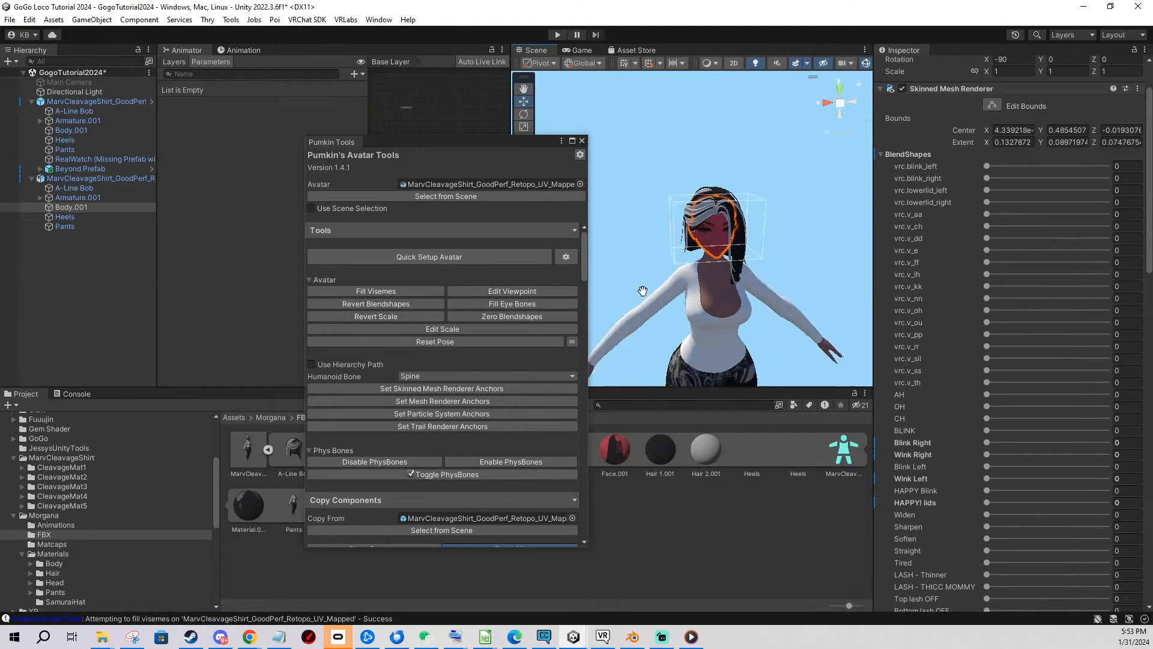
{"action": "left_click", "coordinate": [511, 291]}
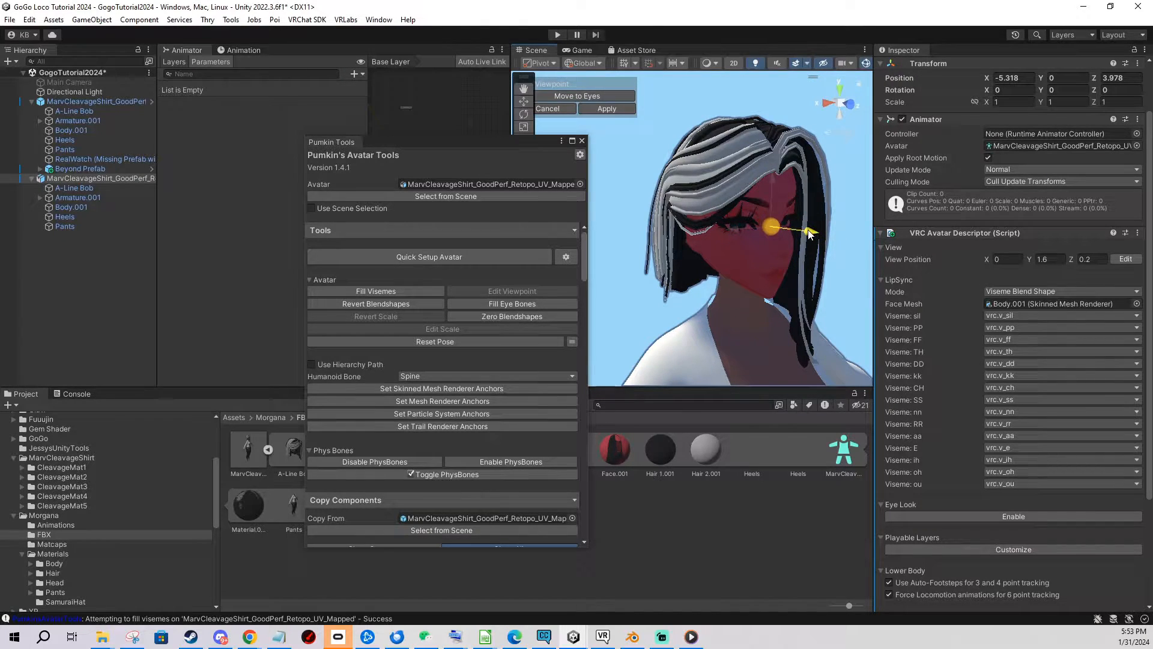
{"action": "left_click", "coordinate": [606, 108]}
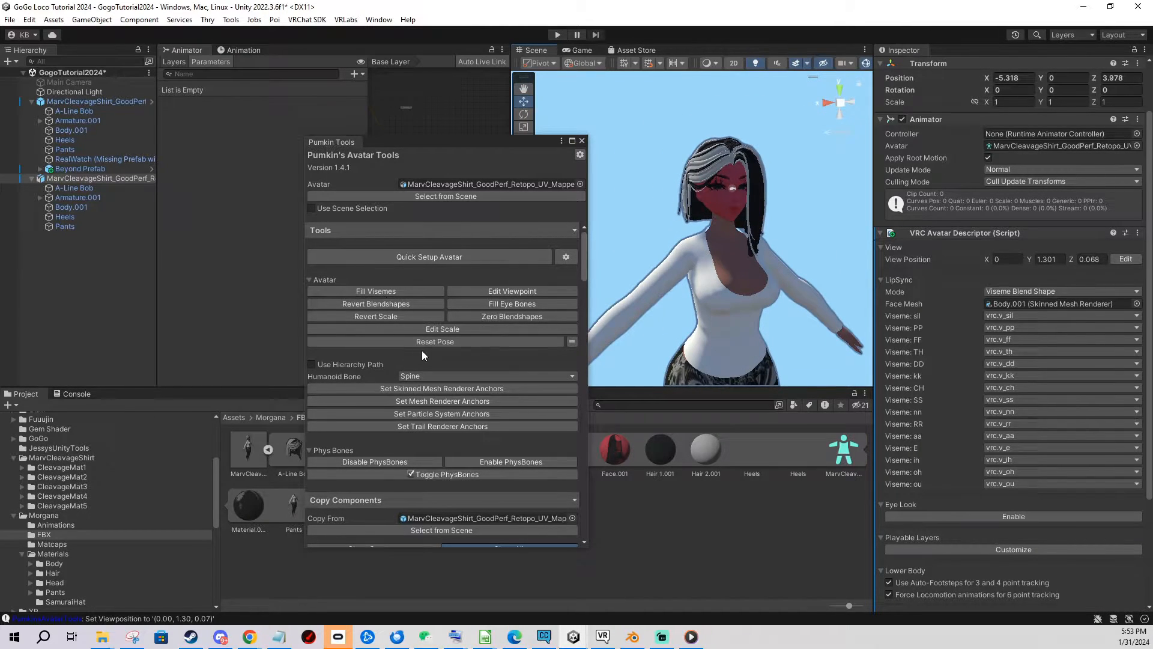
Keep Avatar Descriptor checked in Copy Components and review the other copy options
{"action": "scroll", "scroll_direction": "down", "scroll_amount": 3}
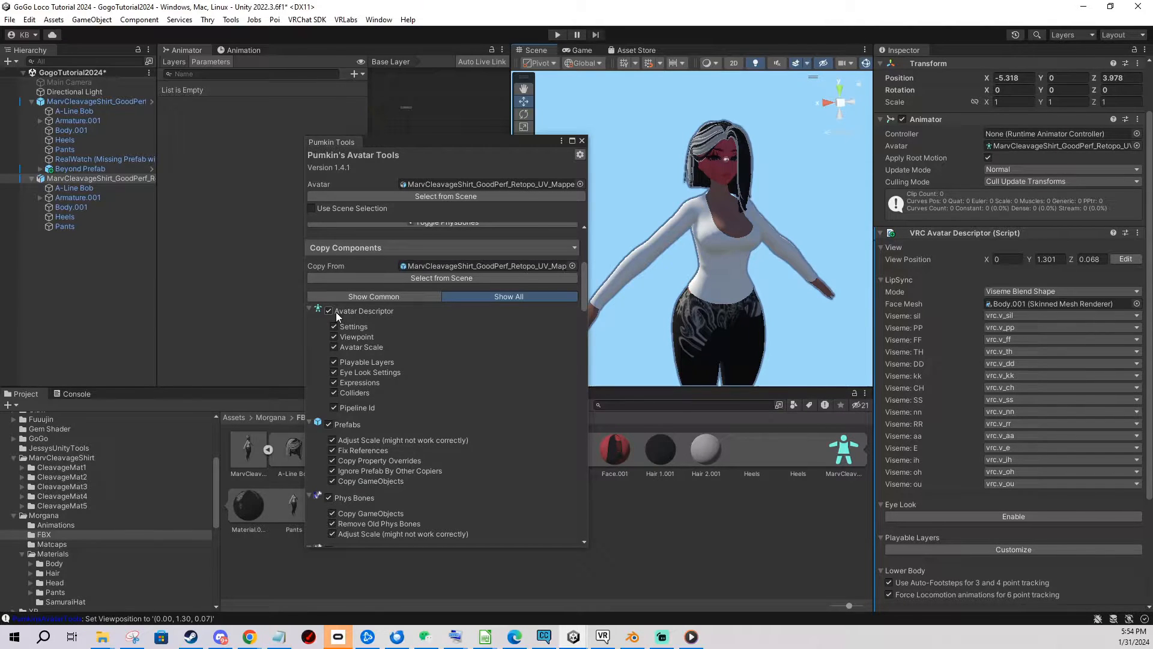
{"action": "left_click", "coordinate": [328, 311]}
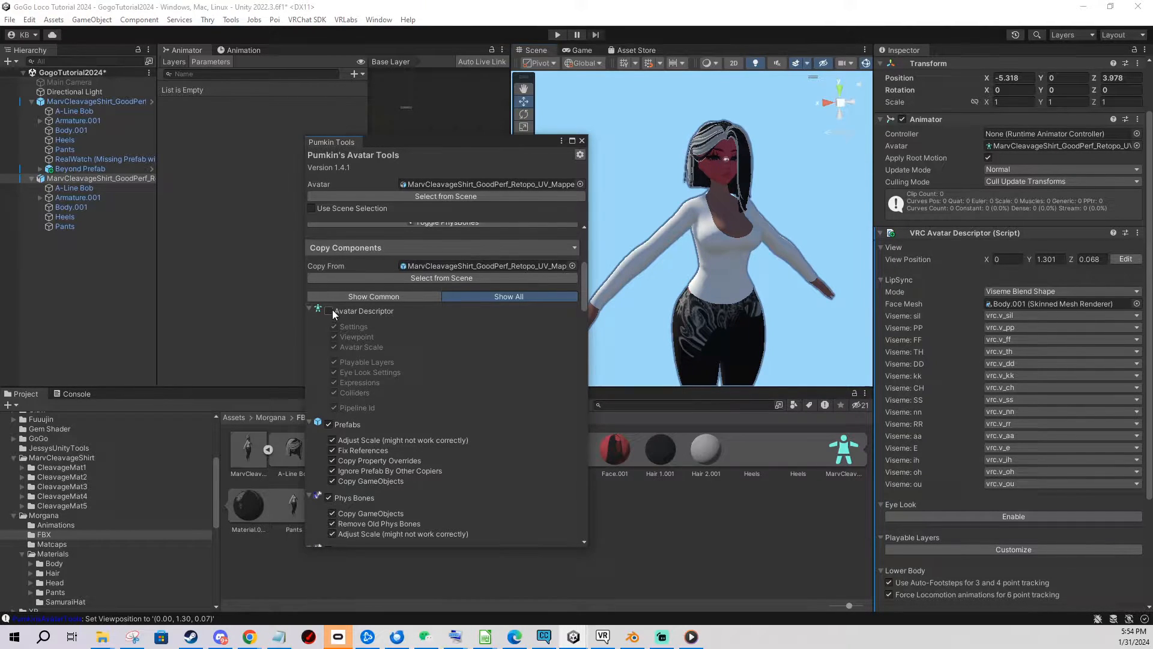
{"action": "left_click", "coordinate": [328, 310]}
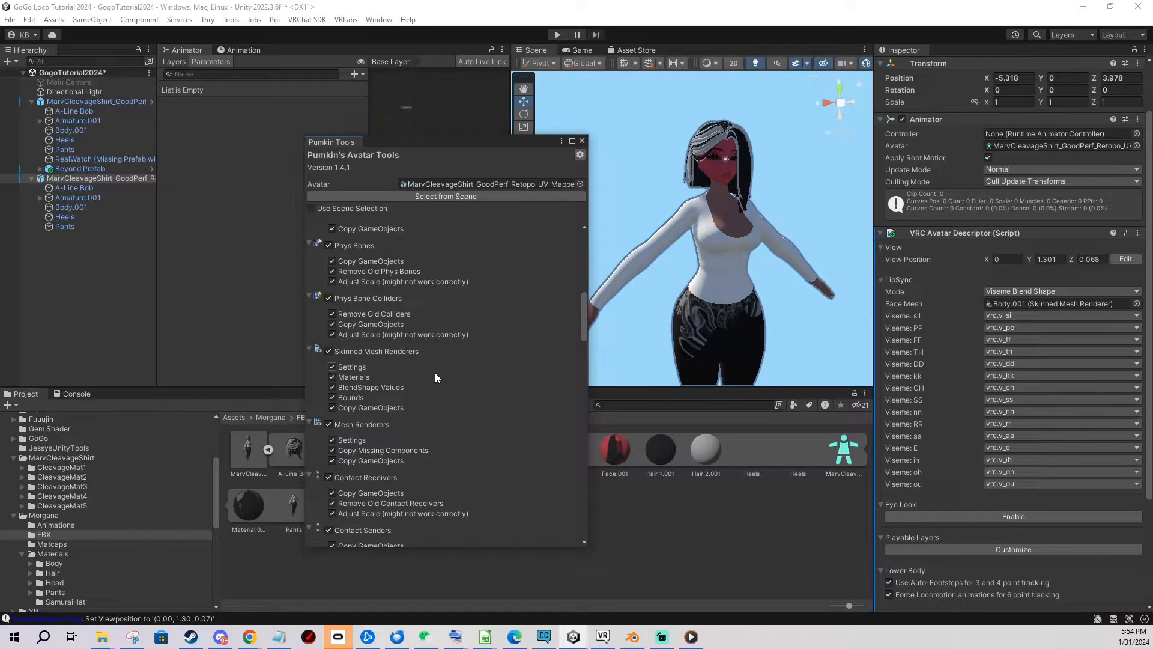
{"action": "scroll", "scroll_direction": "down", "scroll_amount": 3}
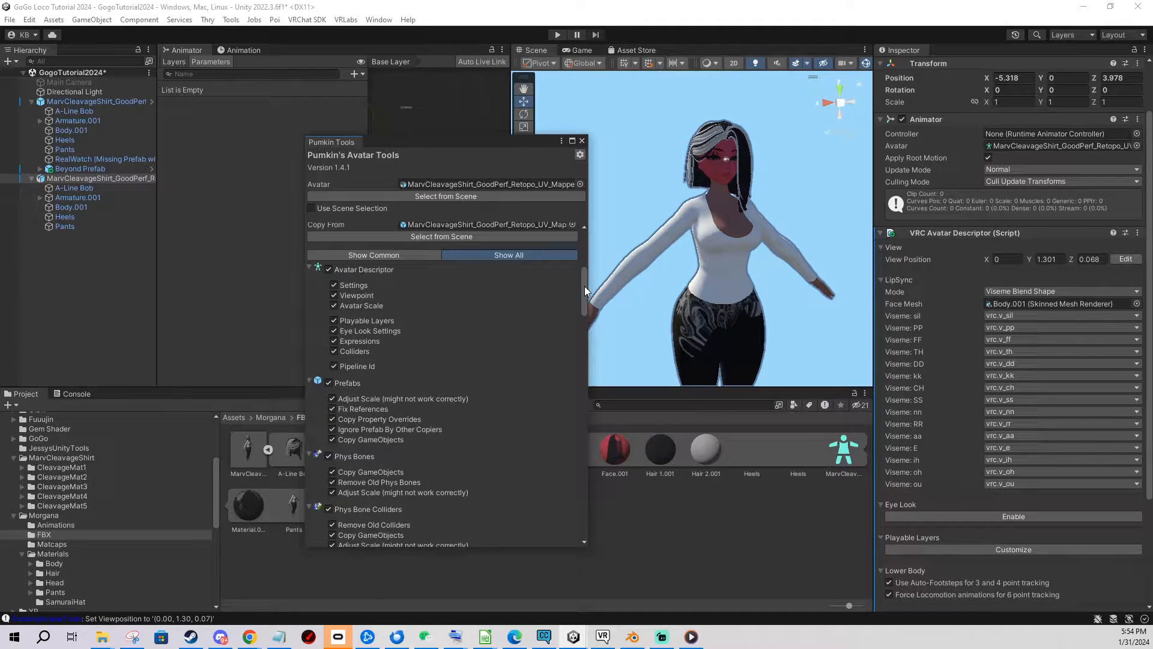
{"action": "scroll", "scroll_direction": "down", "scroll_amount": 3}
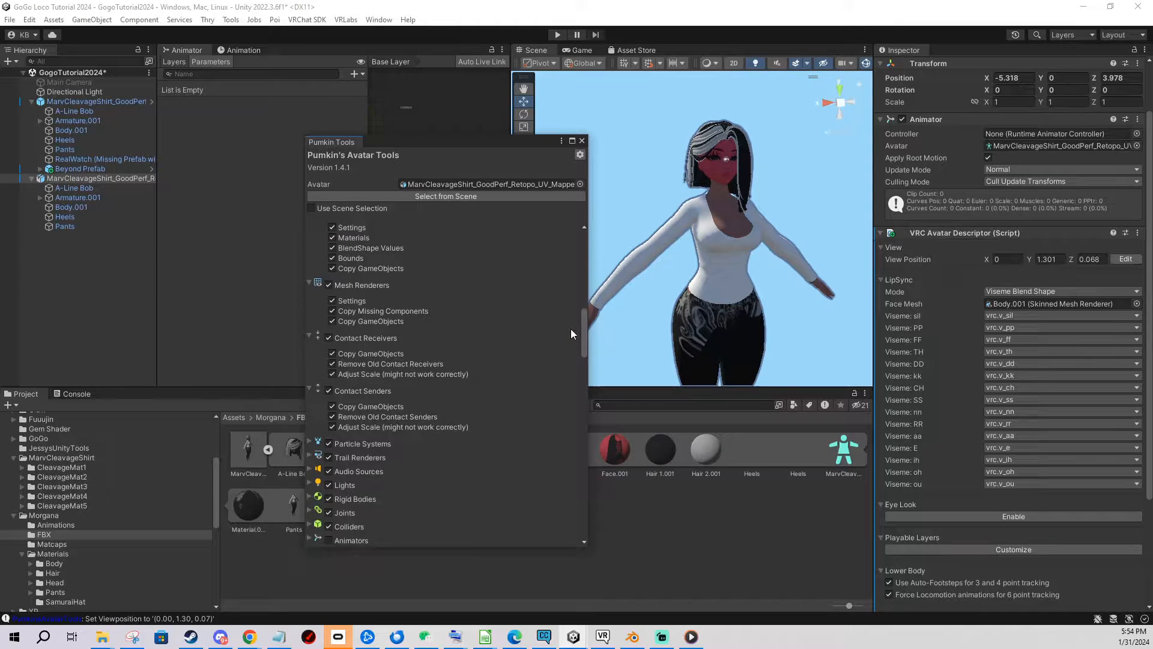
{"action": "scroll", "scroll_direction": "down", "scroll_amount": 3}
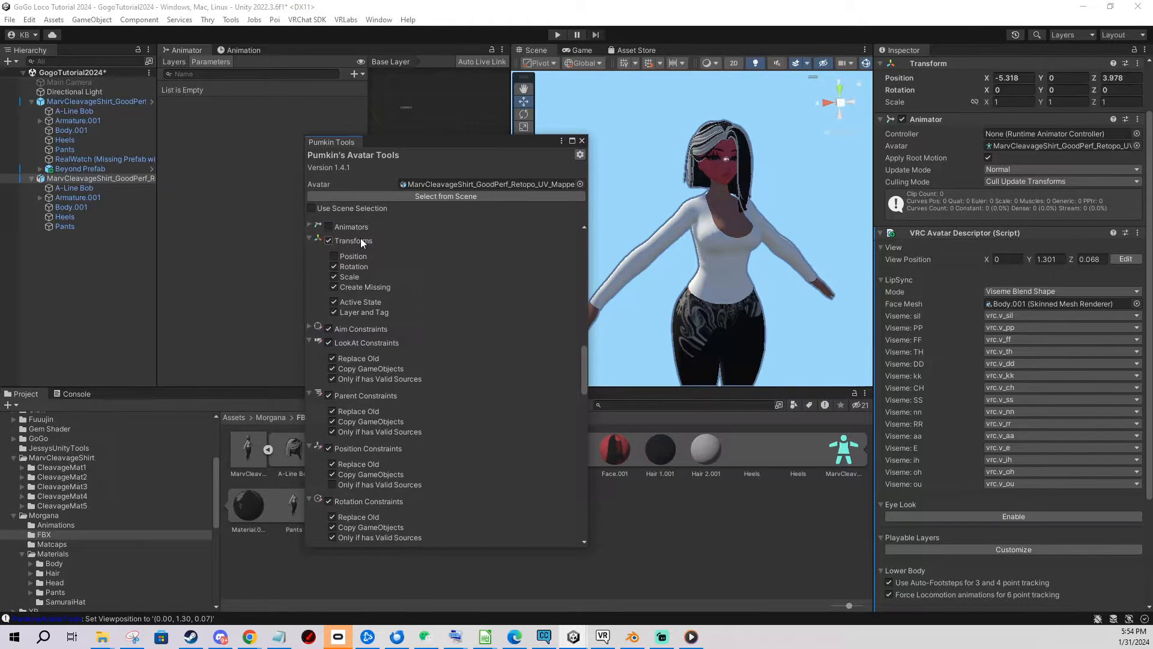
{"action": "scroll", "scroll_direction": "down", "scroll_amount": 3}
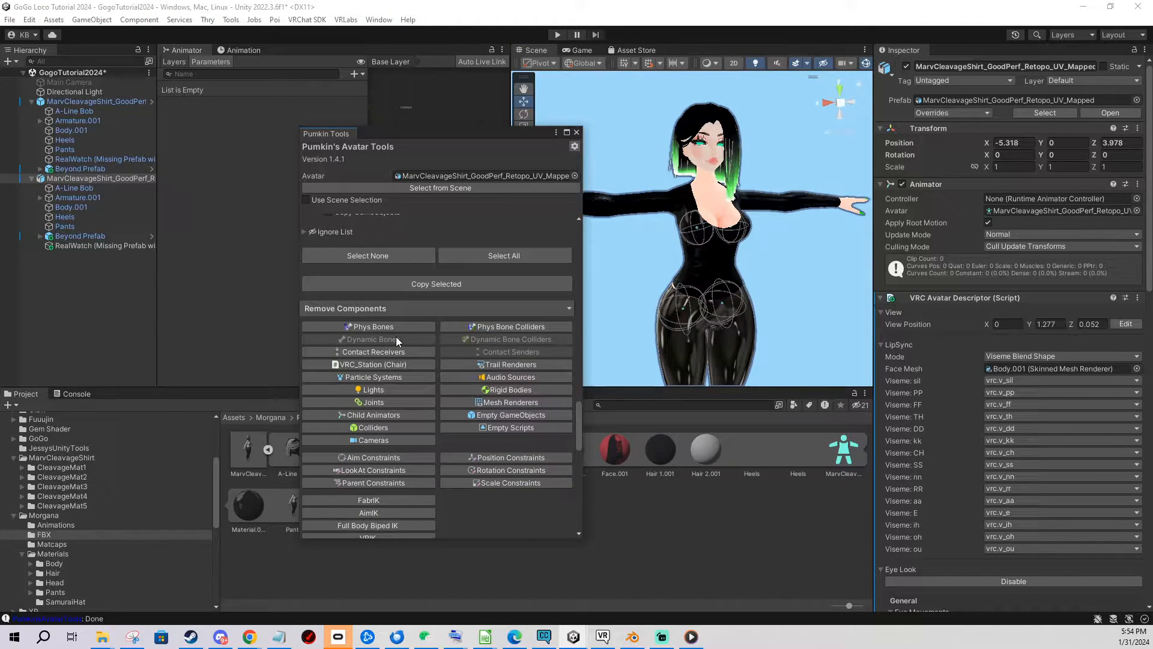
Remove the Phys Bone components from the new avatar
{"action": "left_click", "coordinate": [372, 326]}
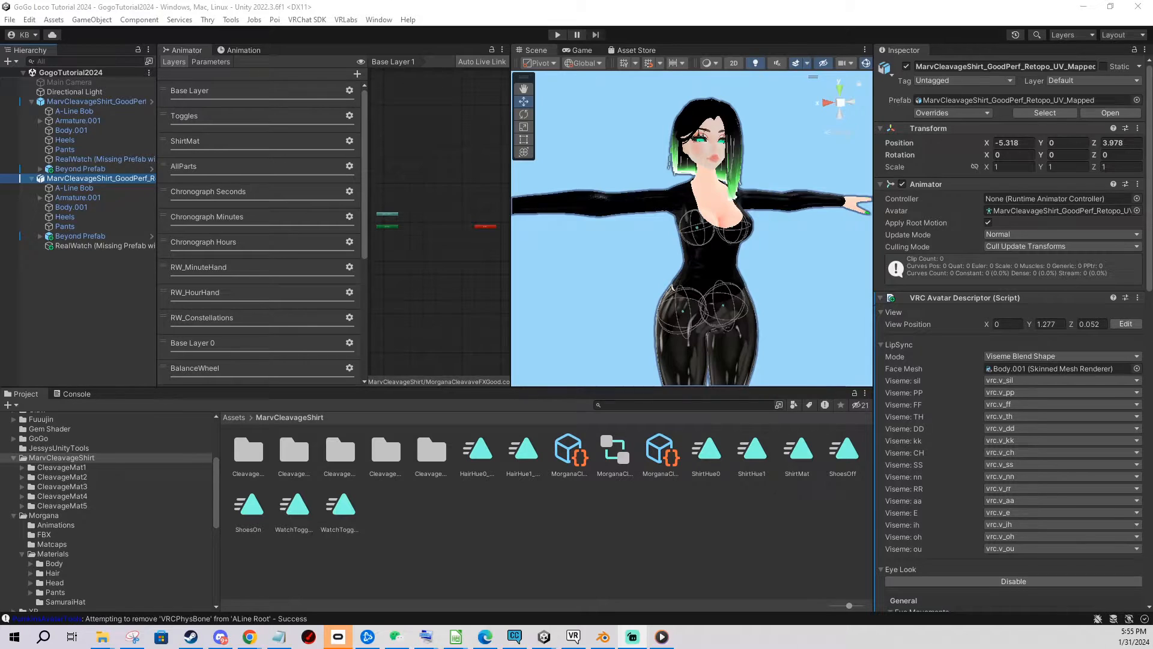
{"action": "mouse_move", "coordinate": [347, 22]}
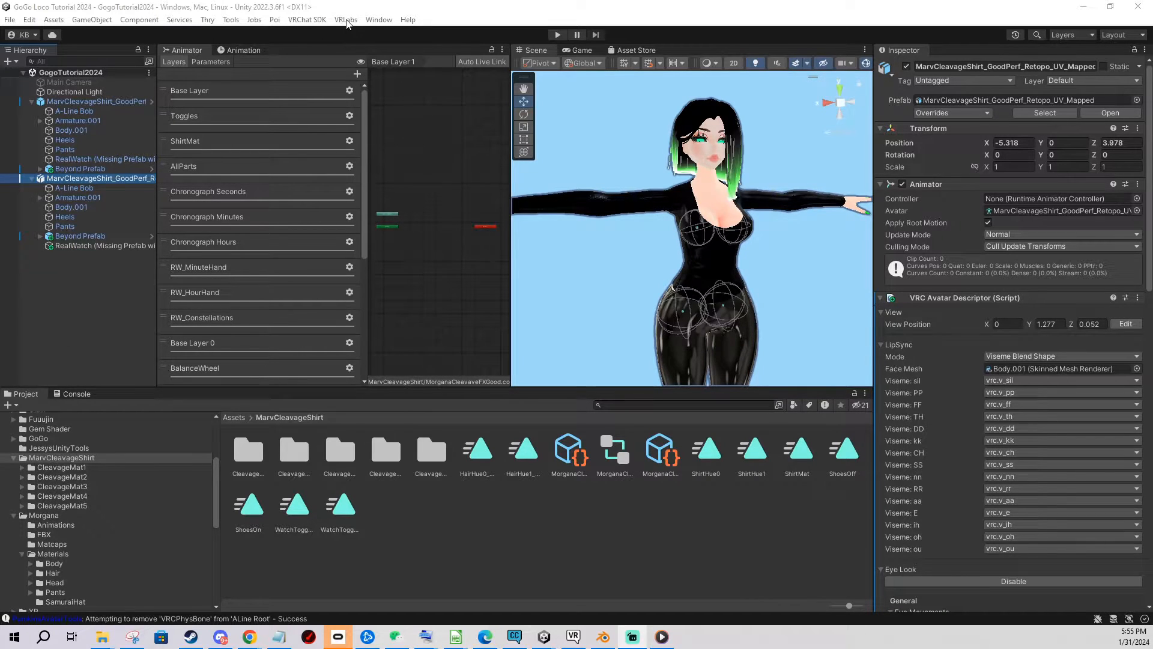
Open VRLabs > Avatars 3.0 Manager for the new avatar
{"action": "left_click", "coordinate": [345, 19]}
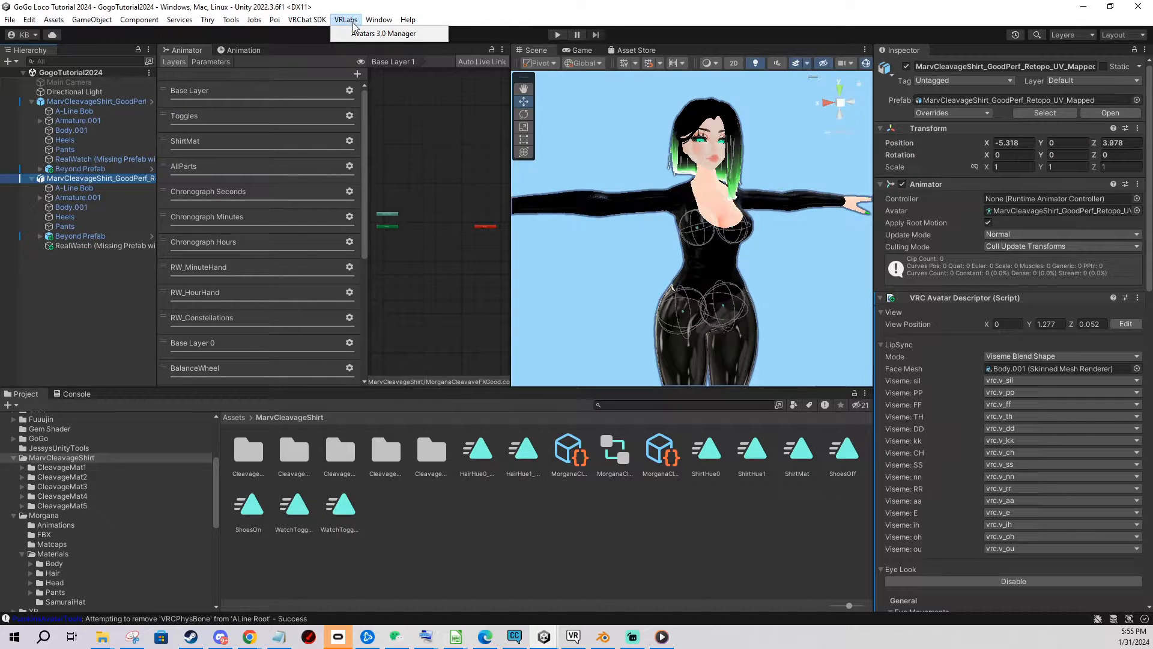
{"action": "left_click", "coordinate": [383, 33]}
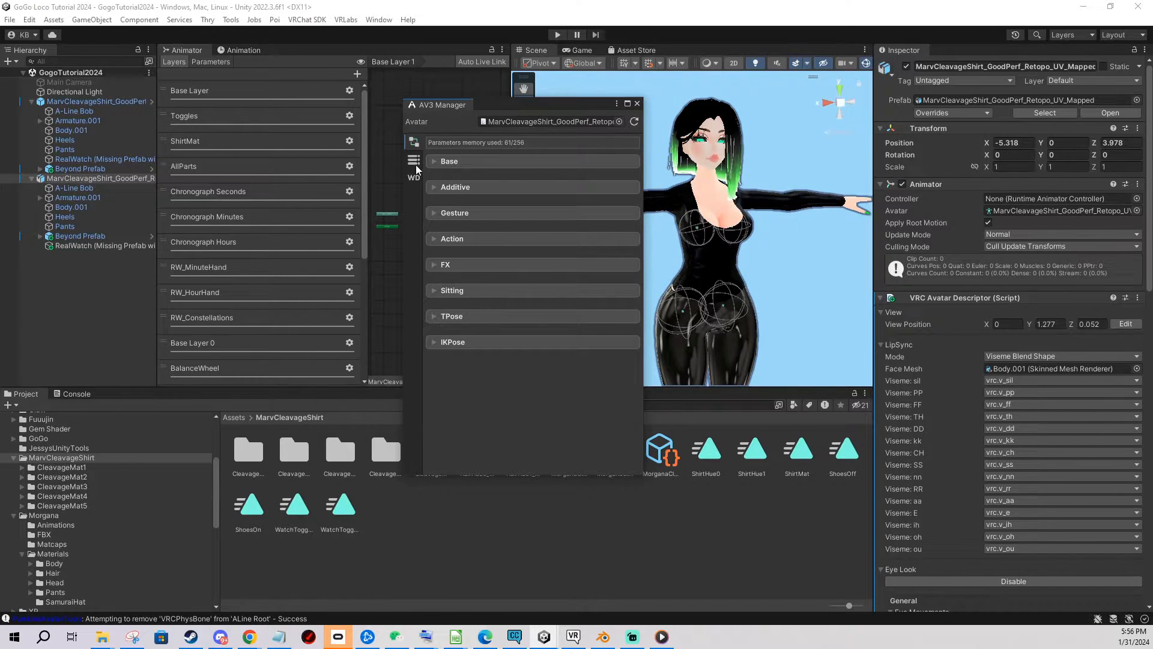
{"action": "left_click", "coordinate": [433, 161]}
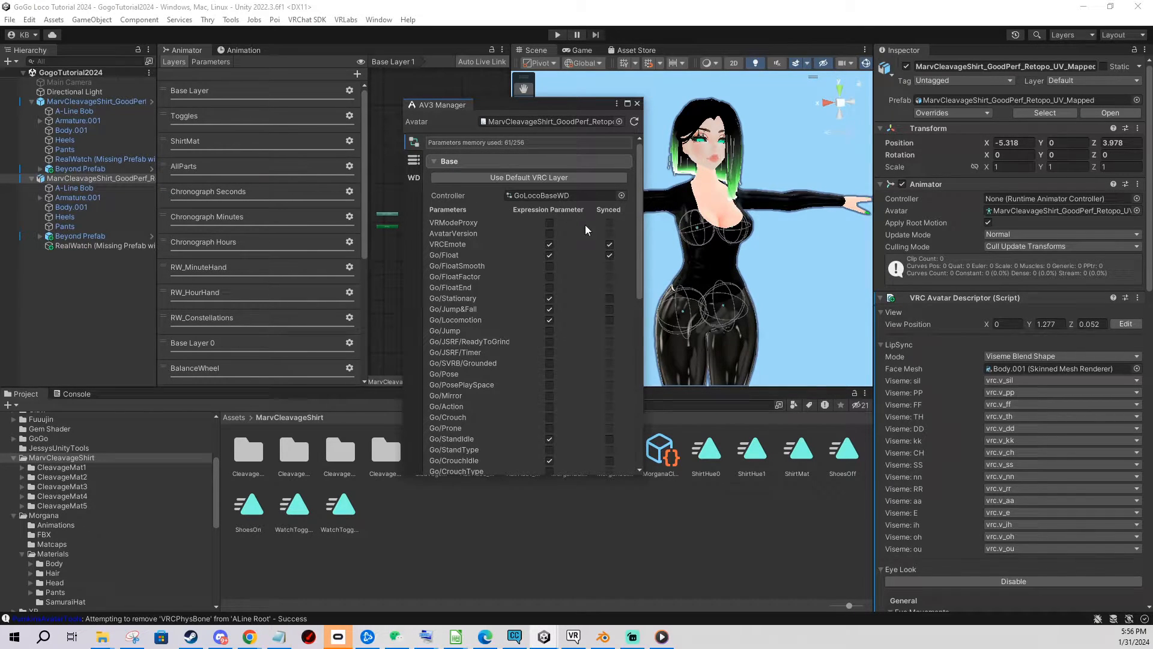
{"action": "scroll", "scroll_direction": "down", "scroll_amount": 3}
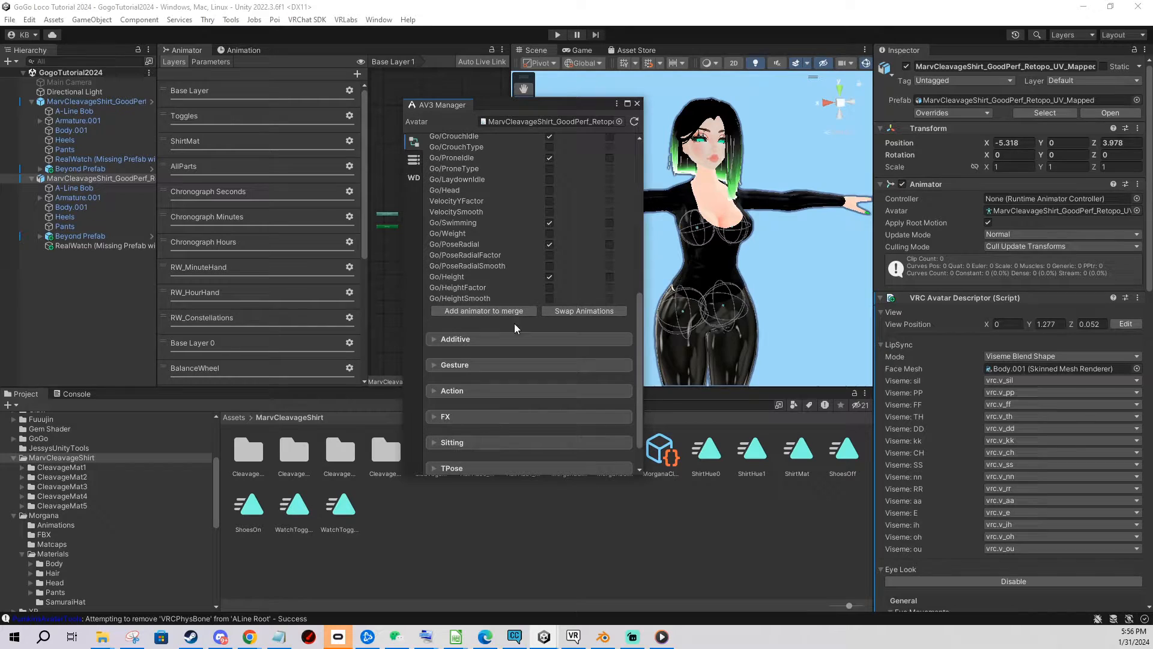
{"action": "mouse_move", "coordinate": [463, 325]}
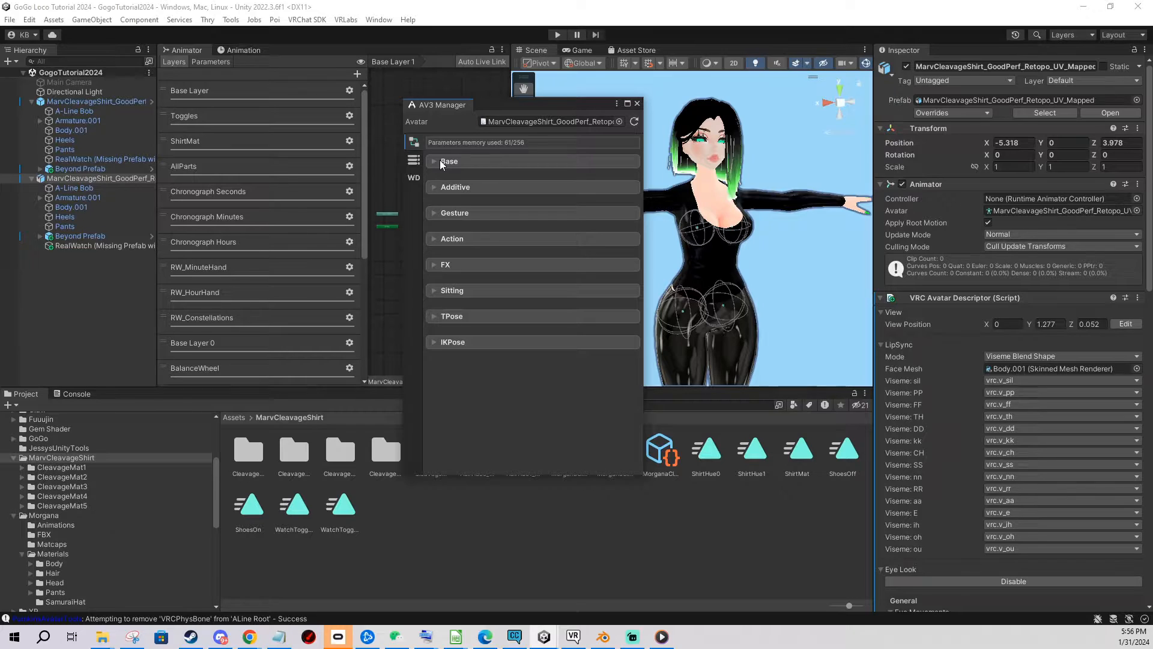
{"action": "mouse_move", "coordinate": [434, 266]}
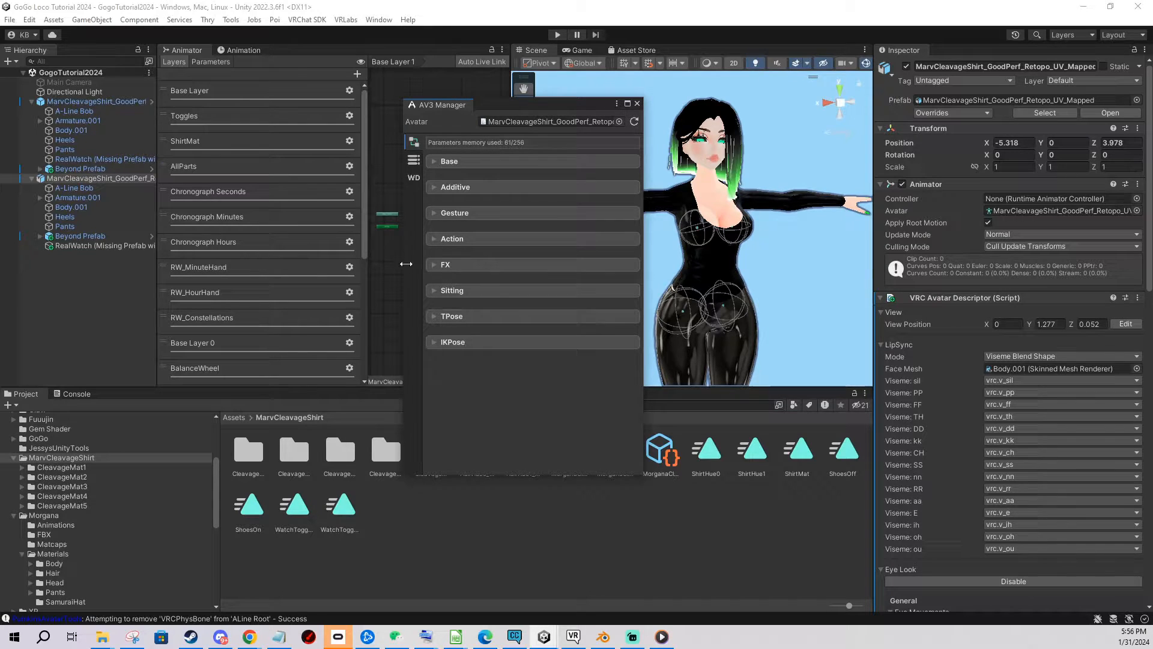
{"action": "mouse_move", "coordinate": [500, 109]}
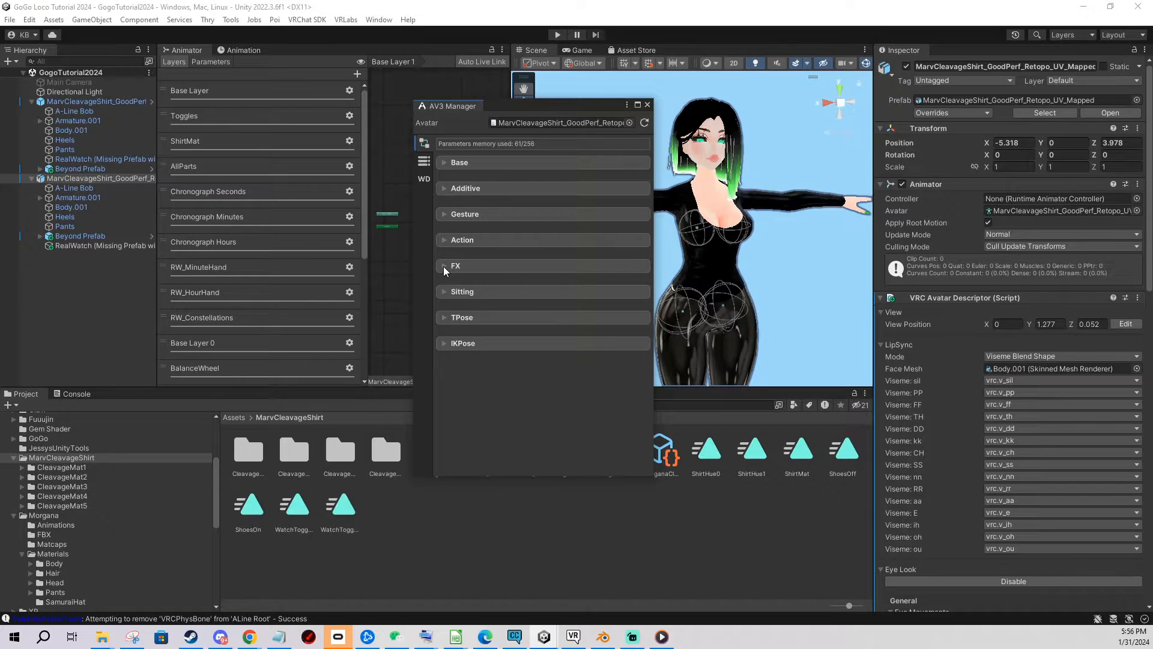
Add FX 2 as an animator to merge and merge it into the current FX controller
{"action": "left_click", "coordinate": [456, 266]}
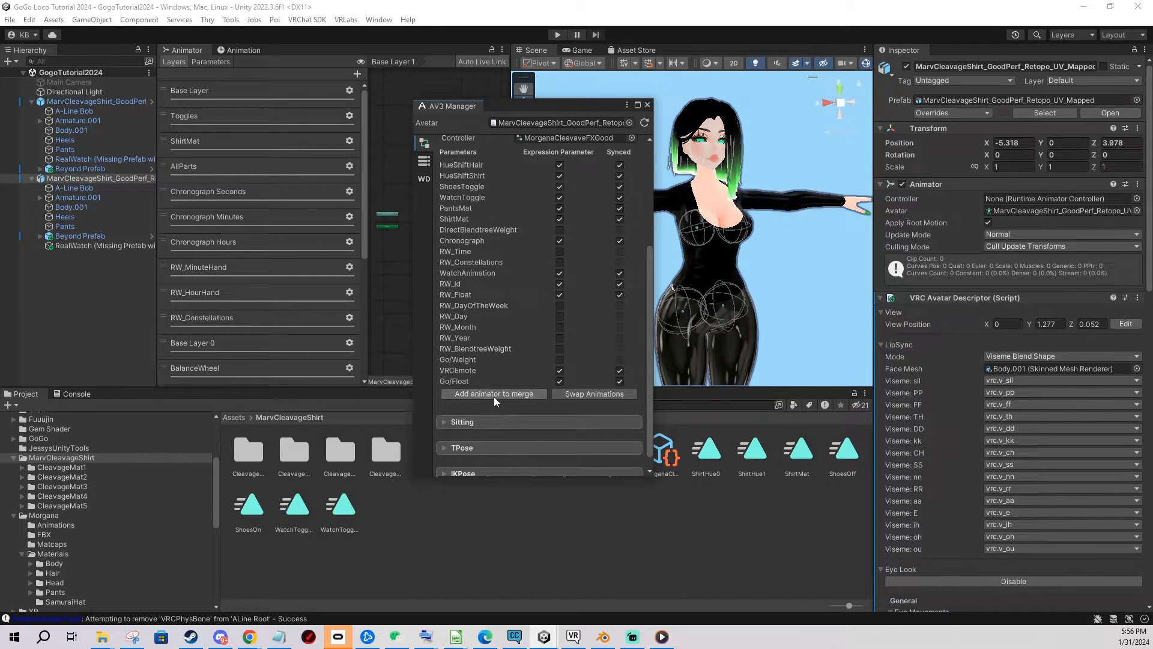
{"action": "left_click", "coordinate": [494, 394]}
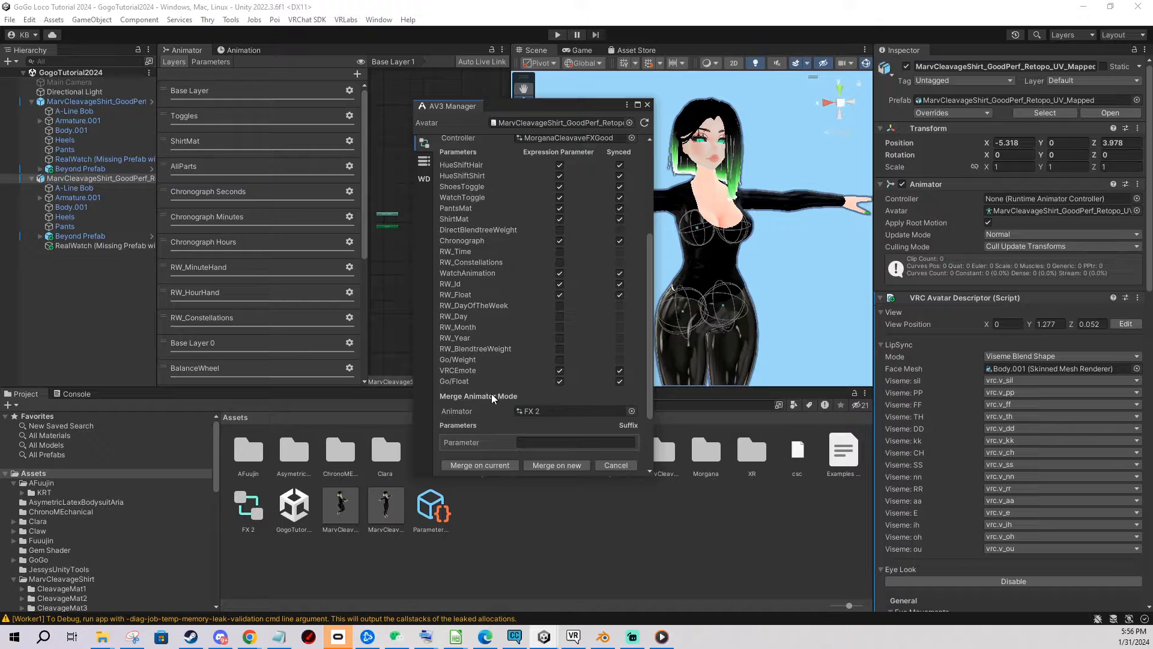
{"action": "scroll", "scroll_direction": "down", "scroll_amount": 3}
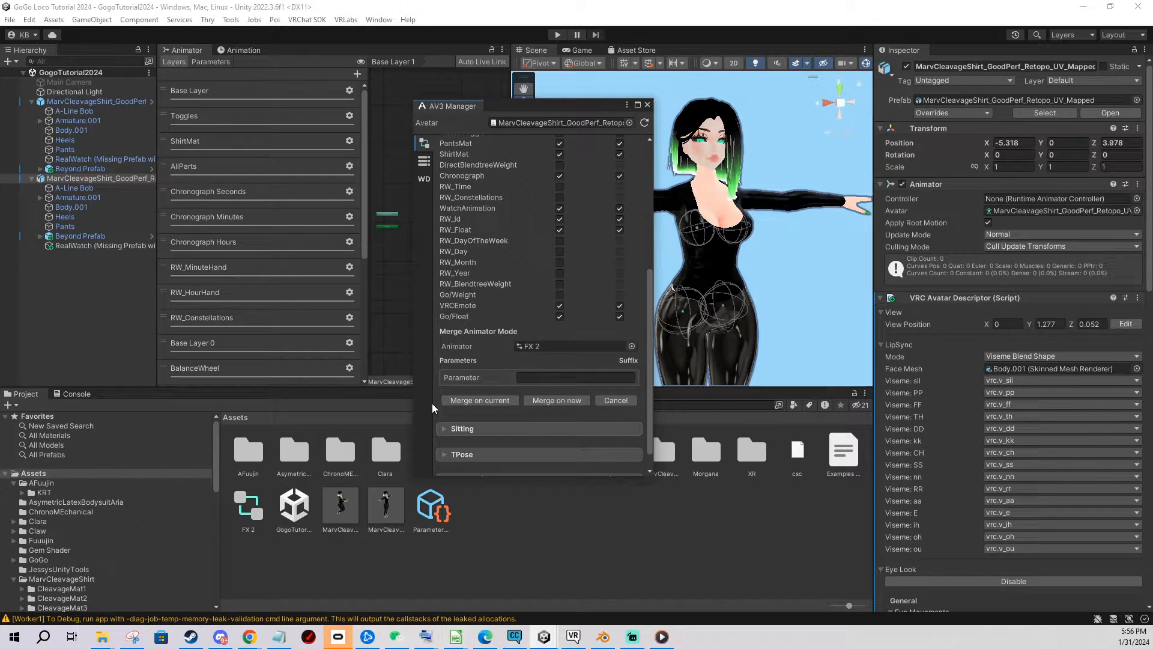
{"action": "mouse_move", "coordinate": [557, 399]}
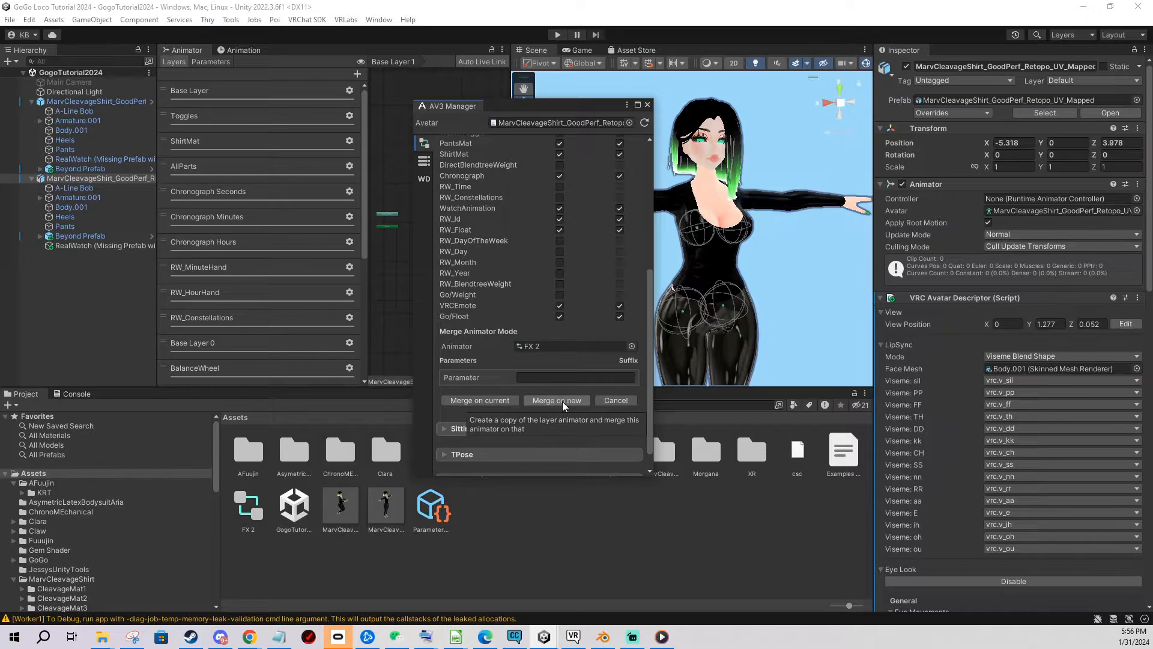
{"action": "mouse_move", "coordinate": [478, 400]}
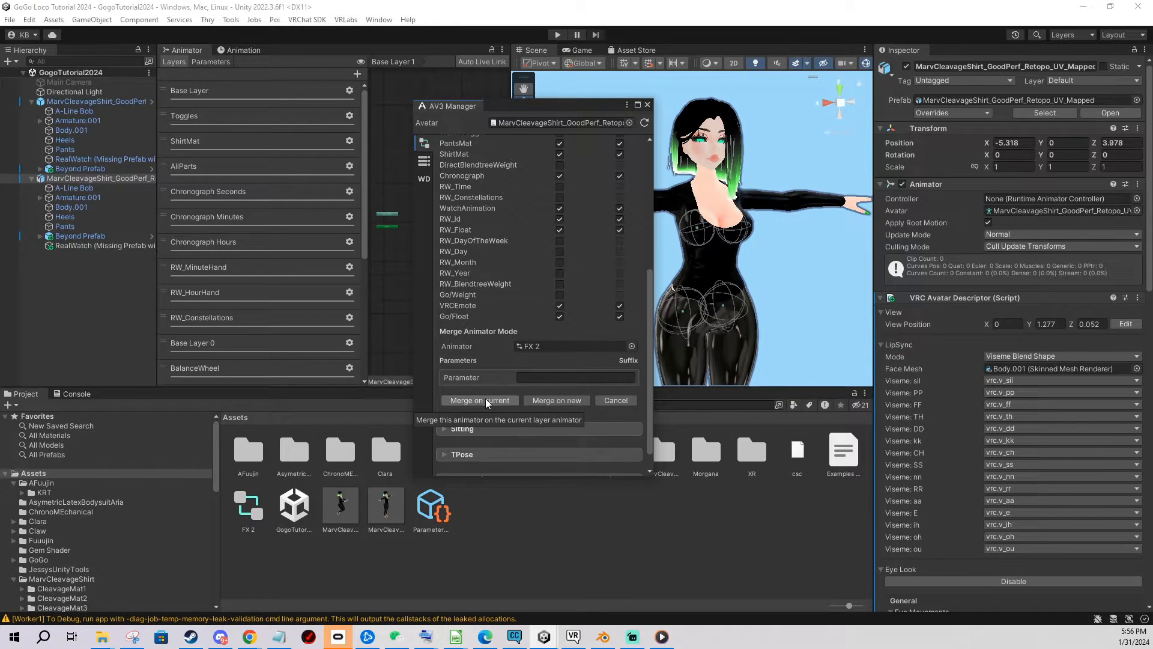
{"action": "left_click", "coordinate": [478, 399]}
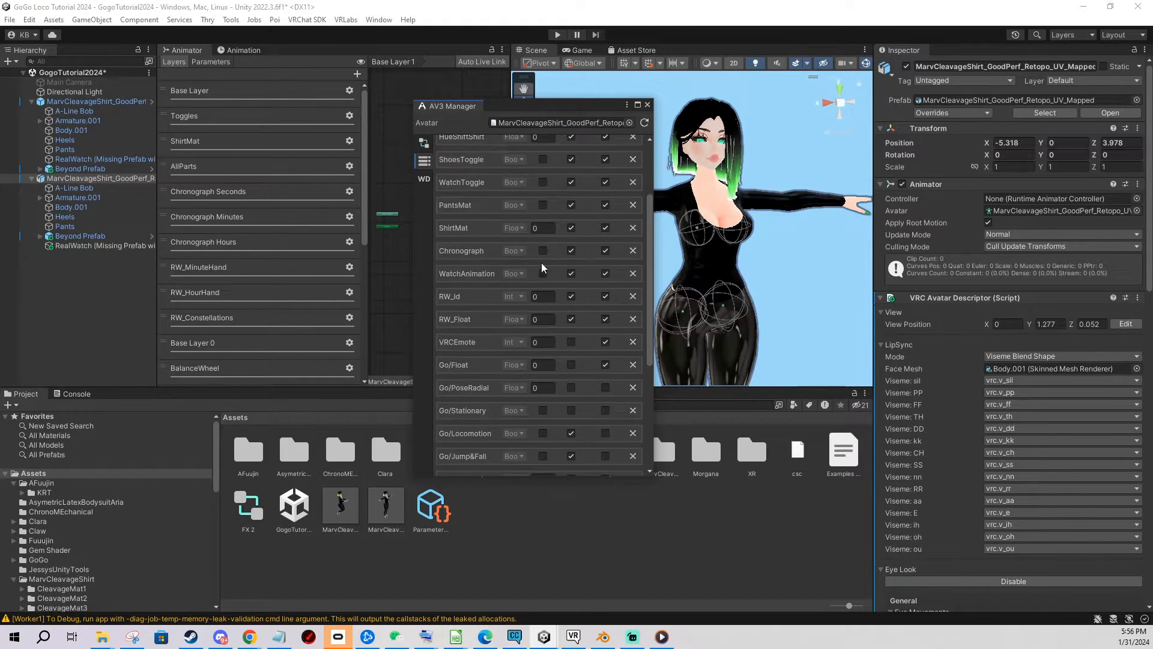
Assign Parameters 2 in the Parameters to copy field
{"action": "scroll", "scroll_direction": "down", "scroll_amount": 3}
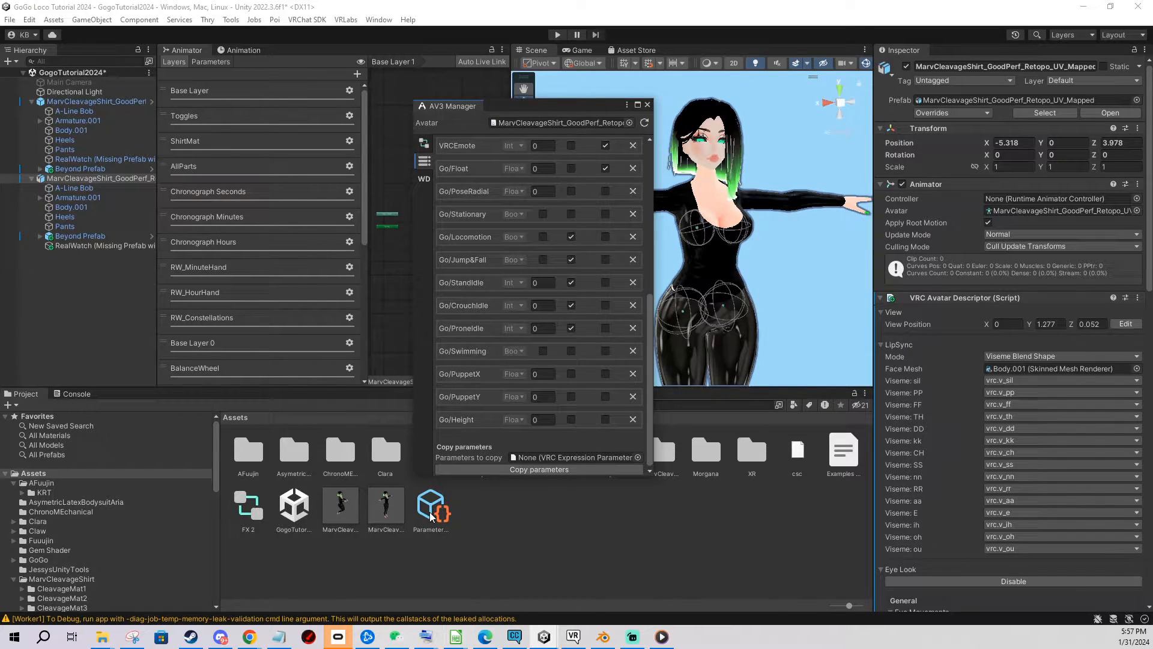
{"action": "left_click", "coordinate": [573, 456]}
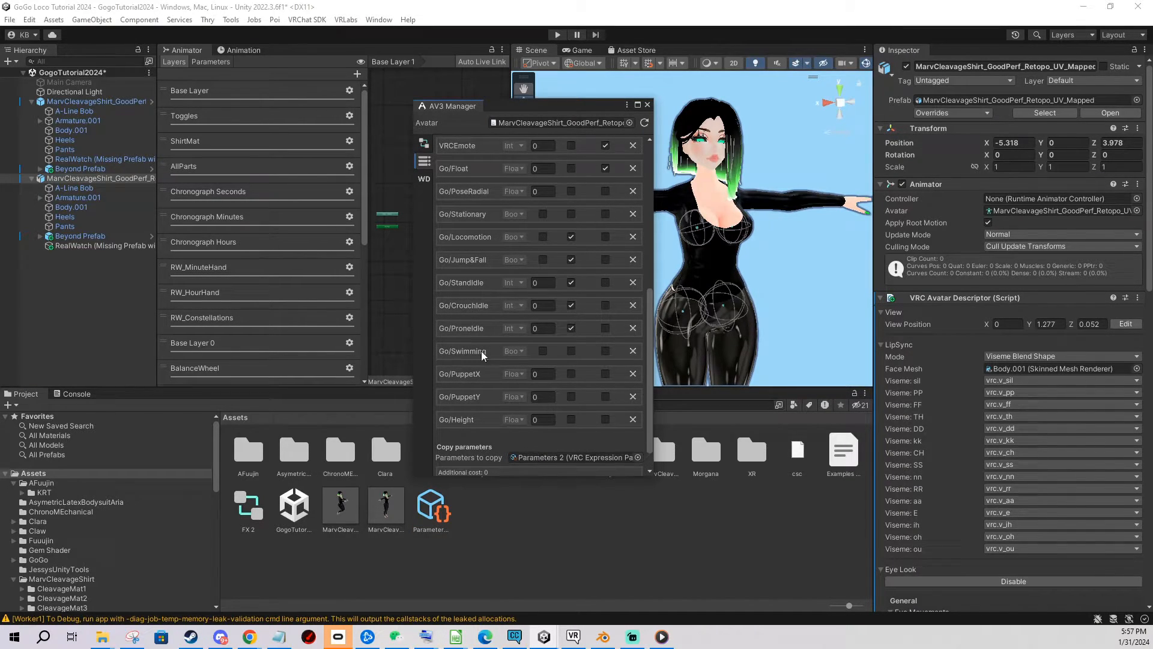
{"action": "scroll", "scroll_direction": "down", "scroll_amount": 3}
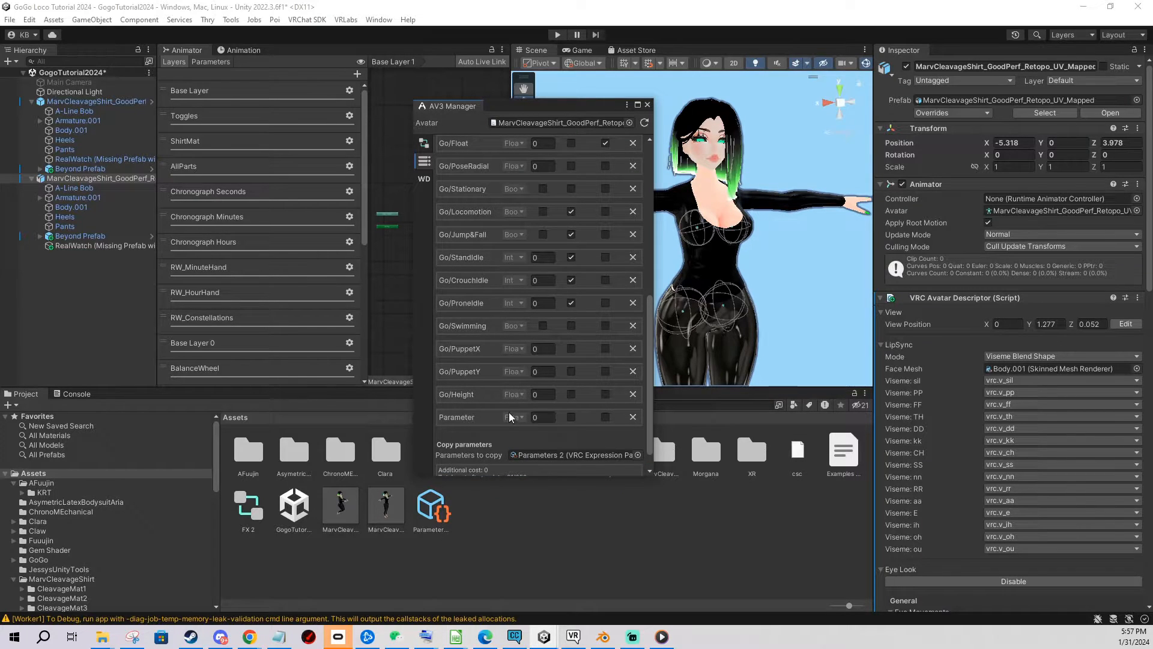
{"action": "scroll", "scroll_direction": "down", "scroll_amount": 3}
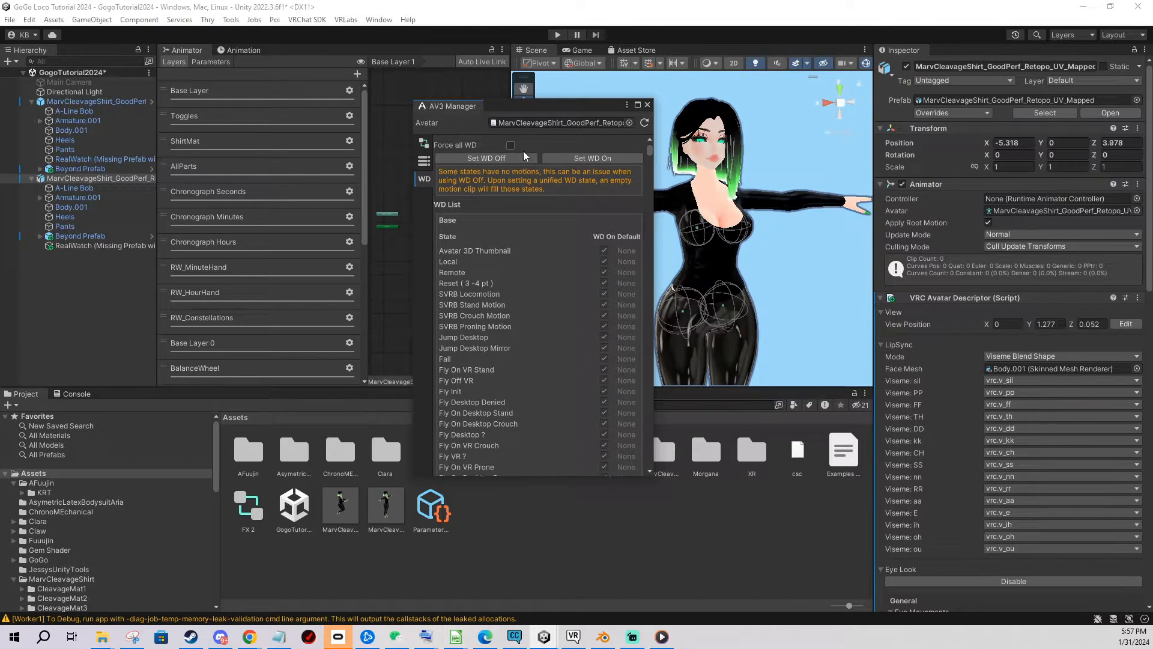
Review the Write Defaults state list, then close the AV3 Manager window
{"action": "scroll", "scroll_direction": "down", "scroll_amount": 3}
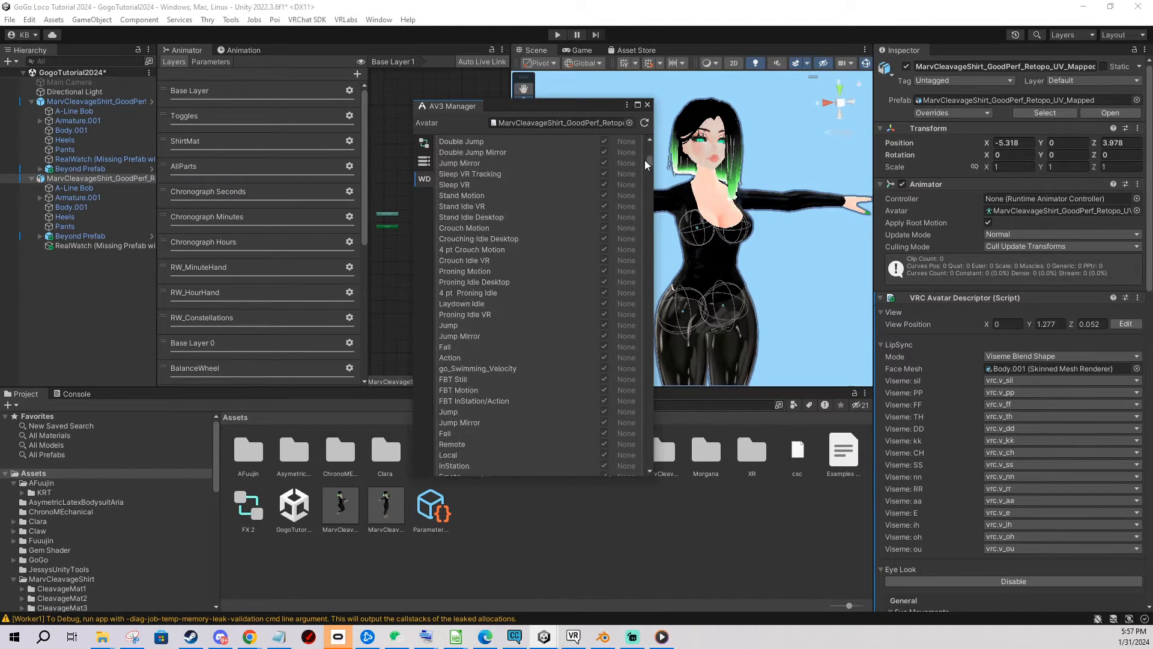
{"action": "left_click", "coordinate": [424, 179]}
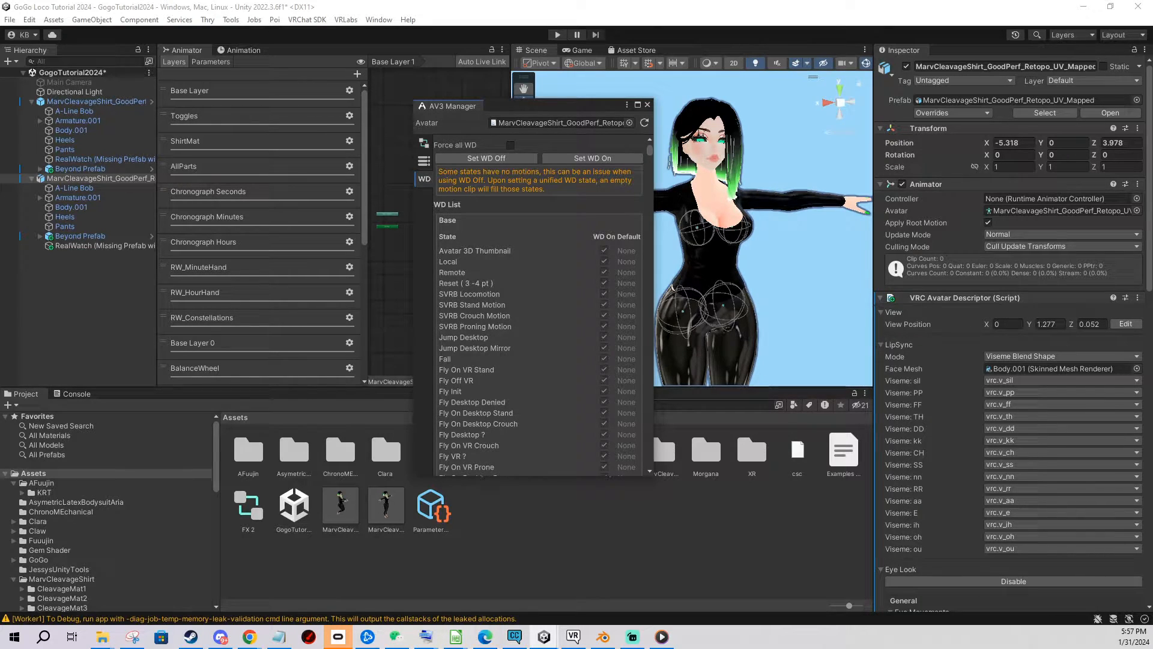
{"action": "left_click", "coordinate": [648, 104]}
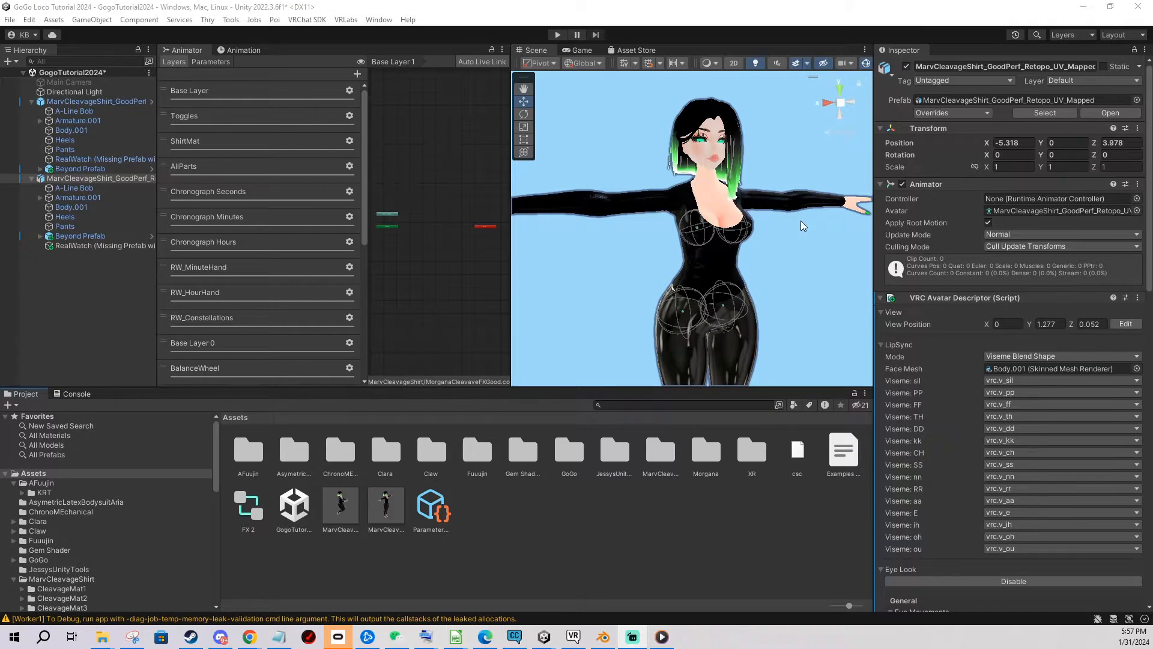
{"action": "mouse_move", "coordinate": [654, 206]}
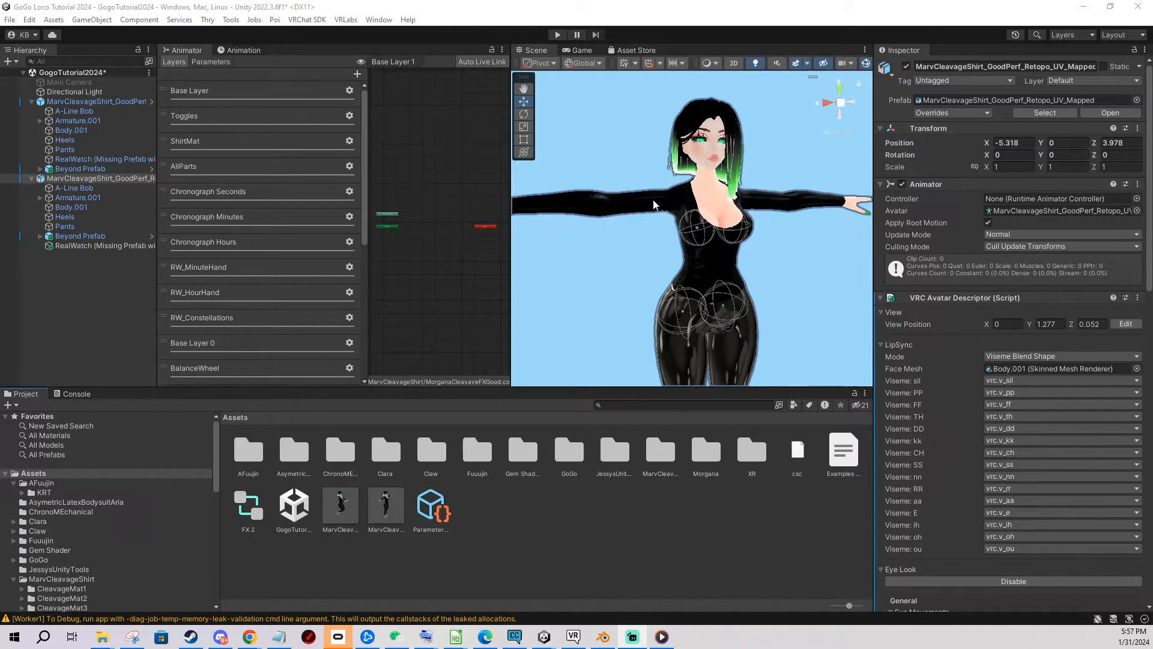
{"action": "mouse_move", "coordinate": [334, 45]}
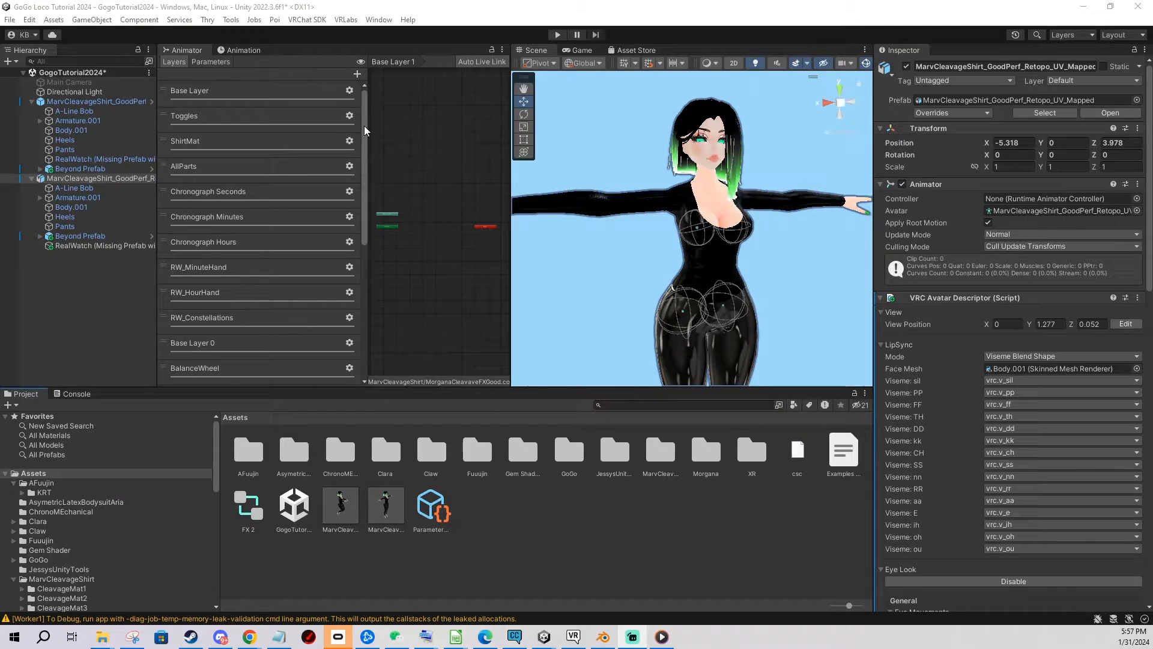
{"action": "mouse_move", "coordinate": [375, 72]}
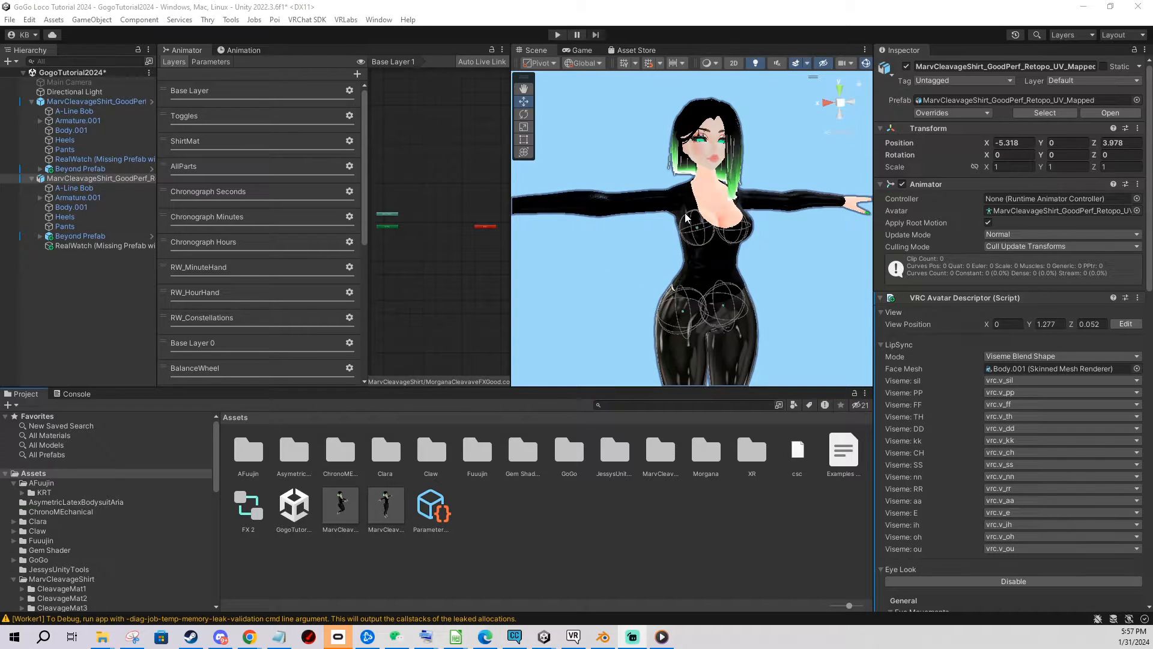
{"action": "mouse_move", "coordinate": [666, 190]}
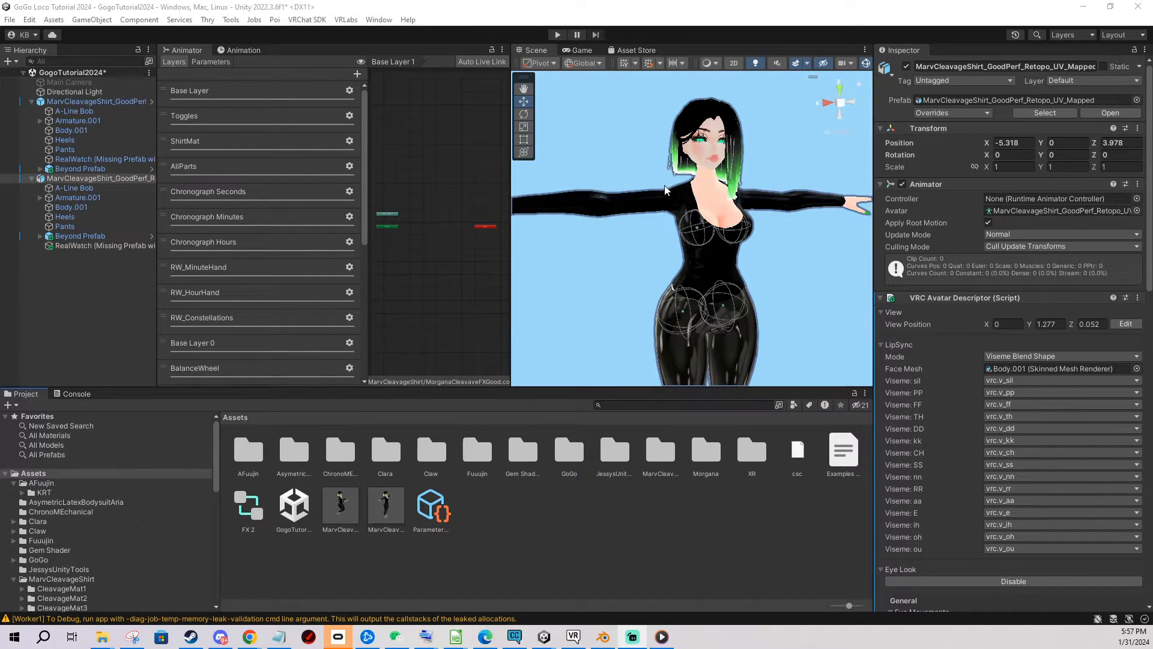
{"action": "mouse_move", "coordinate": [664, 187]}
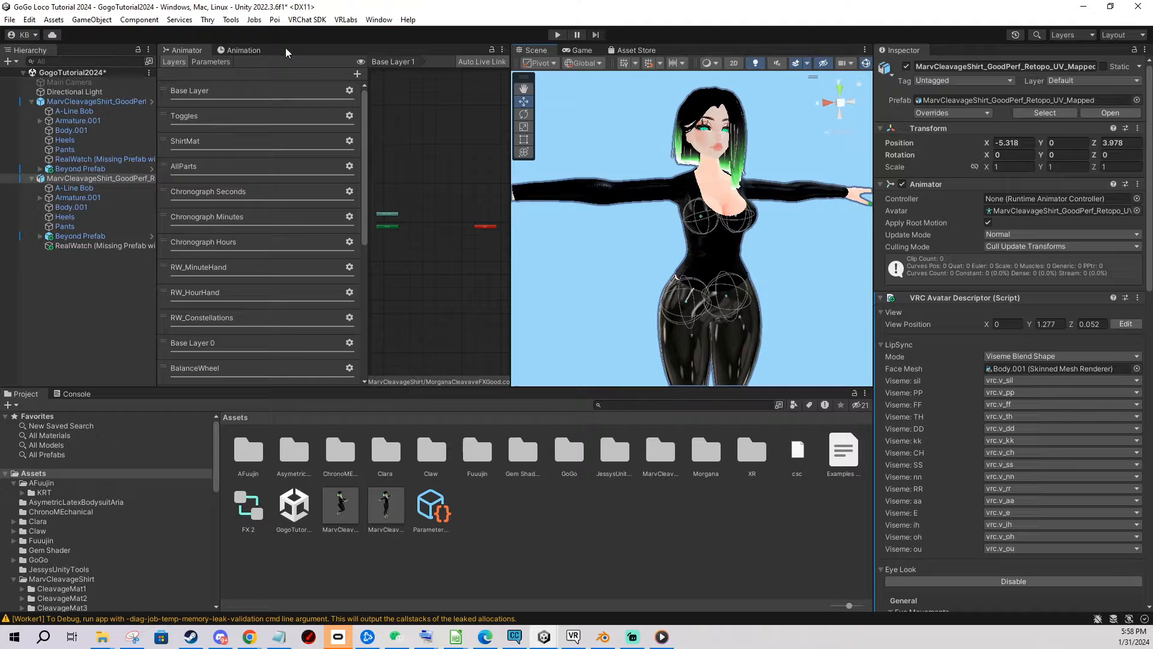
Add the Gesture Manager emulator from Tools and enter play mode
{"action": "left_click", "coordinate": [230, 19]}
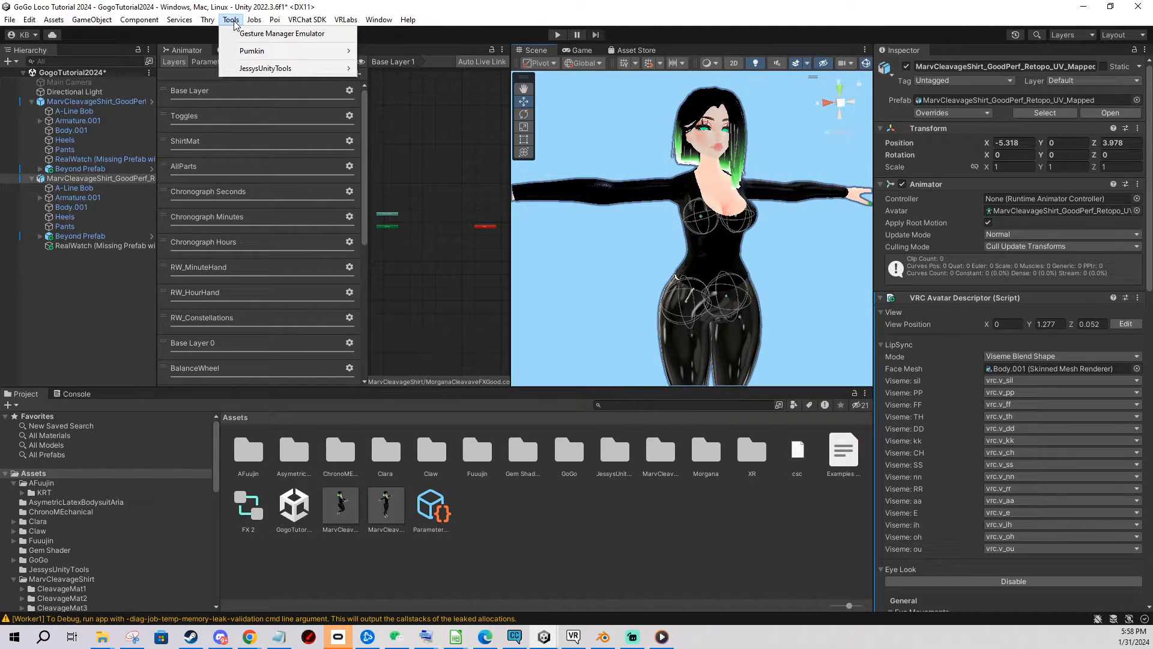
{"action": "mouse_move", "coordinate": [256, 48]}
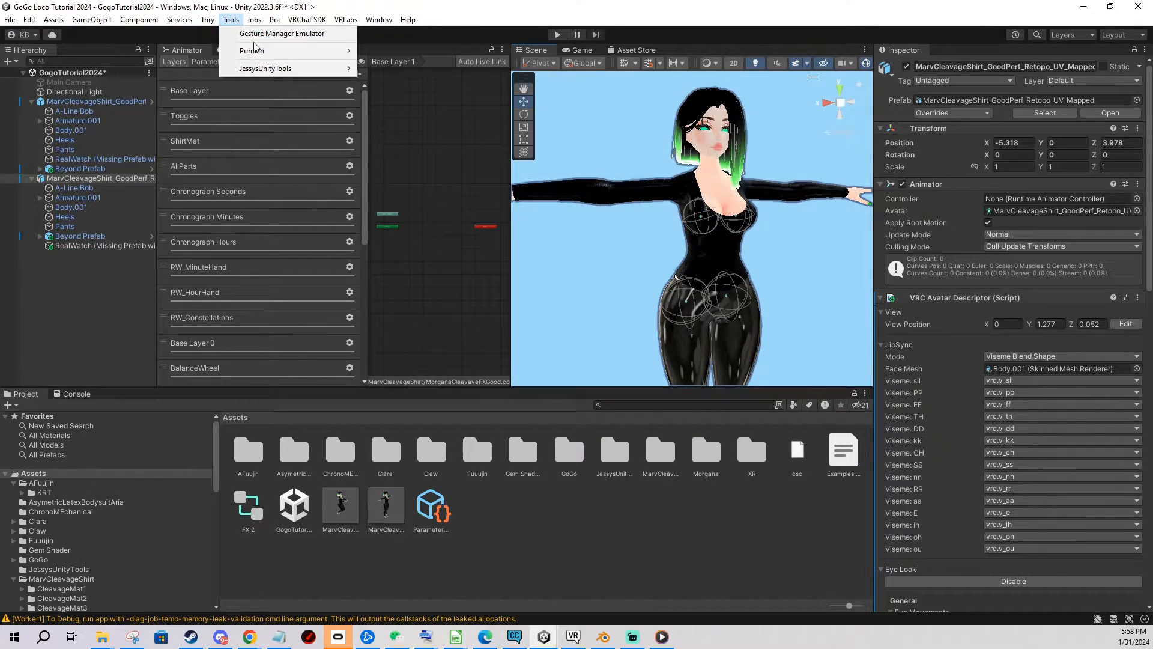
{"action": "left_click", "coordinate": [282, 33]}
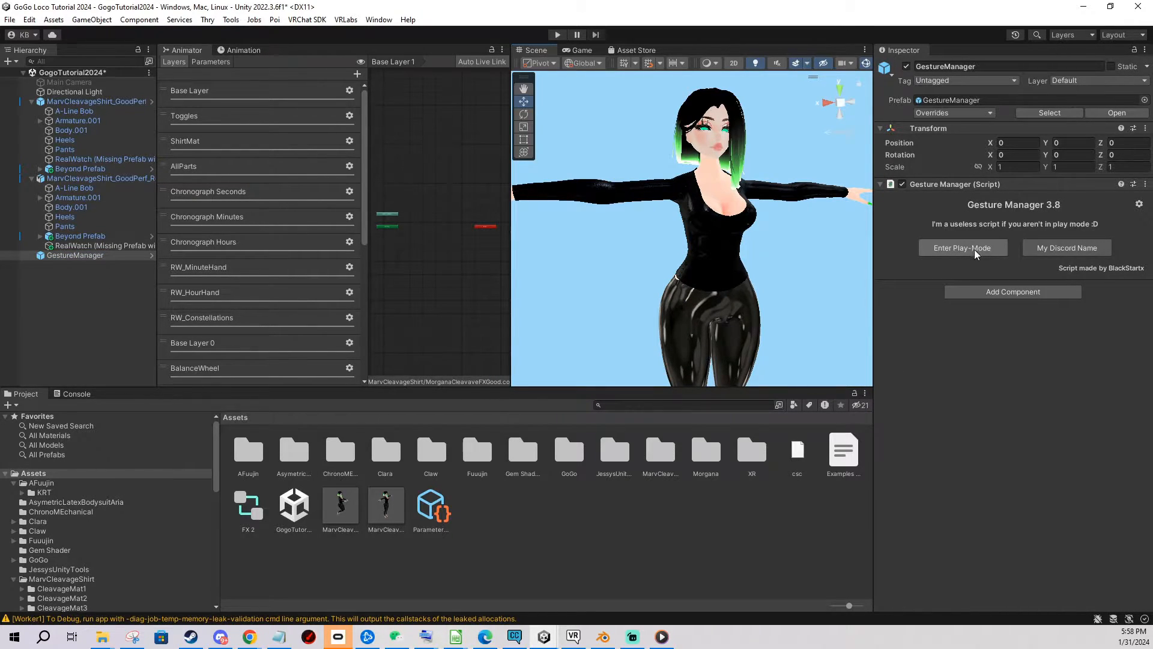
{"action": "mouse_move", "coordinate": [548, 27]}
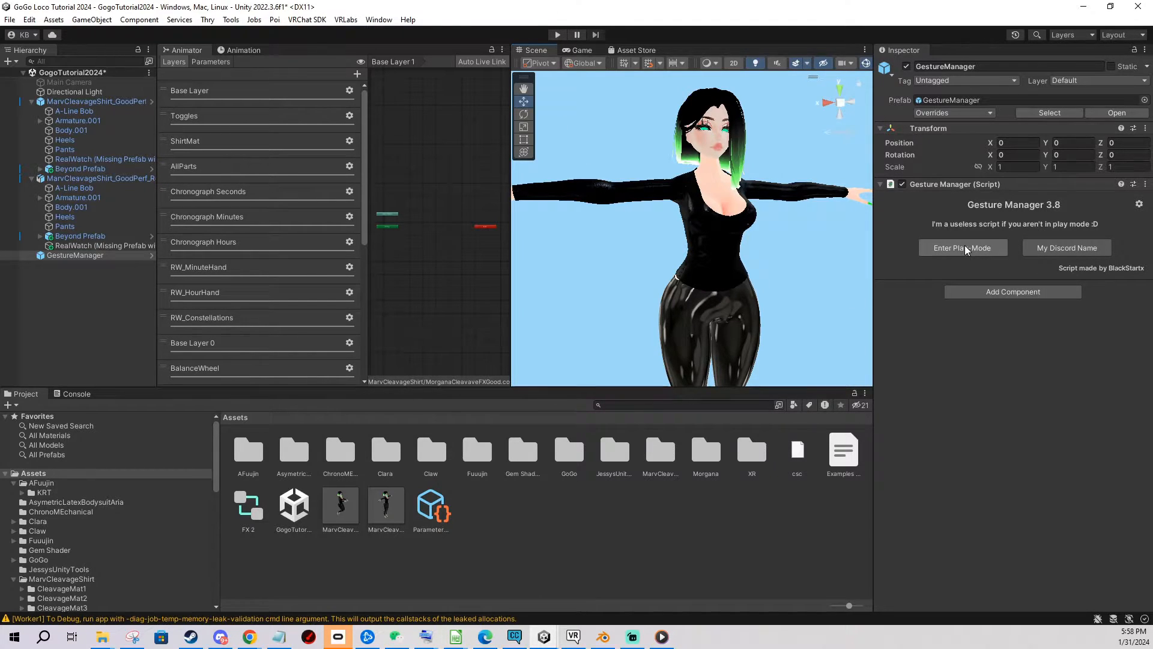
{"action": "left_click", "coordinate": [962, 248]}
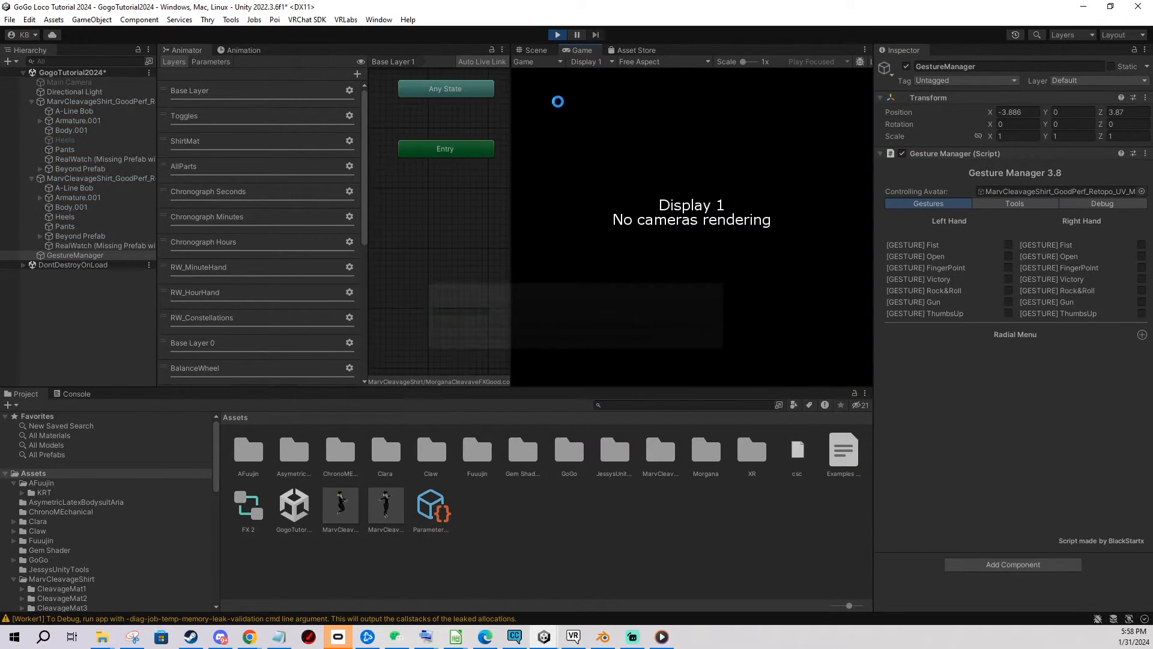
Return to the scene, try right-hand FingerPoint and left-hand ThumbsUp, then show Debug parameters
{"action": "left_click", "coordinate": [537, 50]}
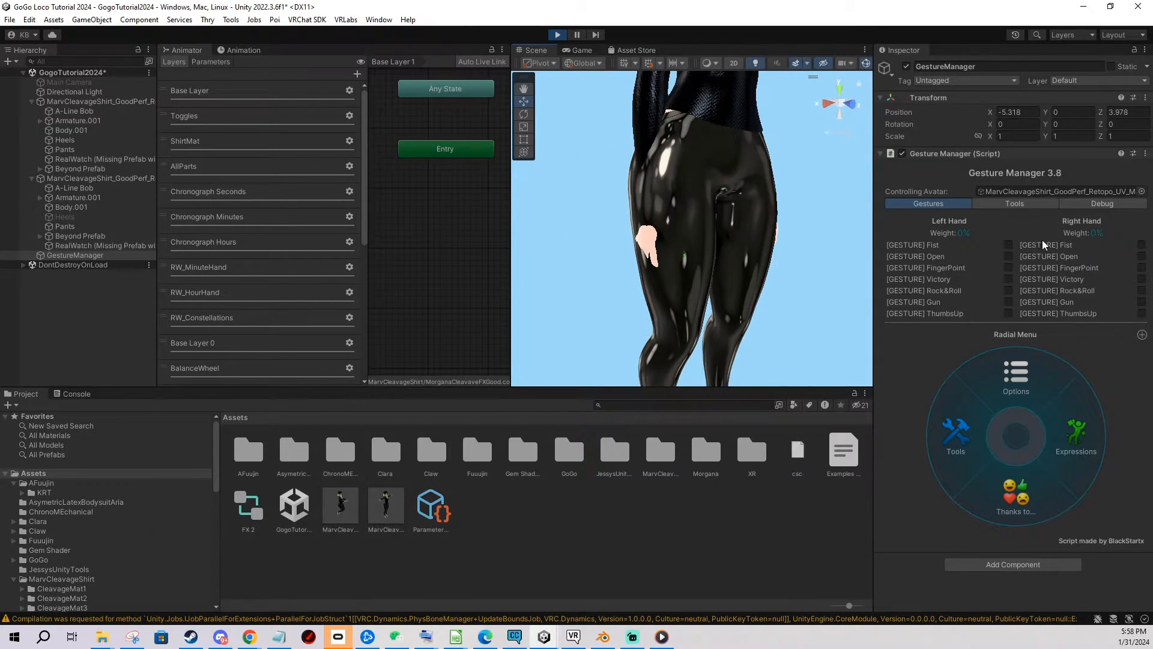
{"action": "left_click", "coordinate": [1141, 266]}
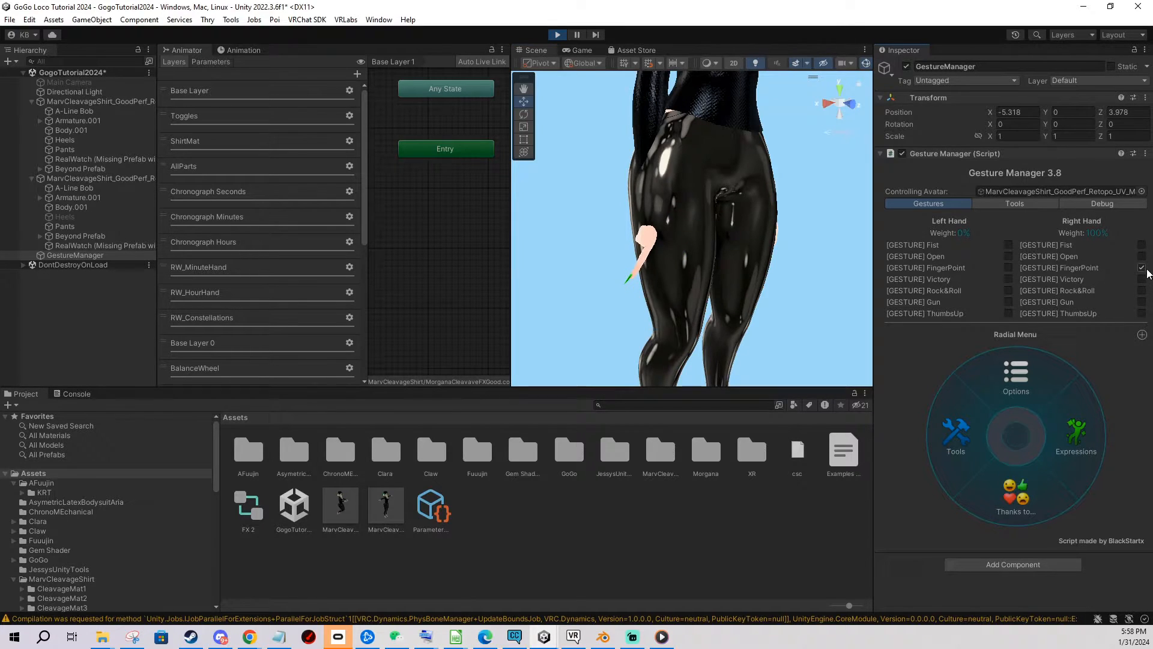
{"action": "left_click", "coordinate": [1140, 302]}
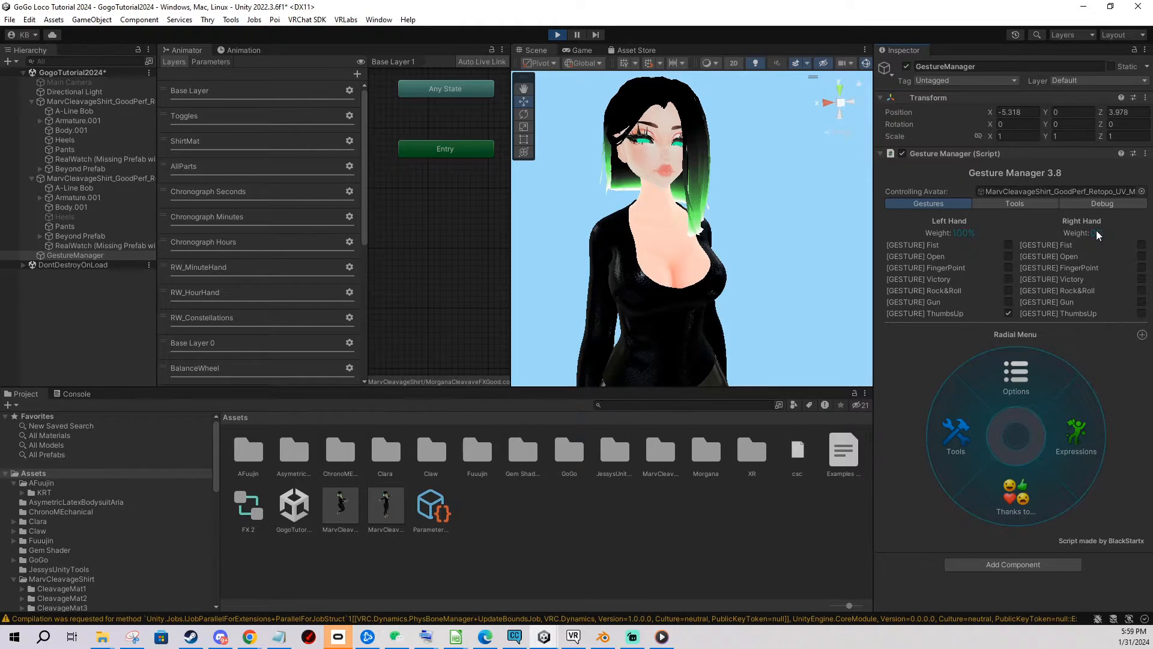
{"action": "left_click", "coordinate": [1101, 203]}
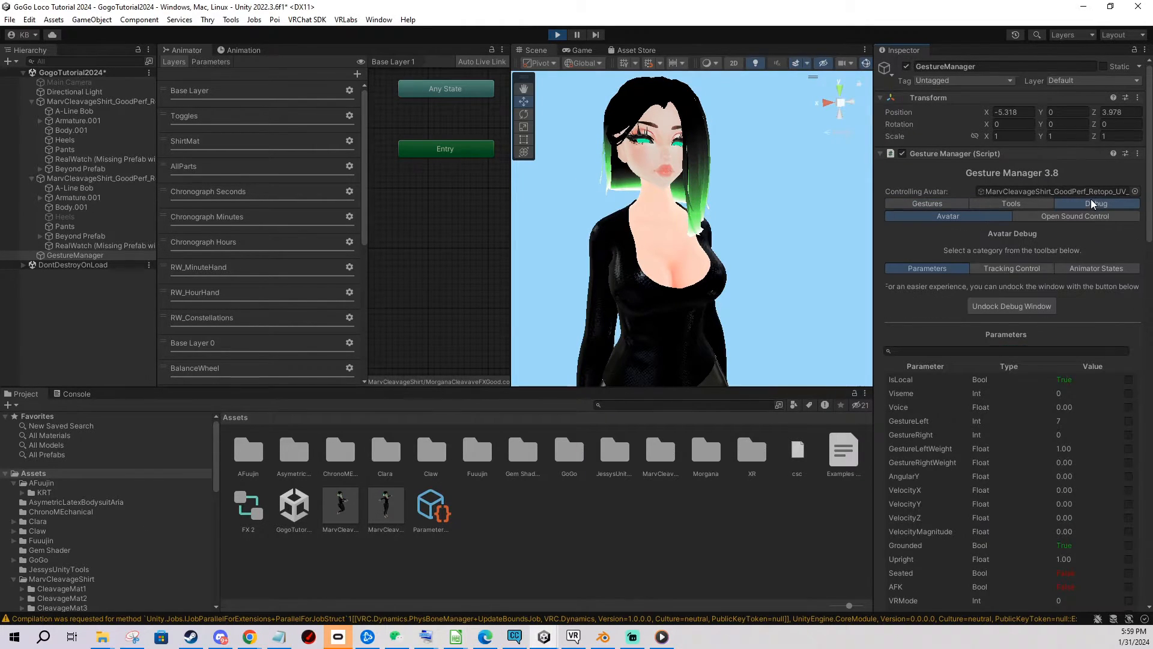
{"action": "scroll", "scroll_direction": "down", "scroll_amount": 3}
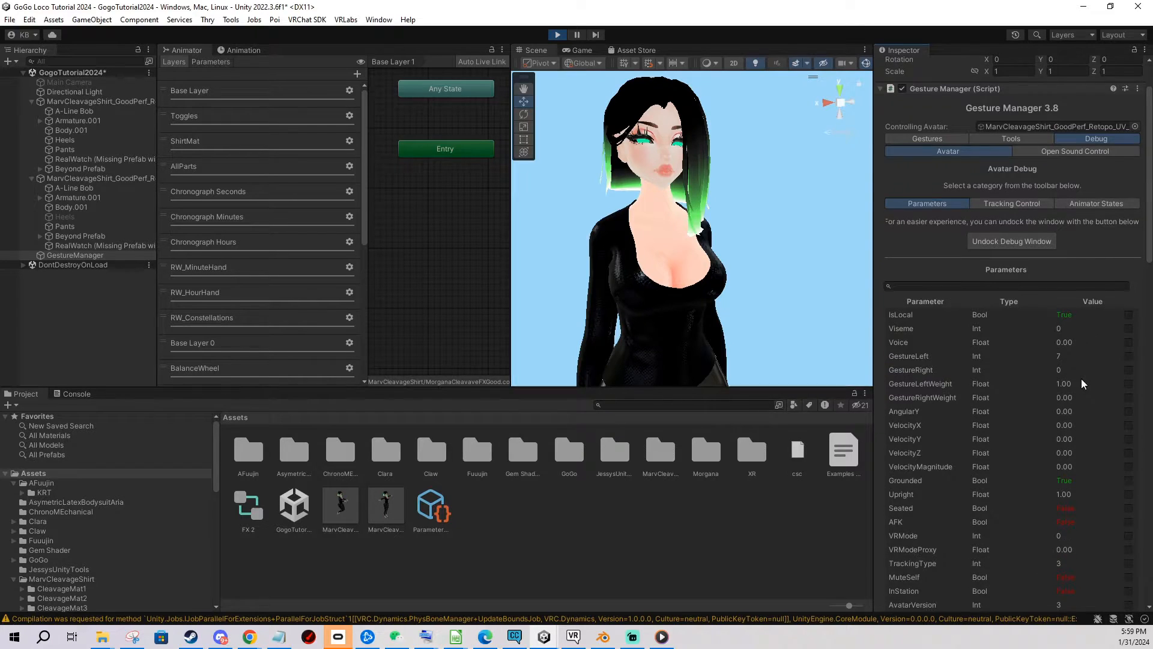
{"action": "scroll", "scroll_direction": "down", "scroll_amount": 3}
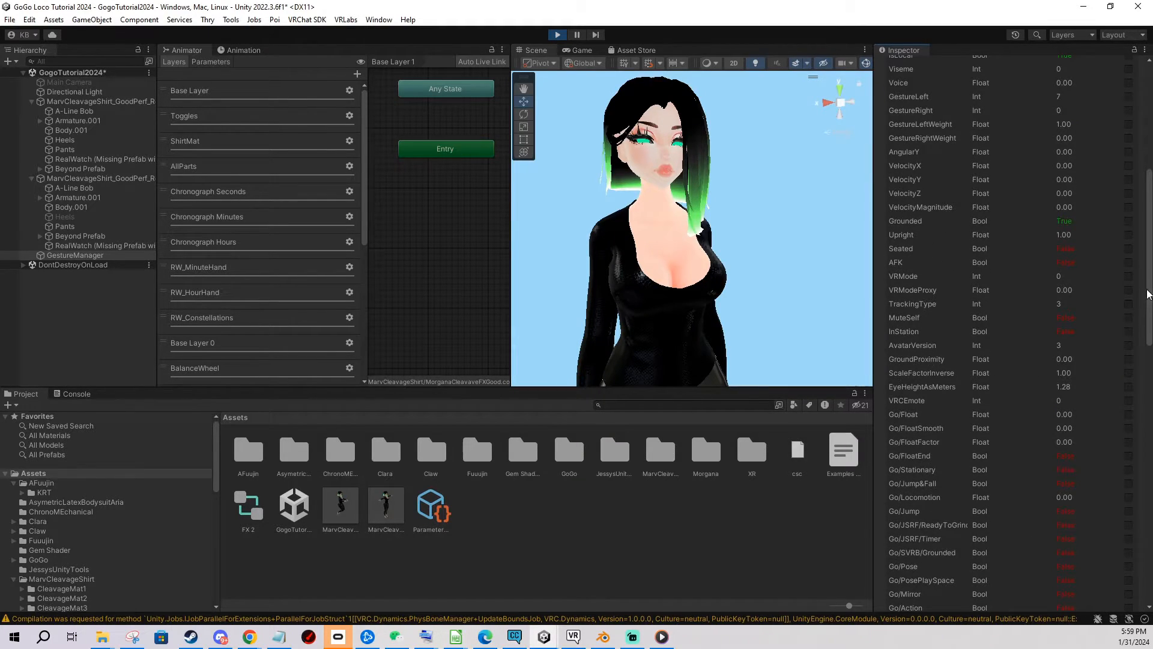
{"action": "scroll", "scroll_direction": "down", "scroll_amount": 3}
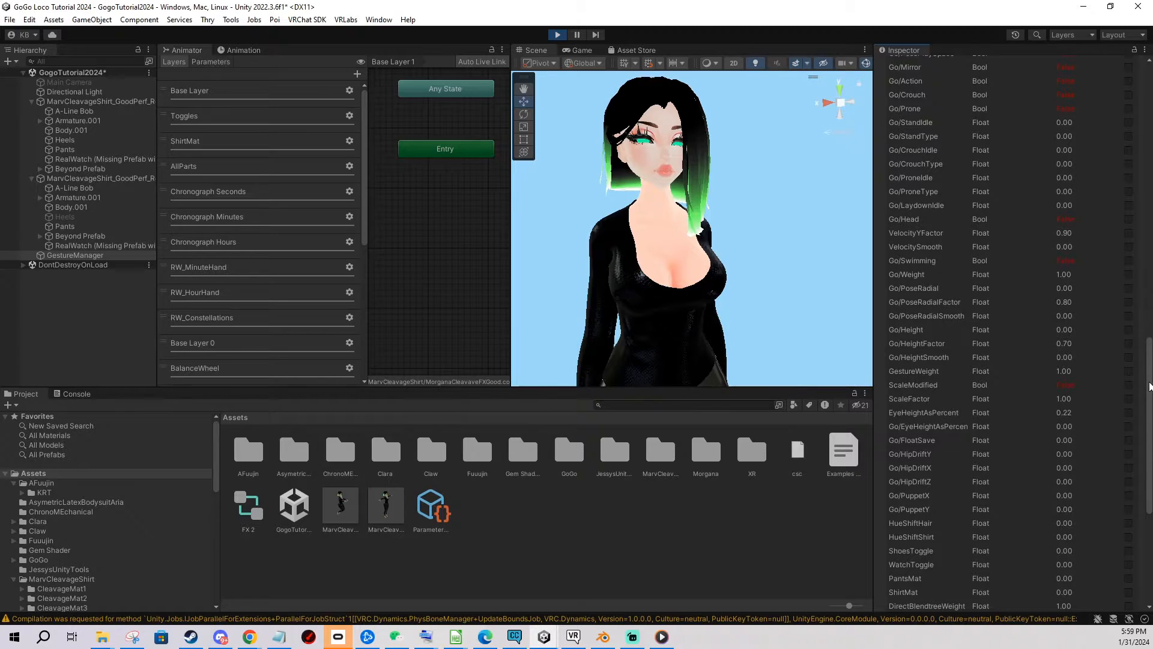
{"action": "scroll", "scroll_direction": "up", "scroll_amount": 3}
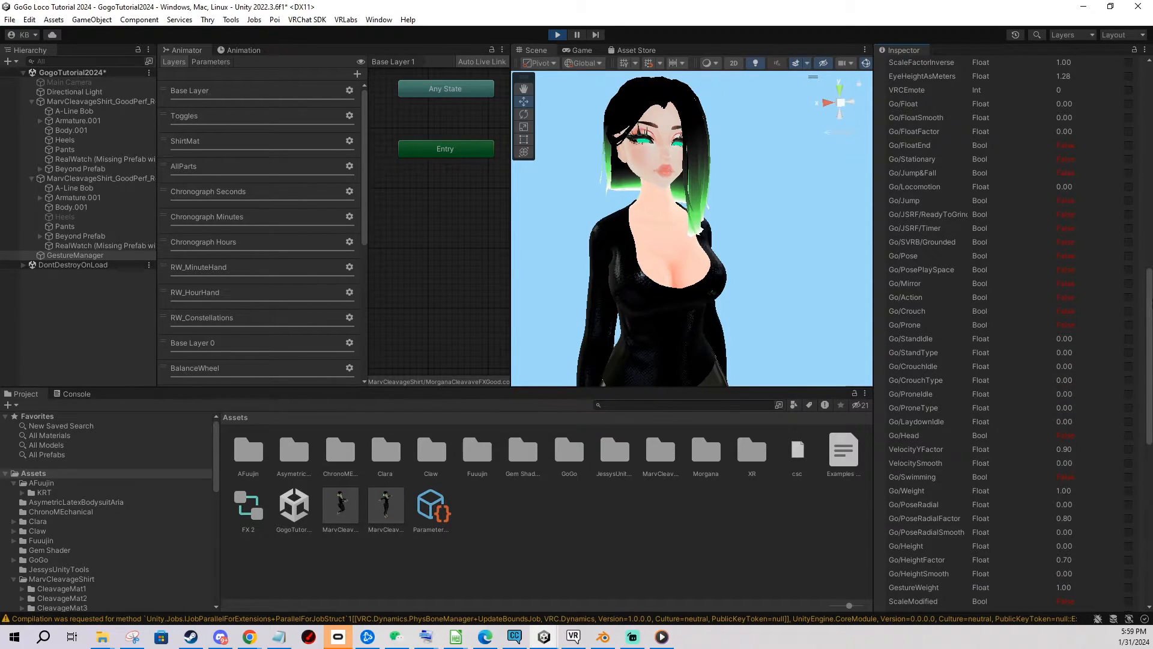
{"action": "scroll", "scroll_direction": "up", "scroll_amount": 3}
{"action": "type", "text": "0.6"}
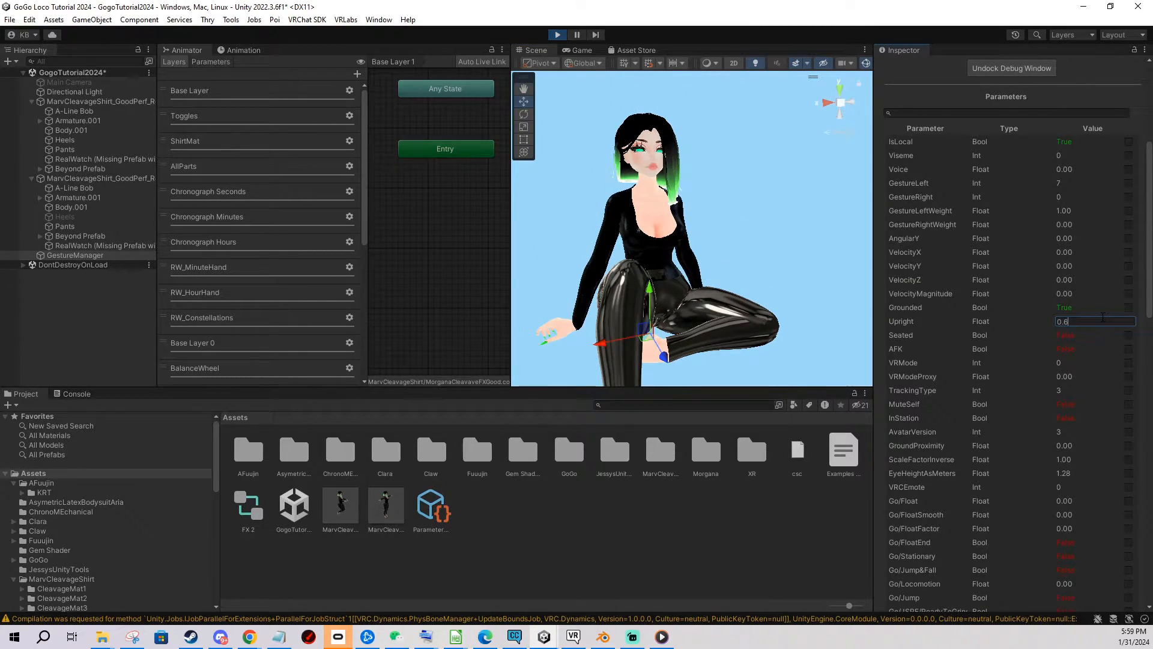
{"action": "type", "text": "0.2"}
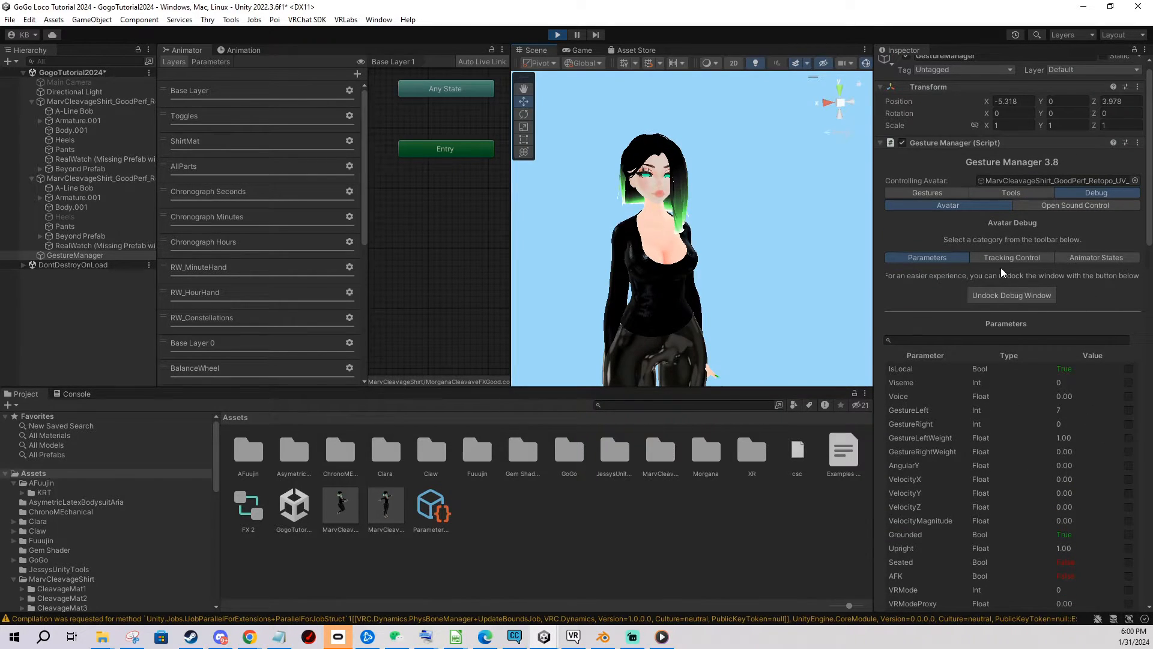
Show Tracking Control, then scroll through Animator States for the Base, Gesture, Action and FX layers
{"action": "left_click", "coordinate": [1010, 257]}
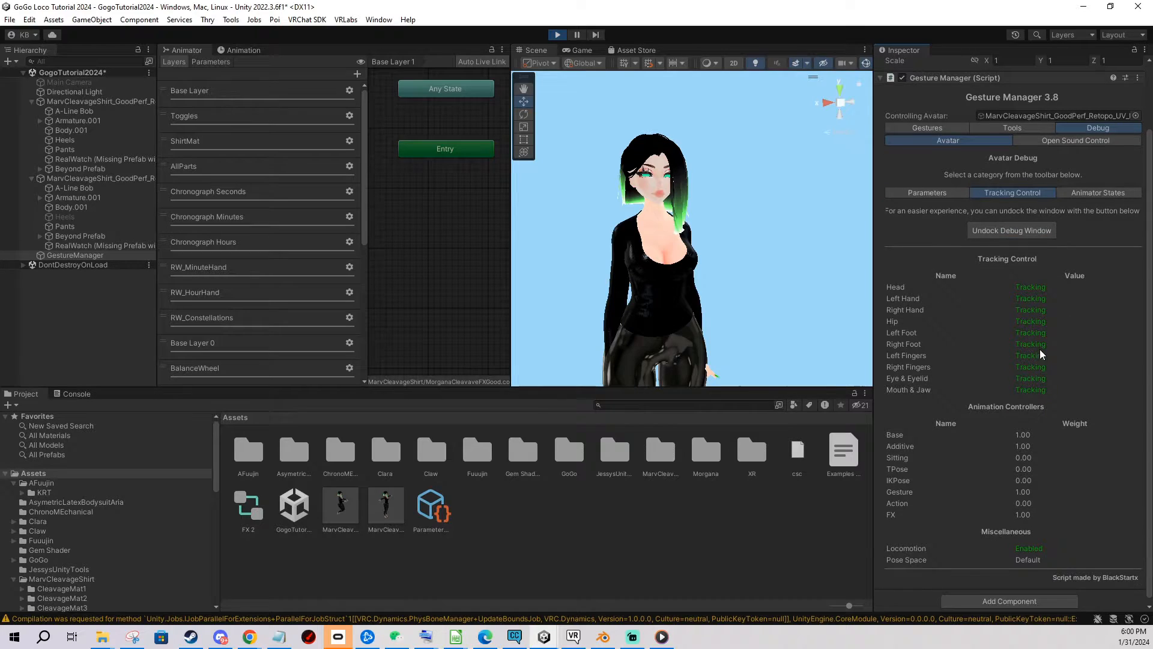
{"action": "left_click", "coordinate": [1097, 188]}
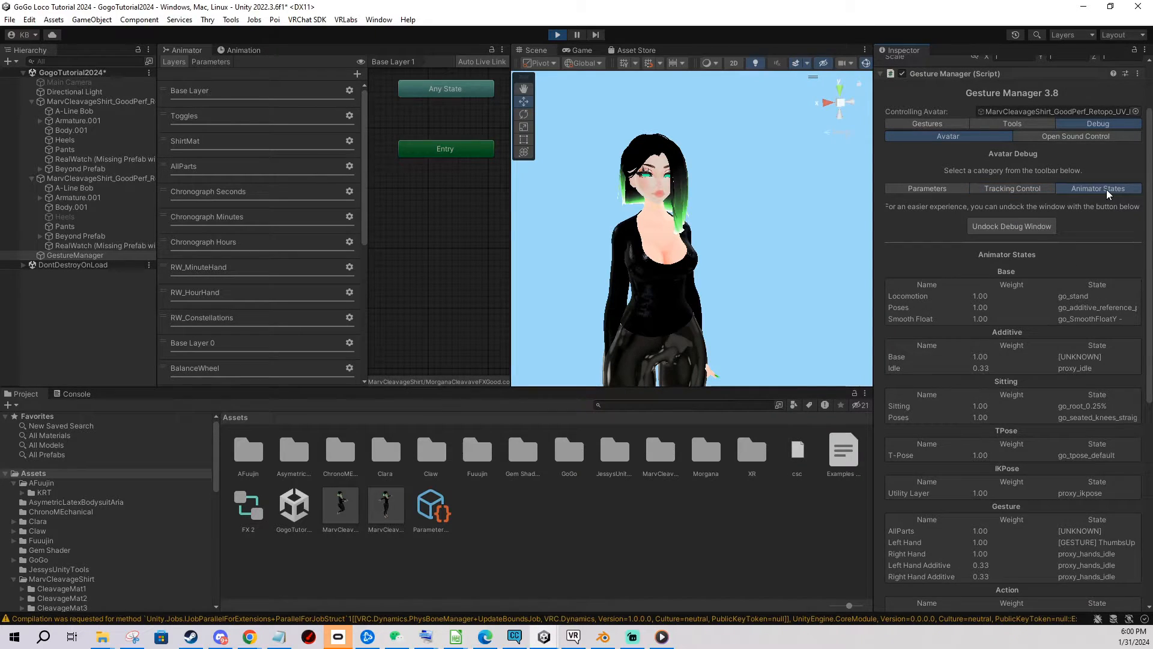
{"action": "scroll", "scroll_direction": "down", "scroll_amount": 3}
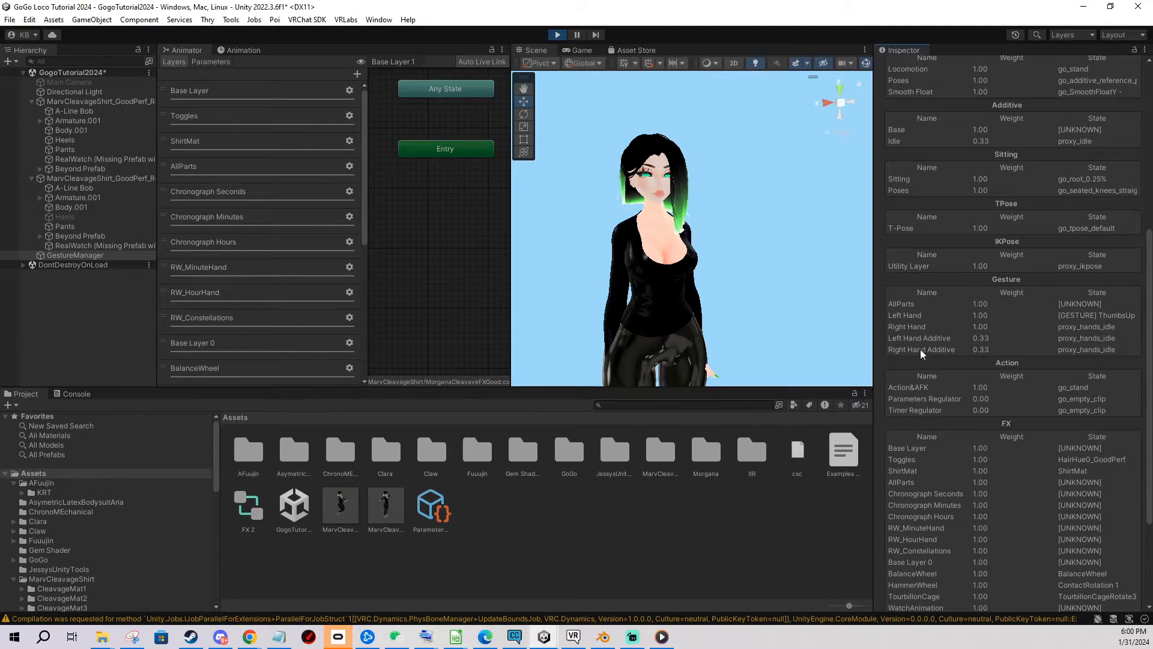
{"action": "scroll", "scroll_direction": "down", "scroll_amount": 3}
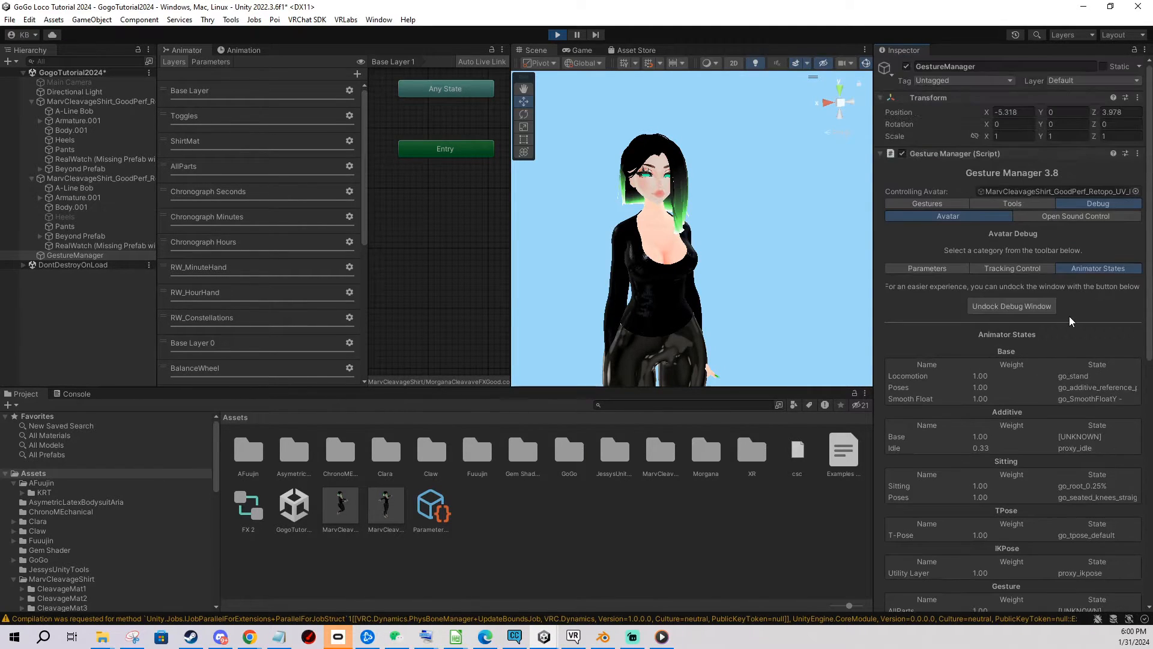
View the Open Sound Control settings, then the Tools tab listing Scene Camera and Pose Avatar
{"action": "left_click", "coordinate": [1076, 216]}
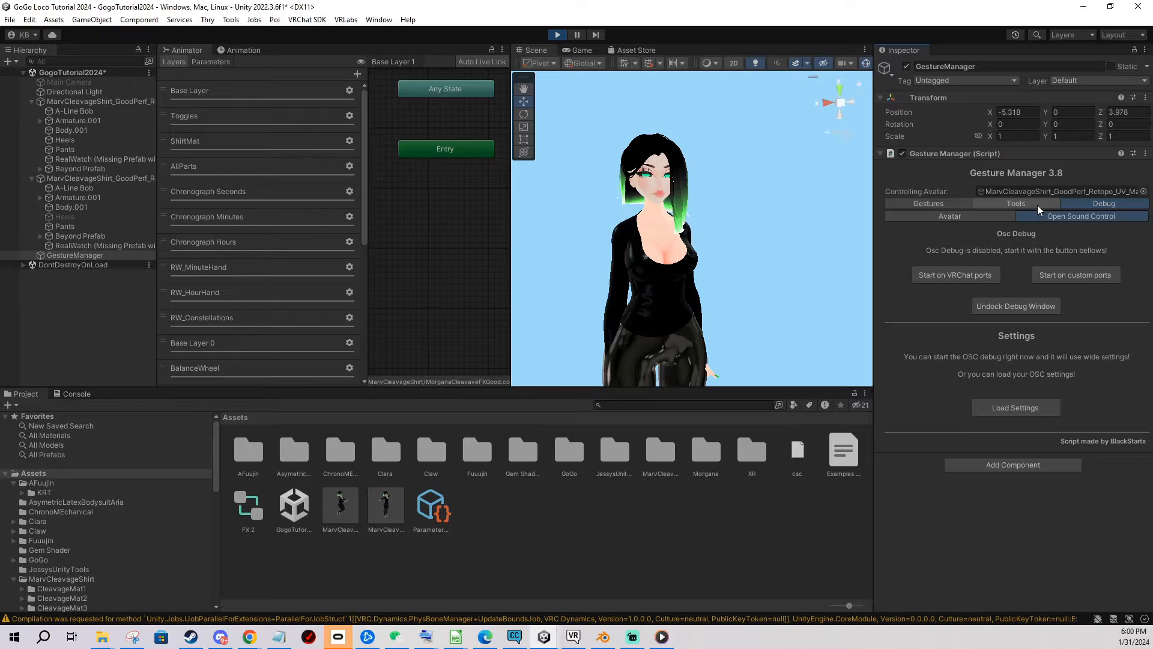
{"action": "left_click", "coordinate": [1016, 203]}
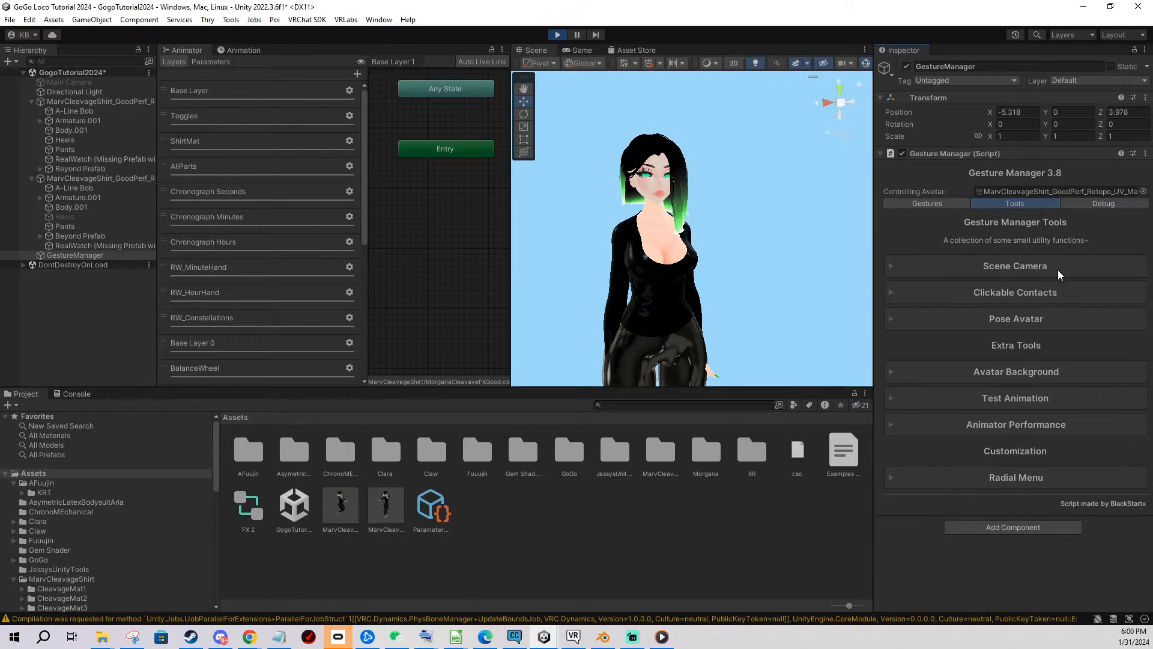
{"action": "mouse_move", "coordinate": [895, 376]}
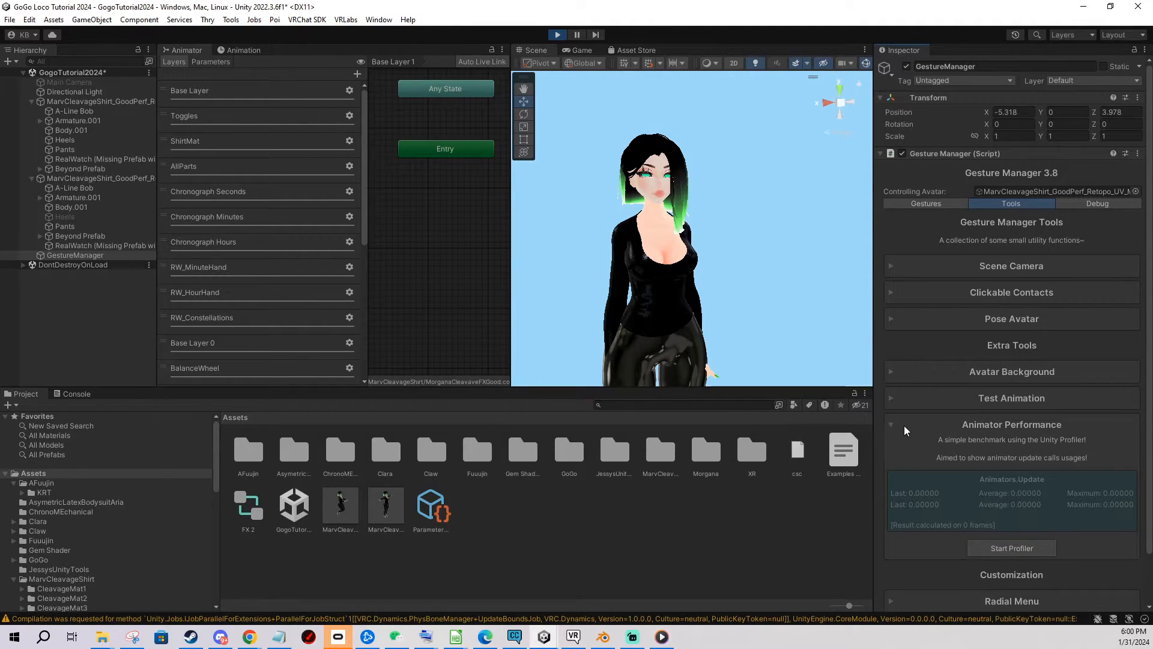
Stop play mode so the avatar returns to its T-pose
{"action": "left_click", "coordinate": [1015, 397]}
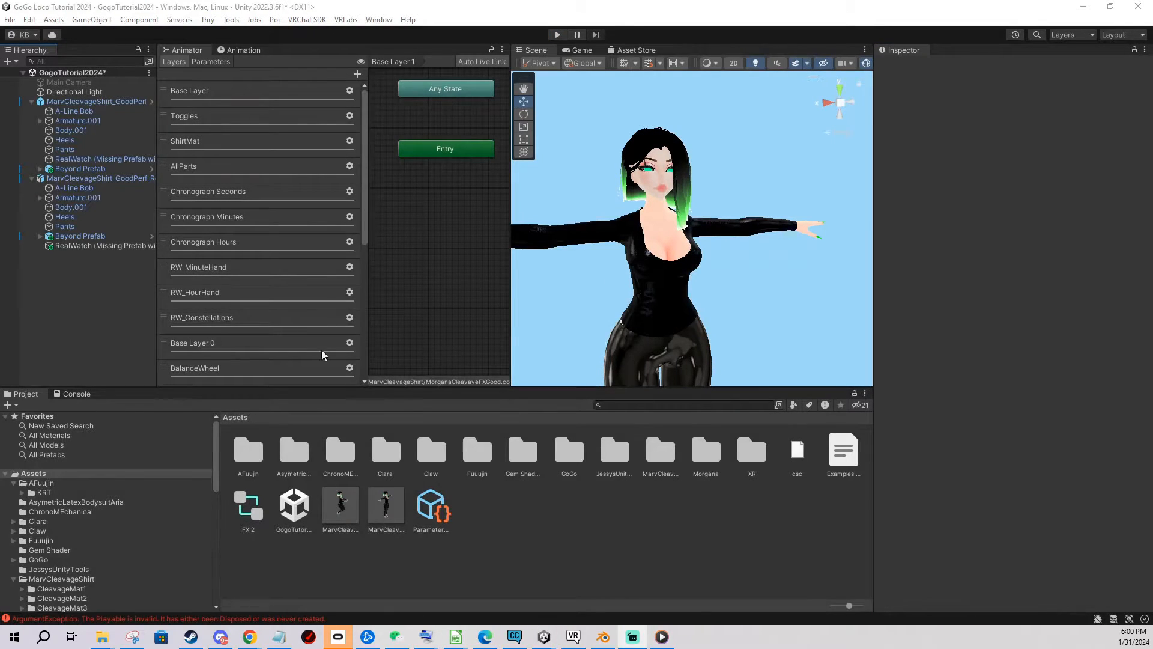
{"action": "mouse_move", "coordinate": [353, 111]}
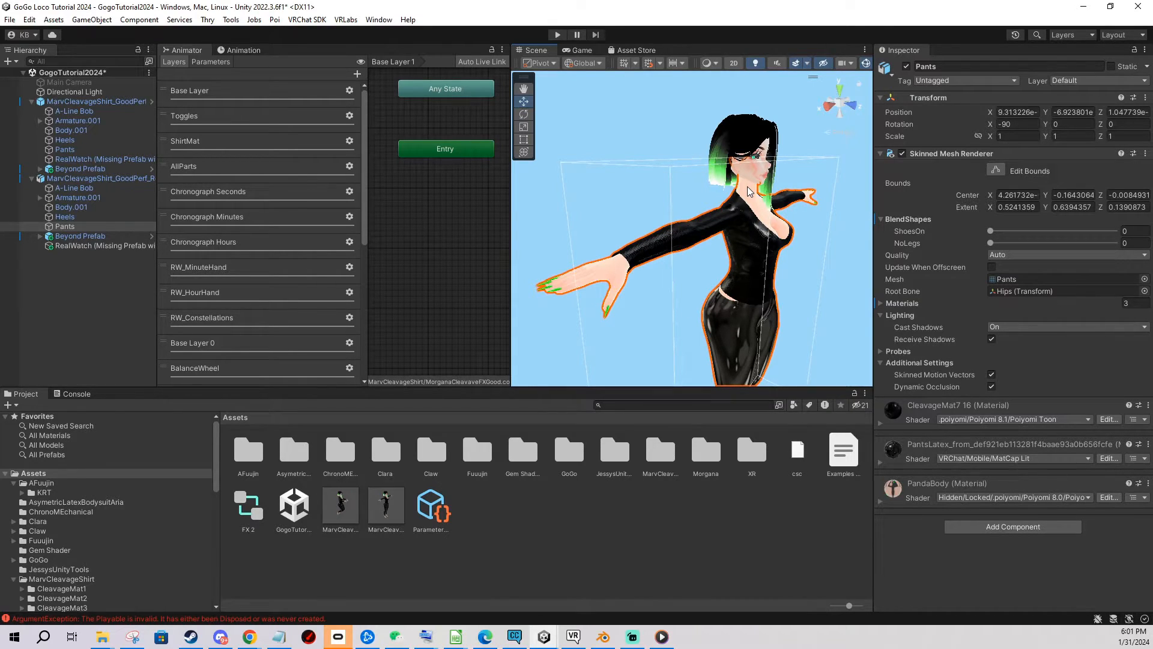
{"action": "mouse_move", "coordinate": [702, 165]}
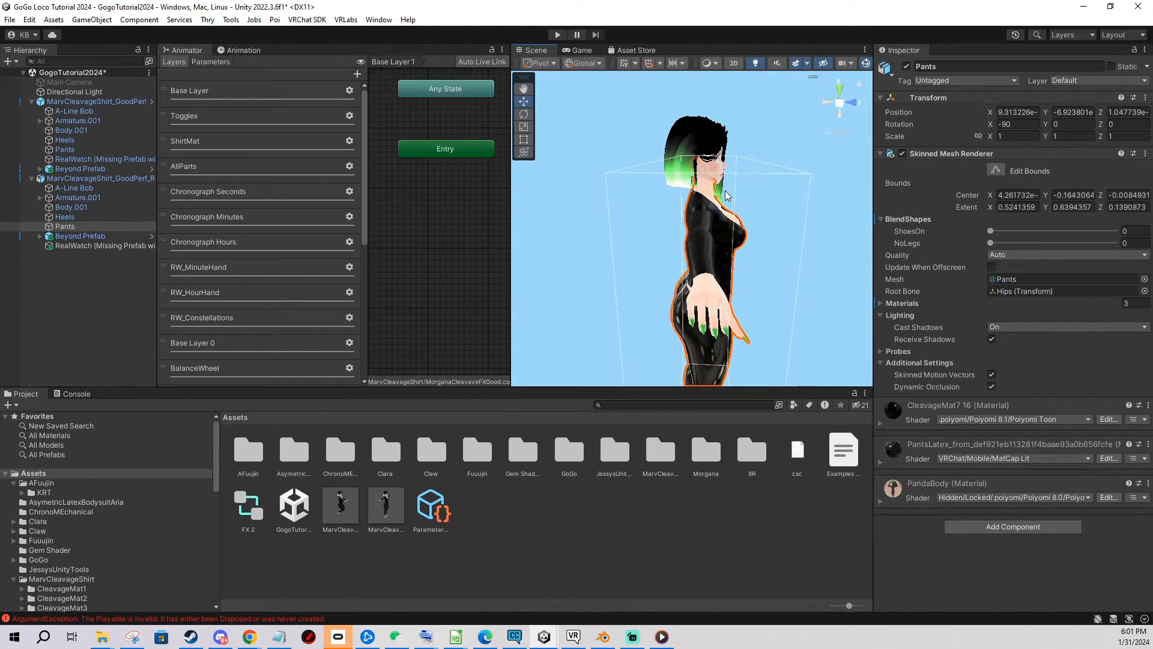
{"action": "mouse_move", "coordinate": [720, 219]}
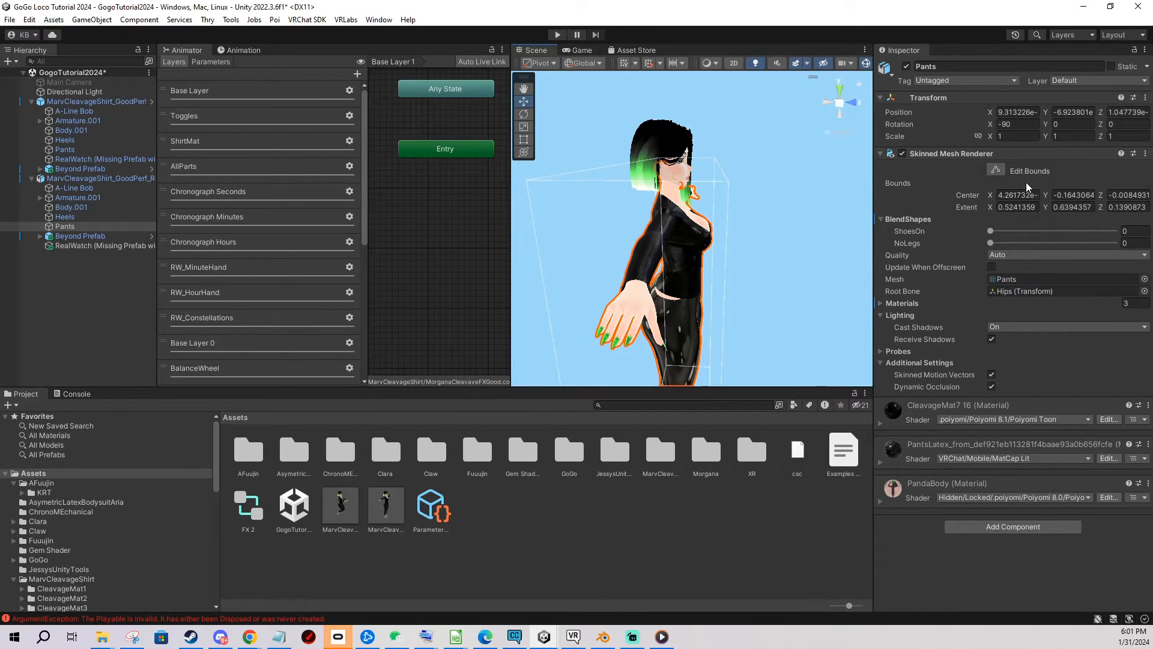
{"action": "mouse_move", "coordinate": [1030, 170]}
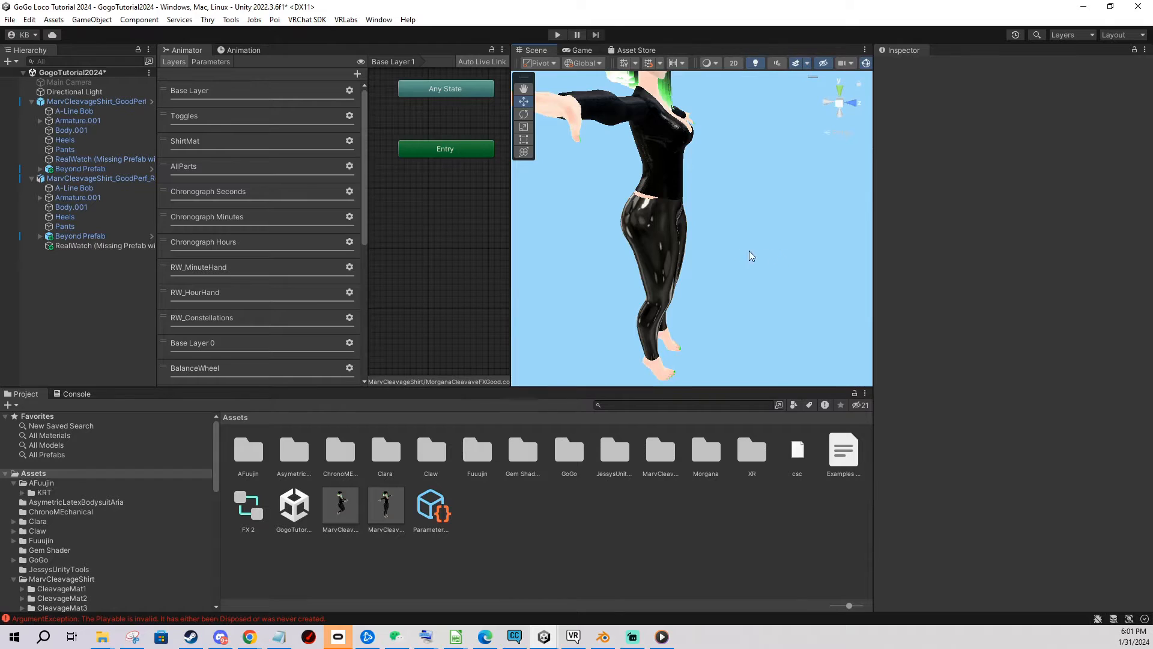
Select Pants and resize its Skinned Mesh Renderer bounds around the T-posed avatar
{"action": "left_click", "coordinate": [65, 226]}
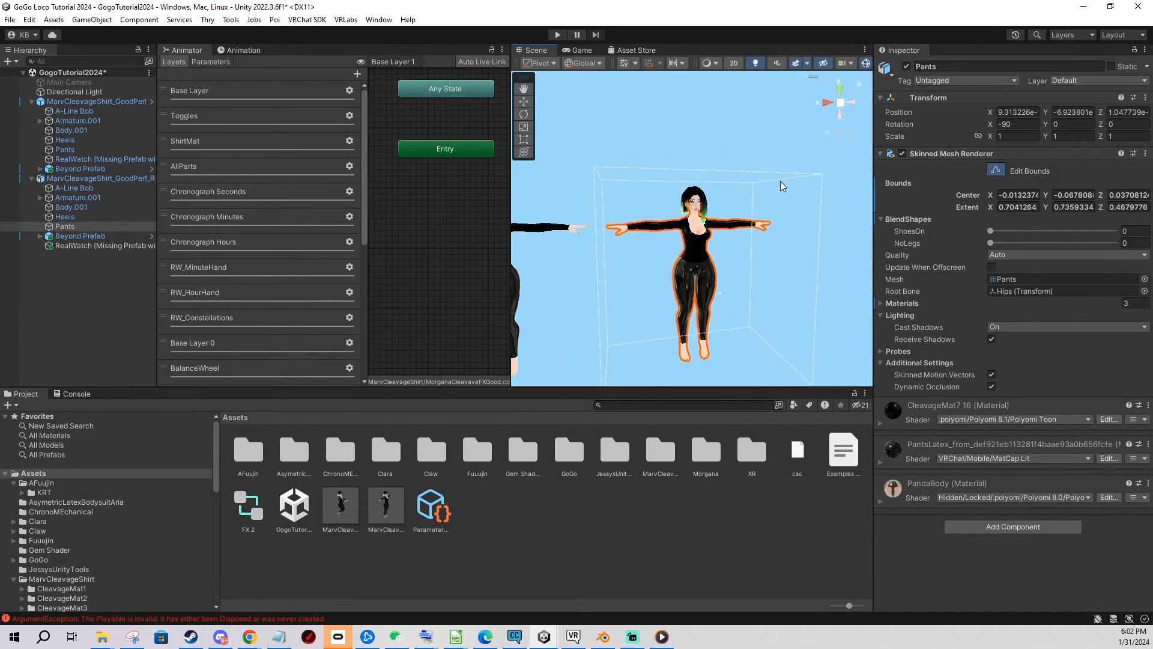
{"action": "mouse_move", "coordinate": [746, 191]}
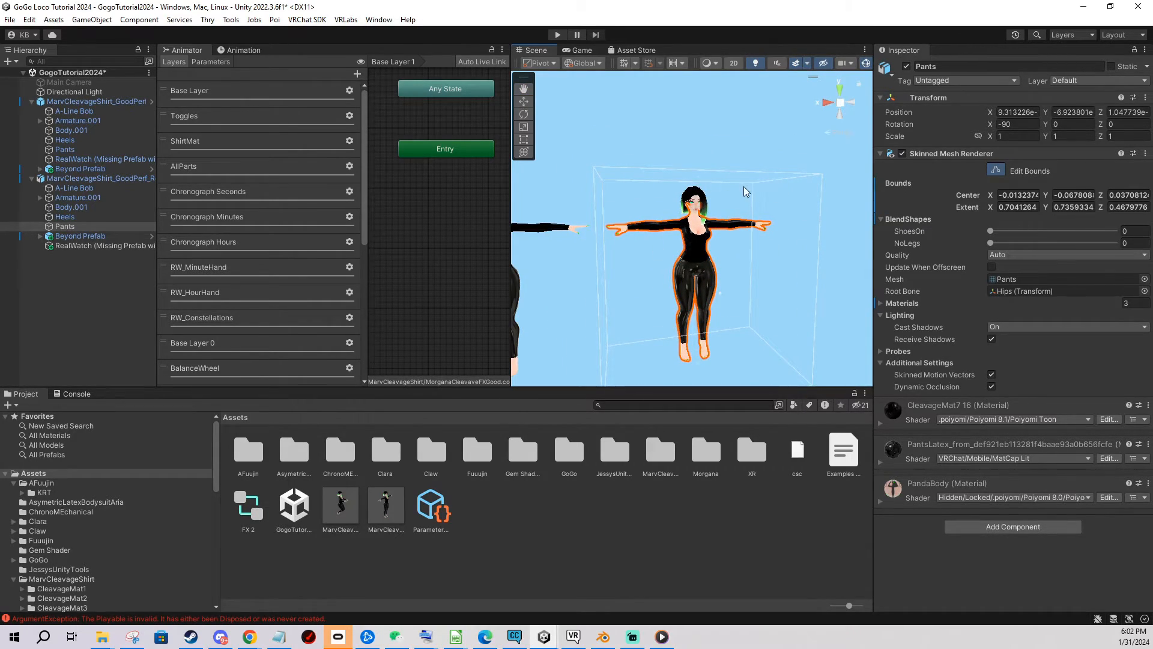
{"action": "left_click", "coordinate": [996, 171]}
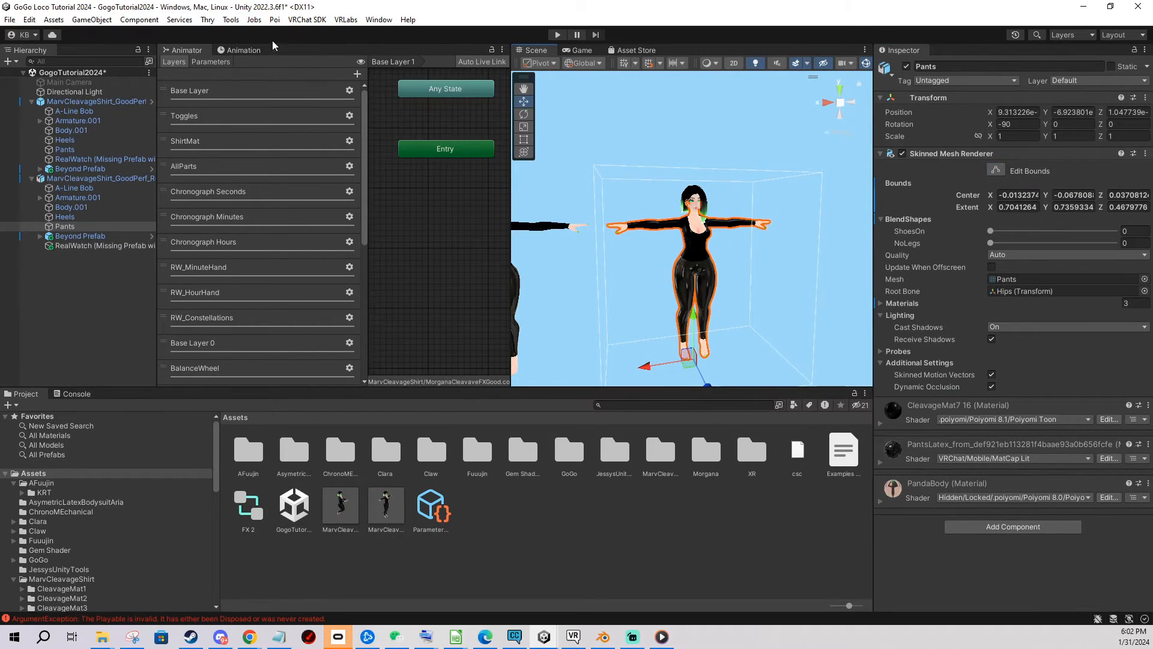
Run JessysUnityTools CopyBounding with Pants as source and the avatar root, then close it
{"action": "left_click", "coordinate": [230, 19]}
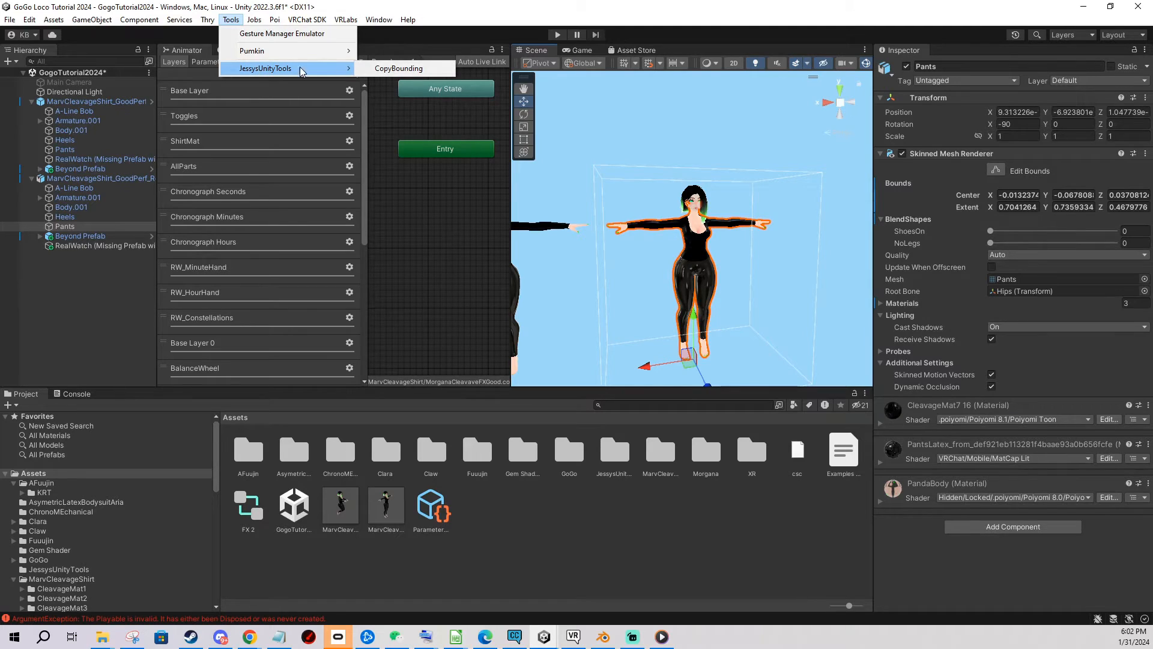
{"action": "left_click", "coordinate": [399, 68]}
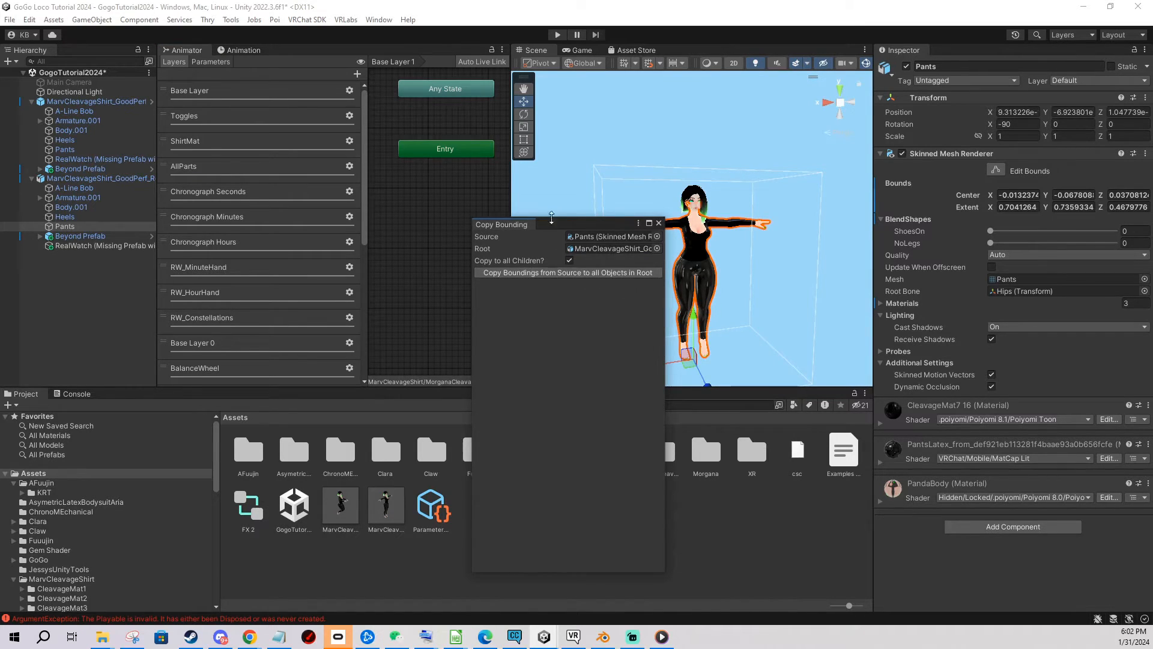
{"action": "left_click", "coordinate": [567, 272]}
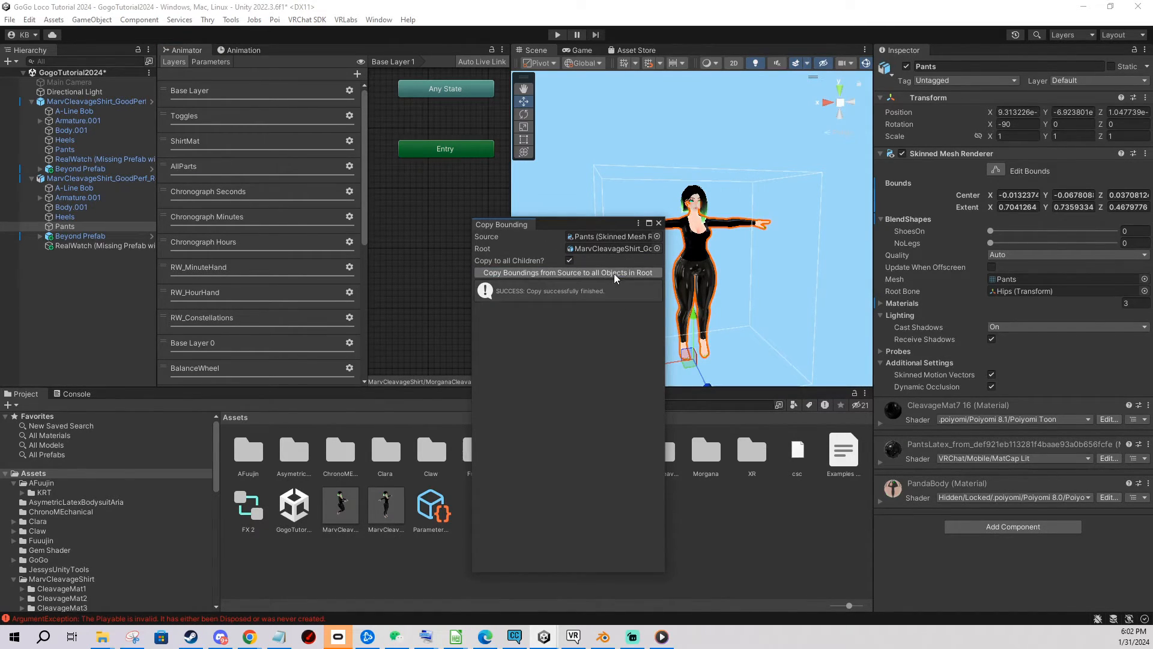
{"action": "left_click", "coordinate": [658, 223]}
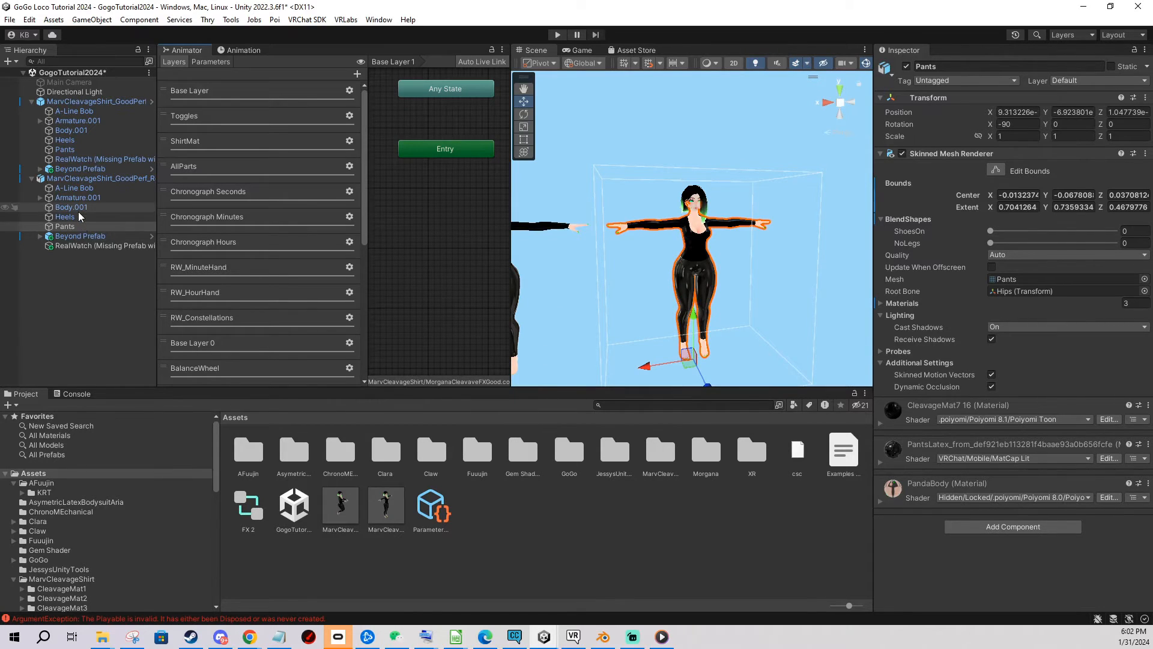
{"action": "left_click", "coordinate": [73, 188]}
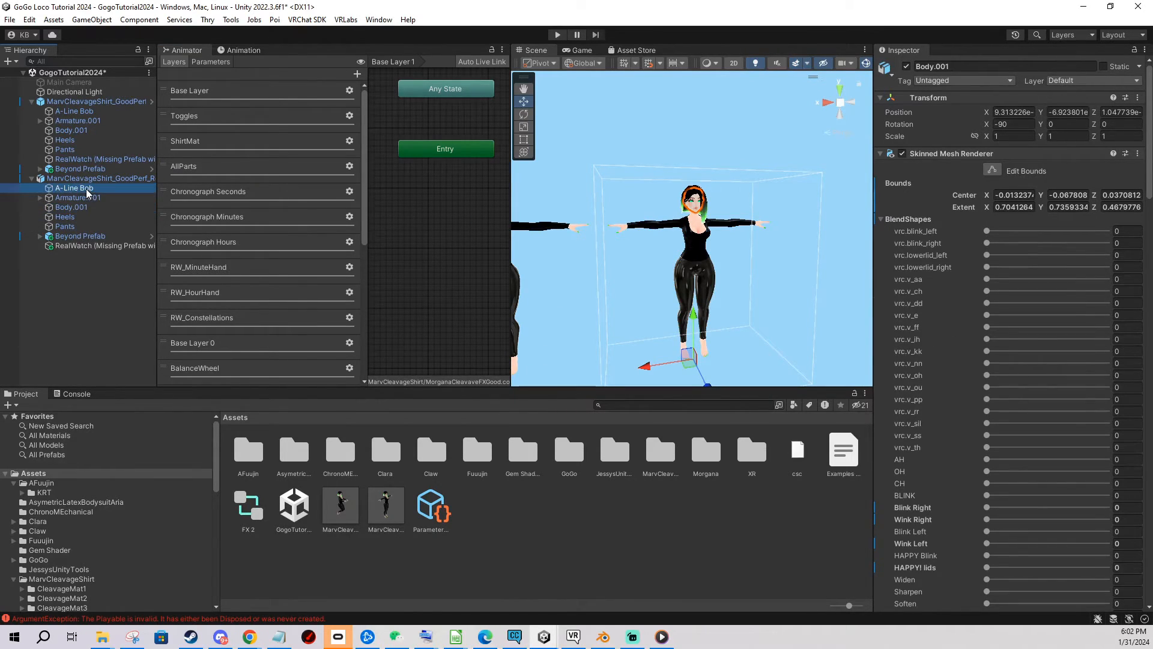
{"action": "left_click", "coordinate": [74, 187]}
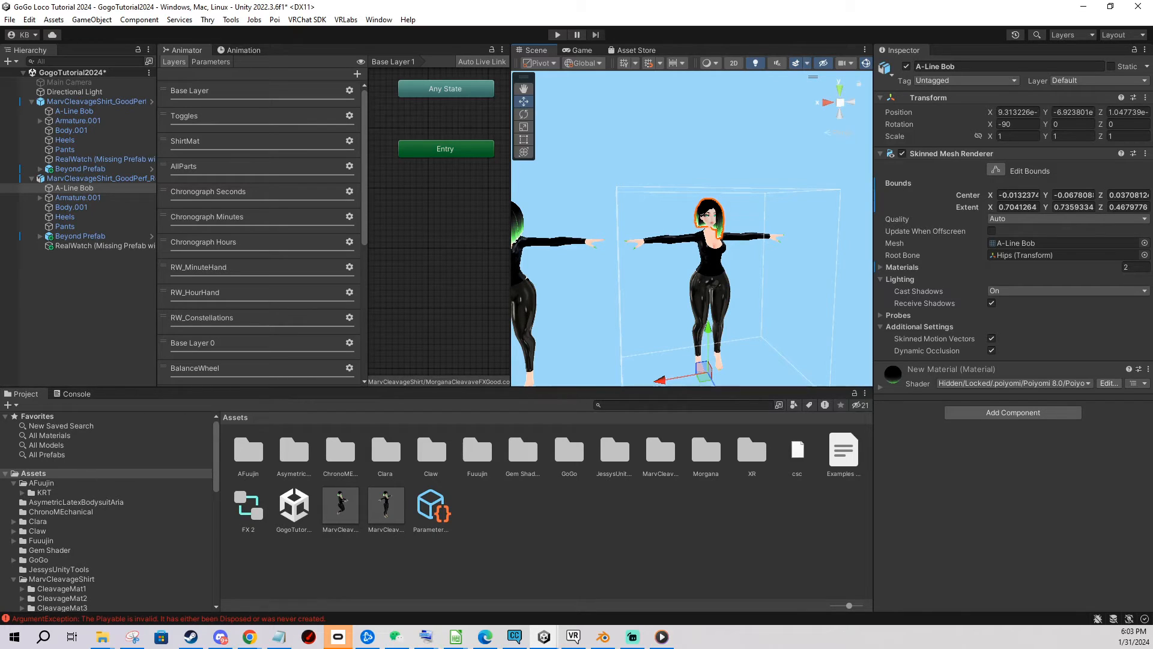
{"action": "mouse_move", "coordinate": [698, 266]}
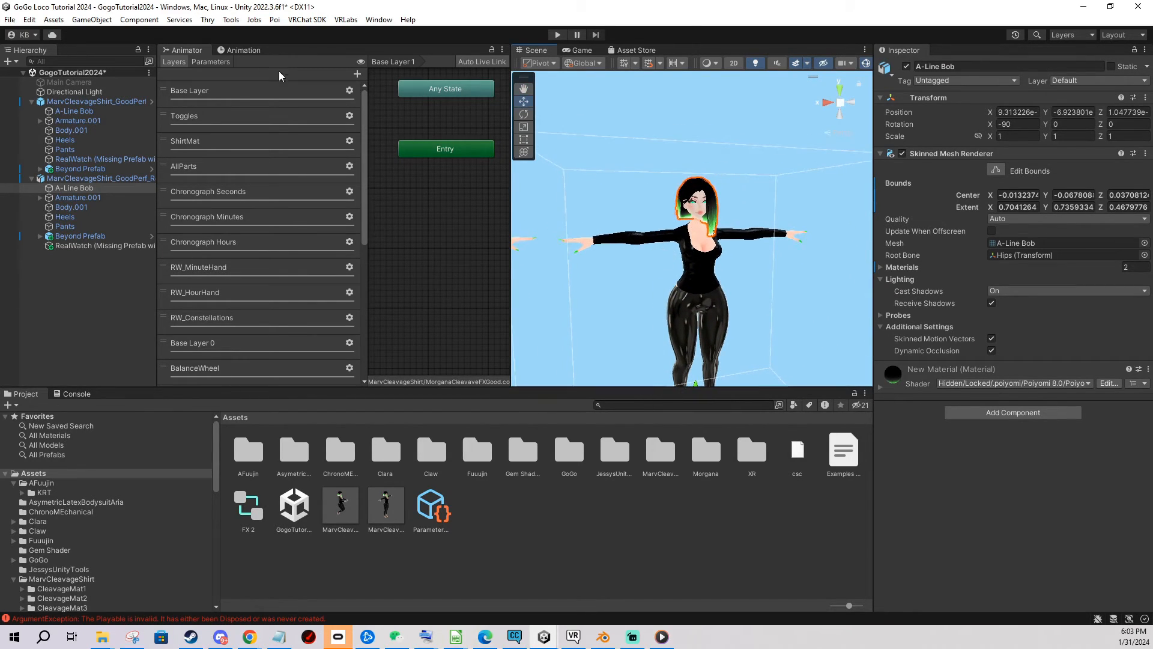
Open Pumkin Editor Screenshot at 1920x1080 with Transparent Background checked
{"action": "left_click", "coordinate": [231, 19]}
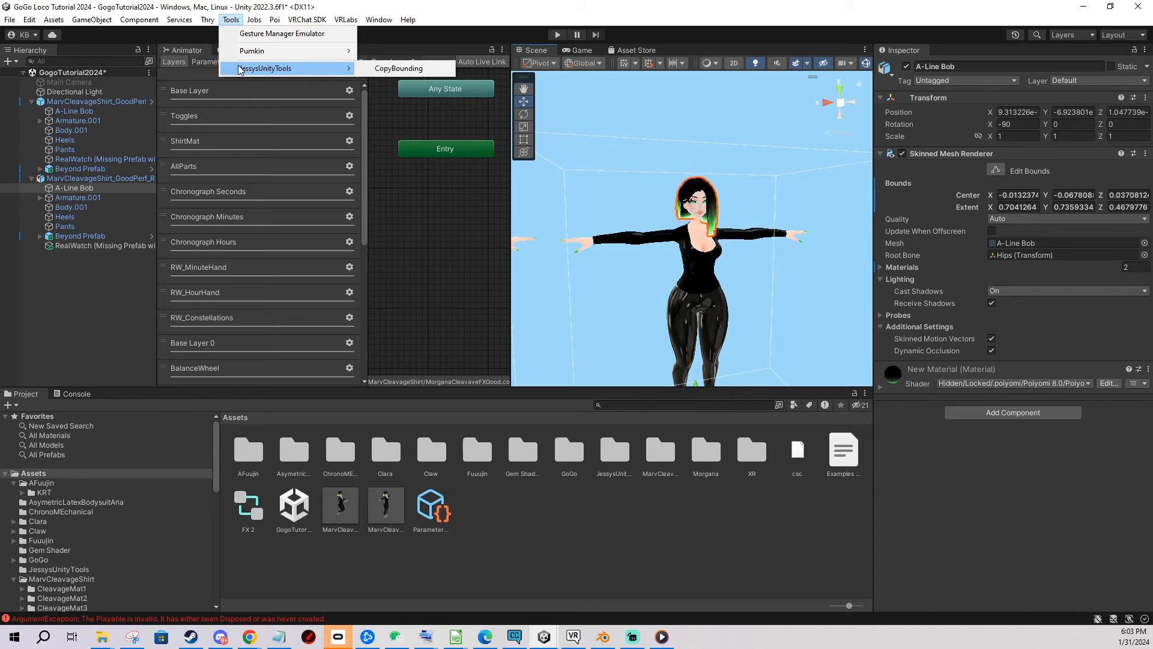
{"action": "mouse_move", "coordinate": [252, 50]}
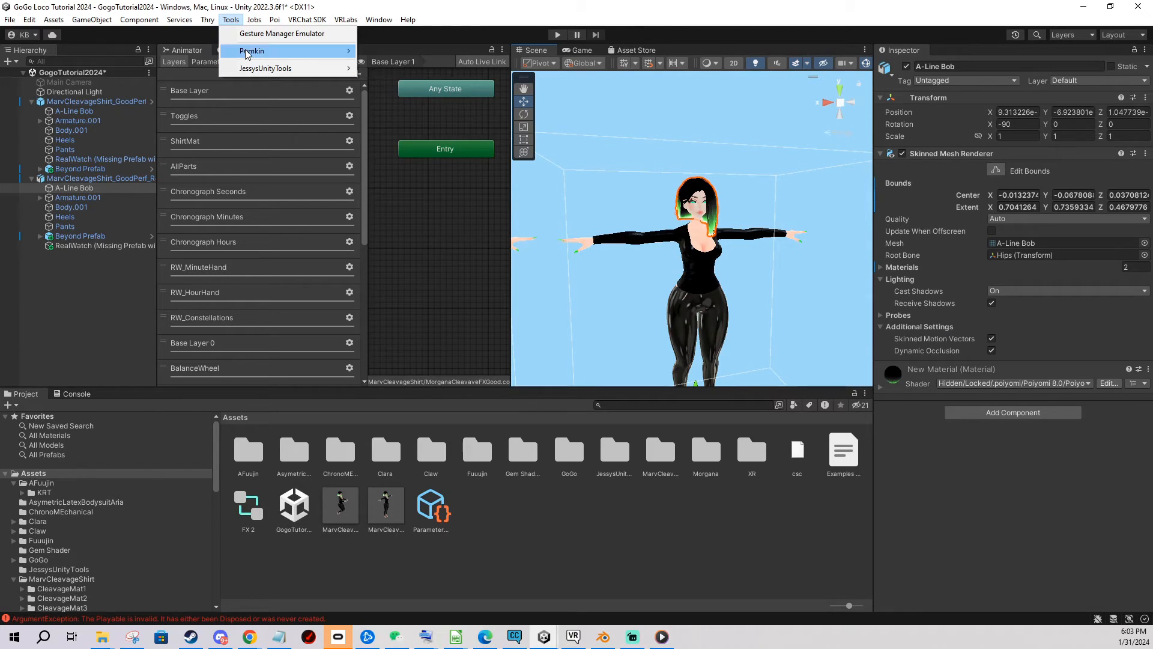
{"action": "left_click", "coordinate": [252, 50]}
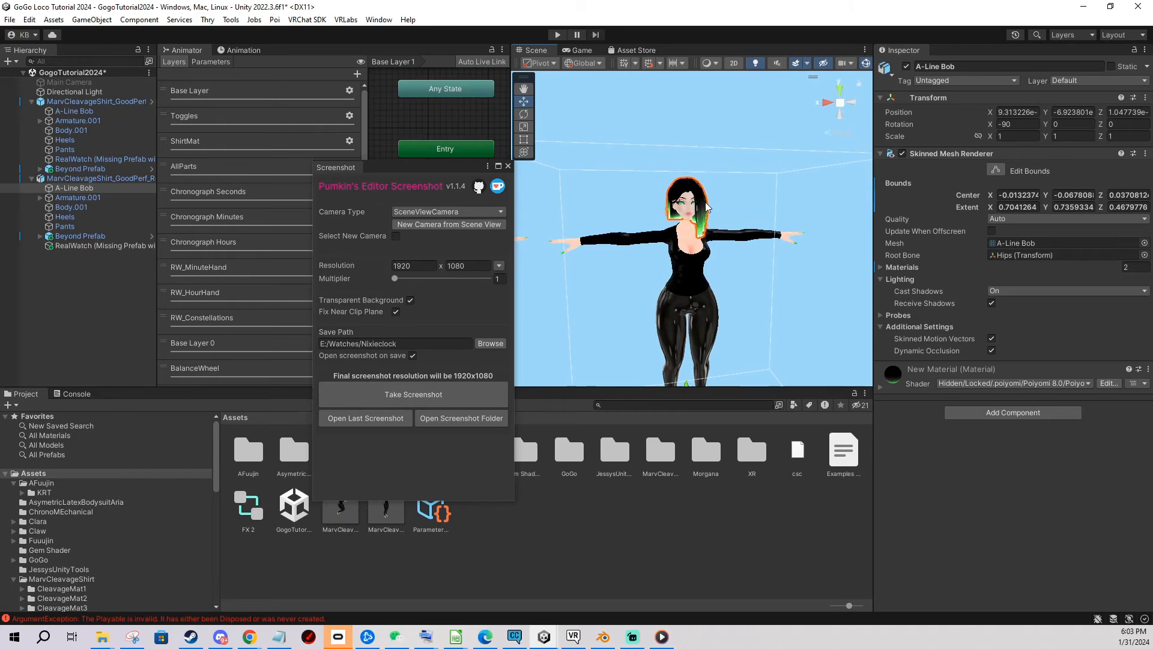
{"action": "left_click", "coordinate": [447, 212]}
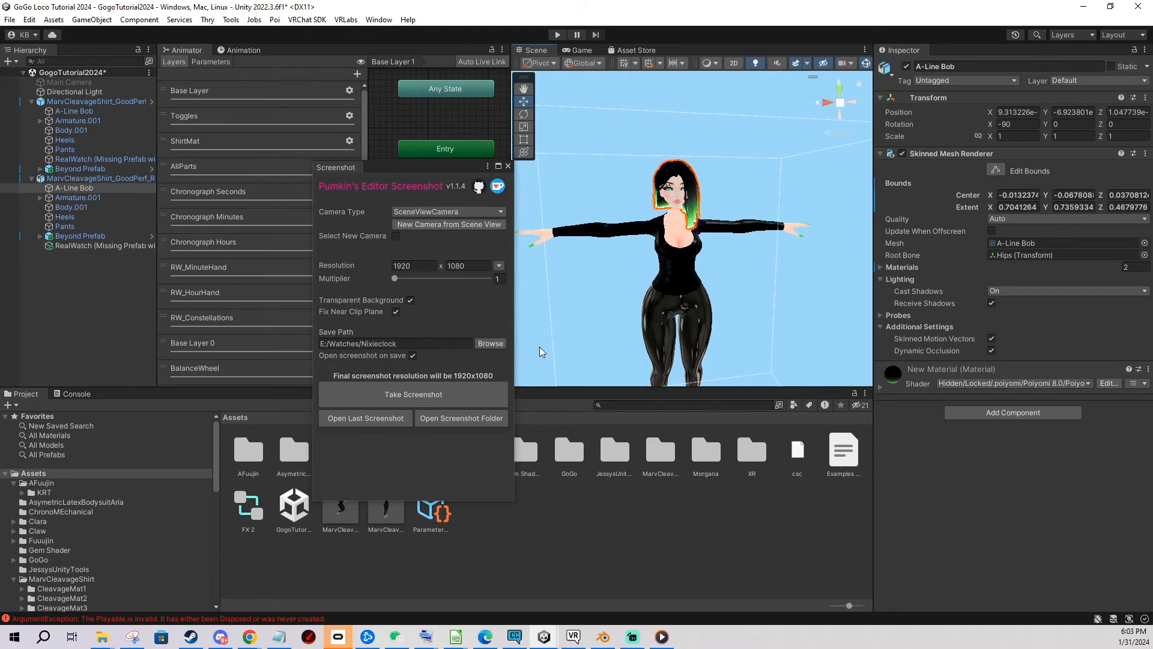
{"action": "mouse_move", "coordinate": [418, 286]}
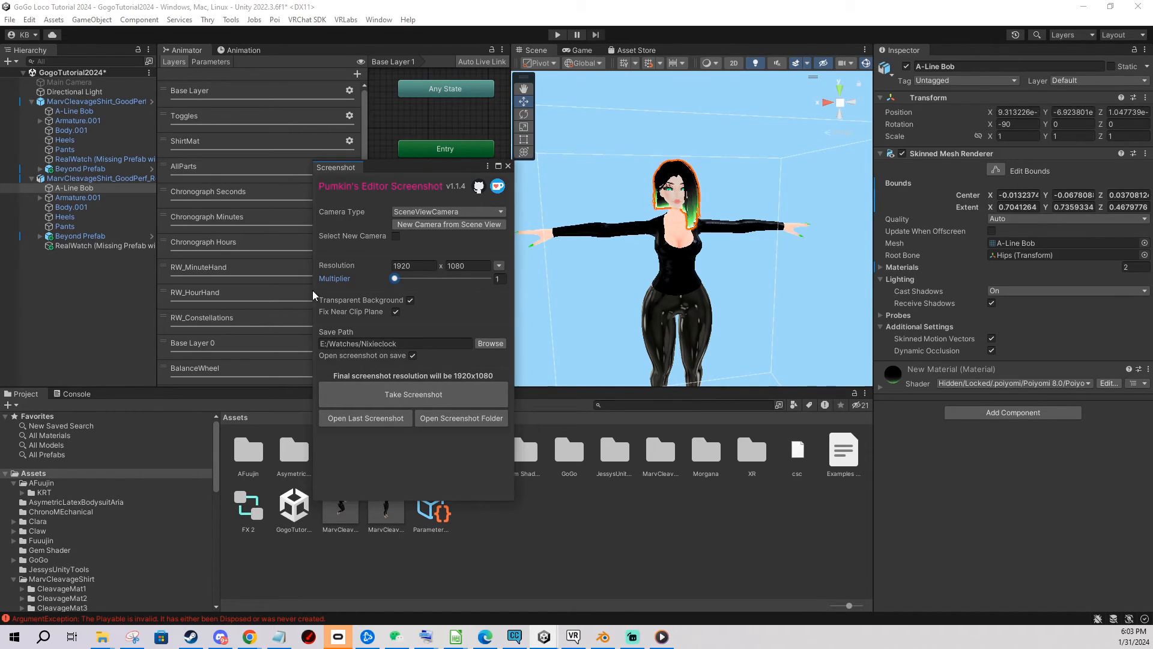
{"action": "mouse_move", "coordinate": [371, 309]}
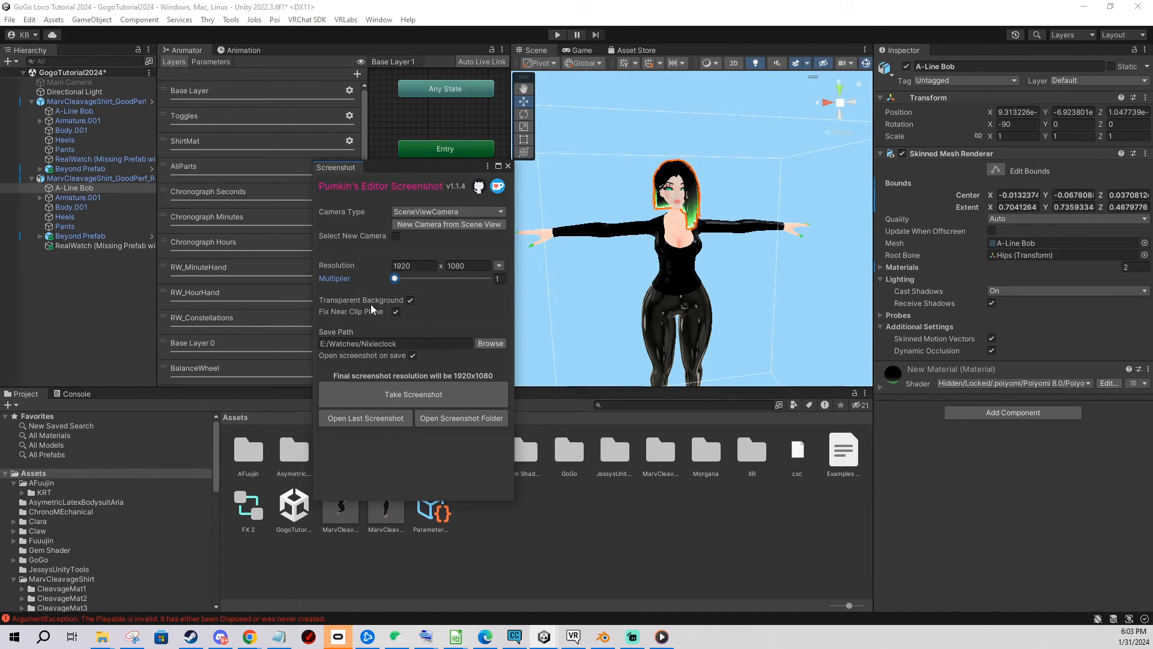
{"action": "mouse_move", "coordinate": [409, 302]}
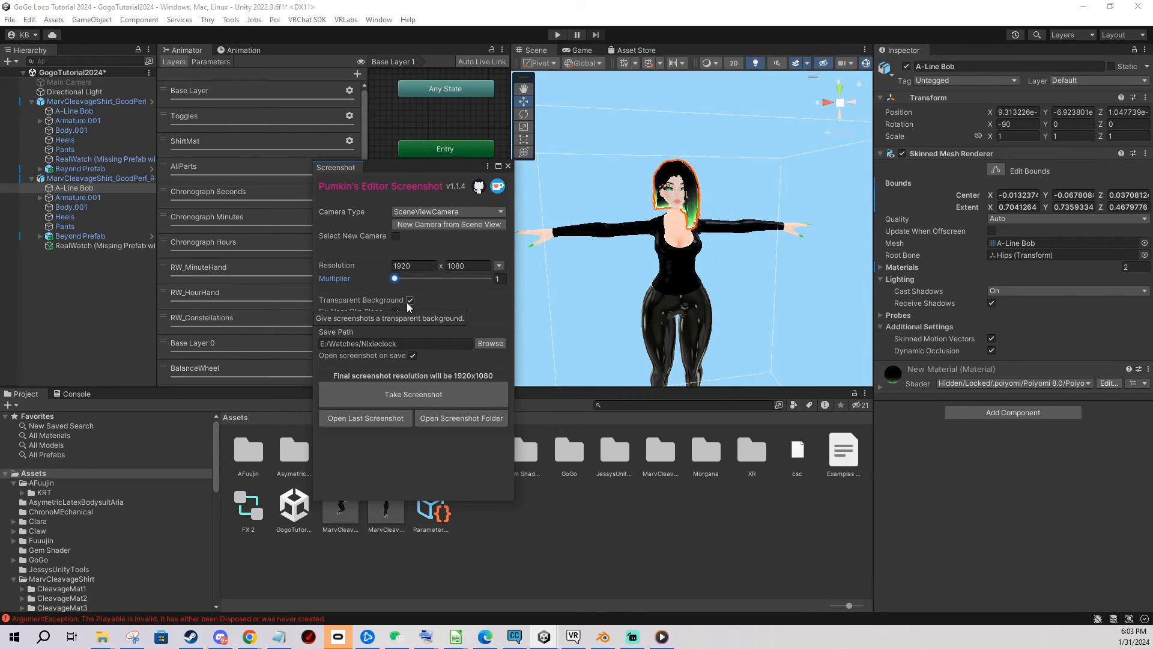
{"action": "mouse_move", "coordinate": [416, 305]}
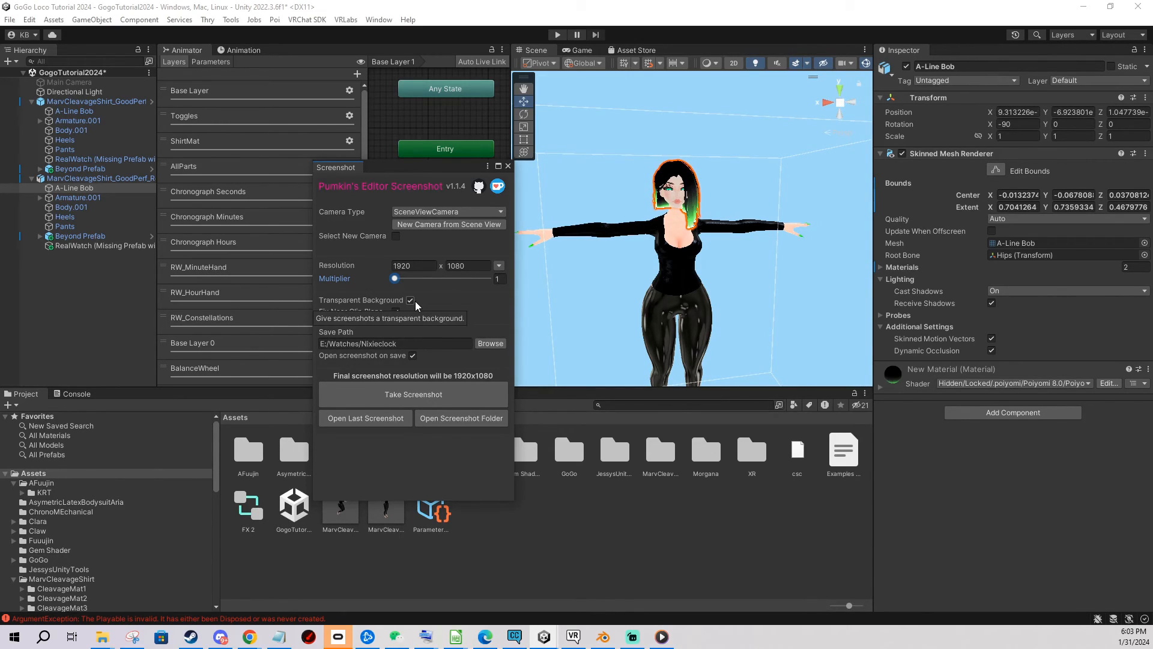
{"action": "mouse_move", "coordinate": [394, 327]}
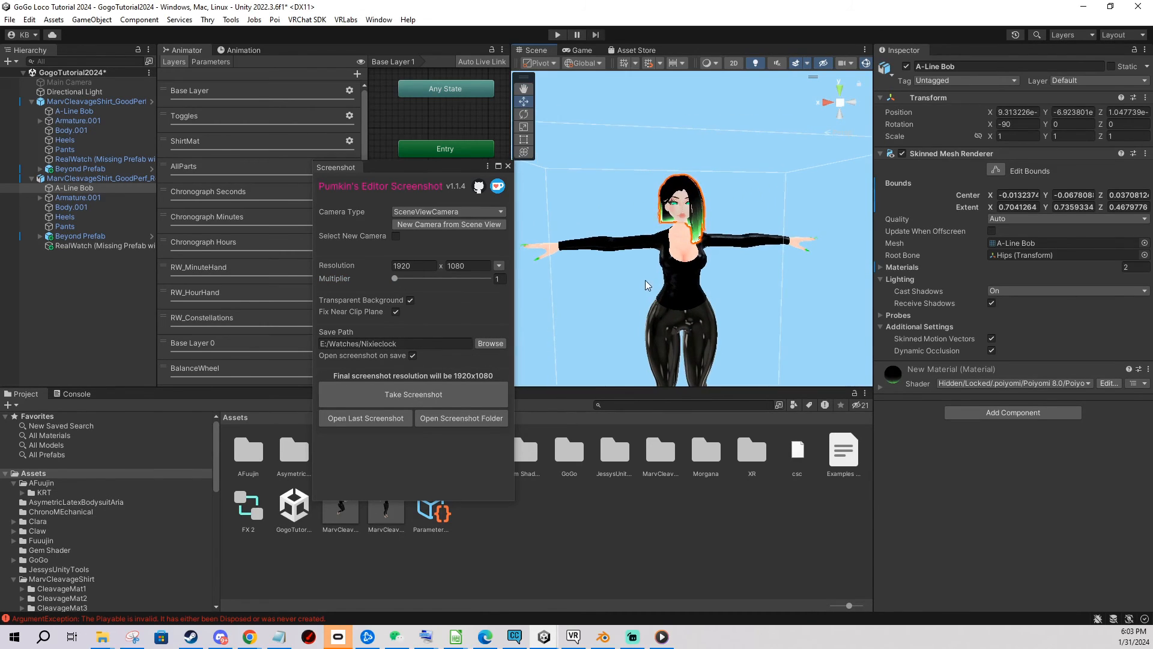
Take the transparent Screenshot_1920x1080_5.png and close its Photos preview
{"action": "left_click", "coordinate": [413, 394]}
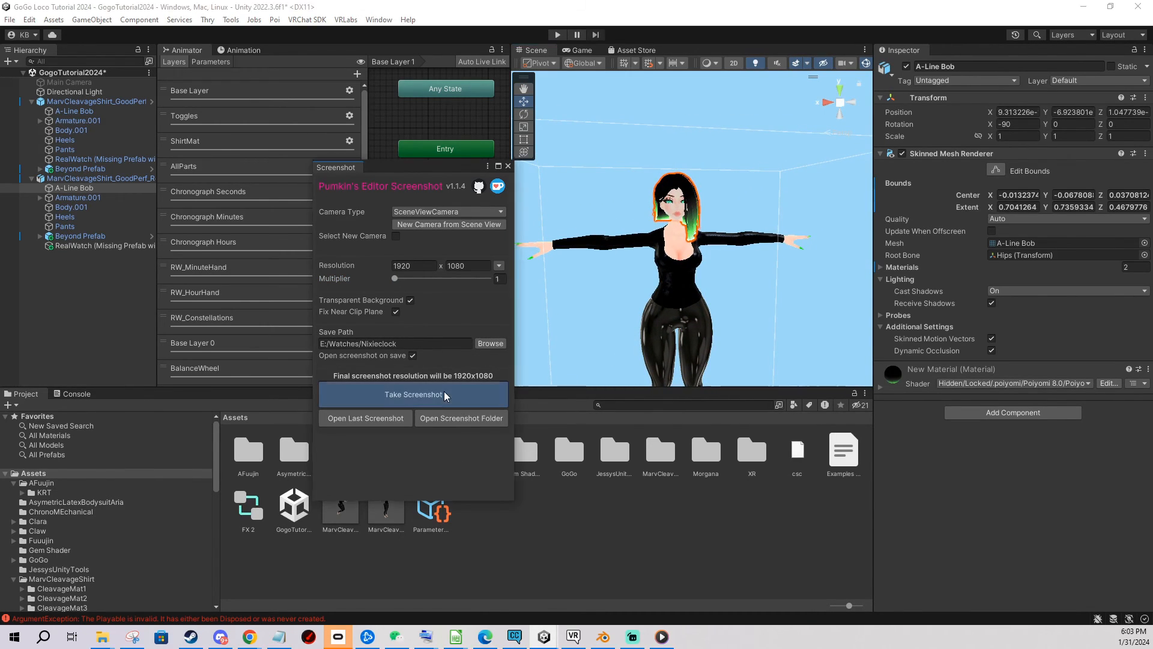
{"action": "left_click", "coordinate": [413, 394]}
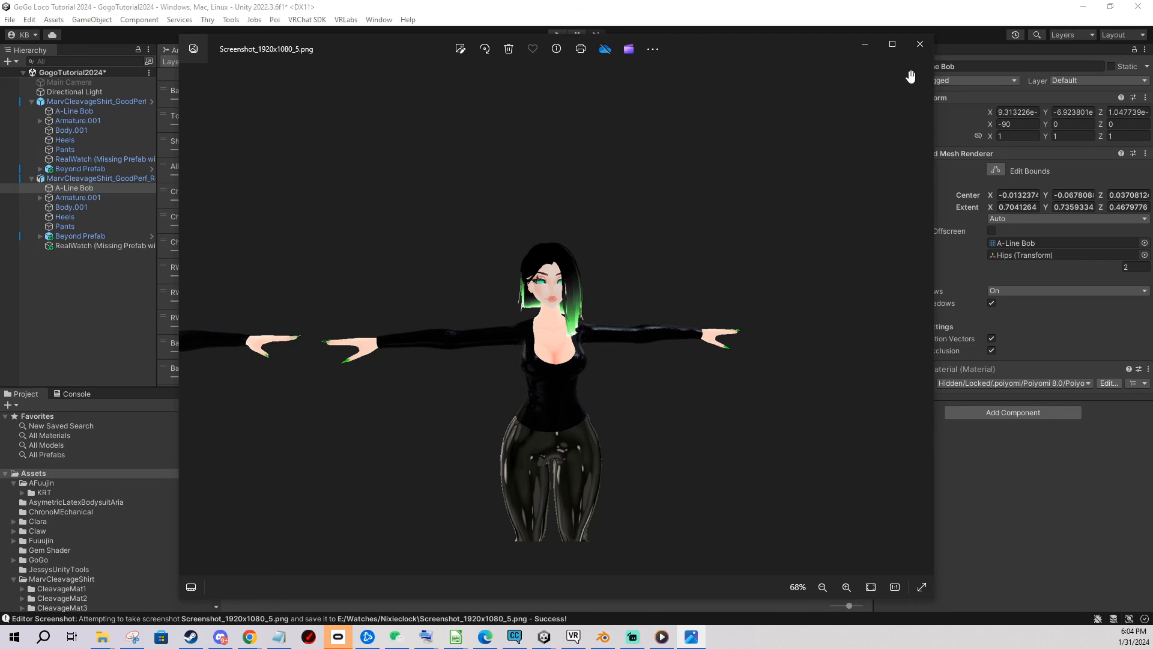
{"action": "left_click", "coordinate": [918, 44]}
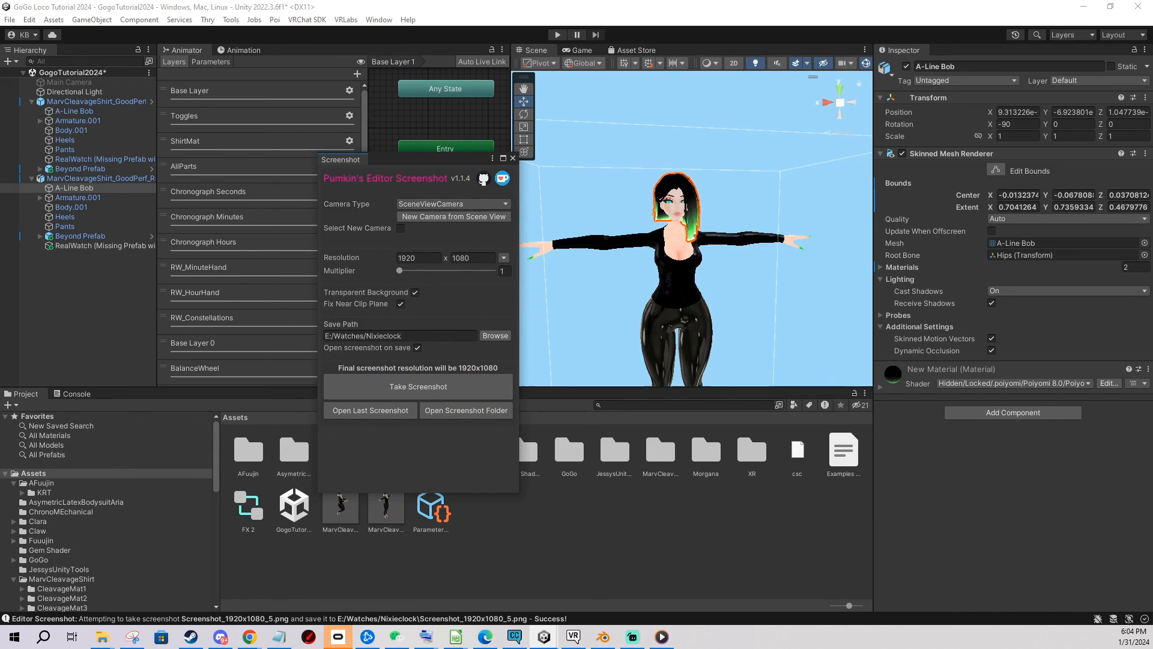
{"action": "mouse_move", "coordinate": [505, 287]}
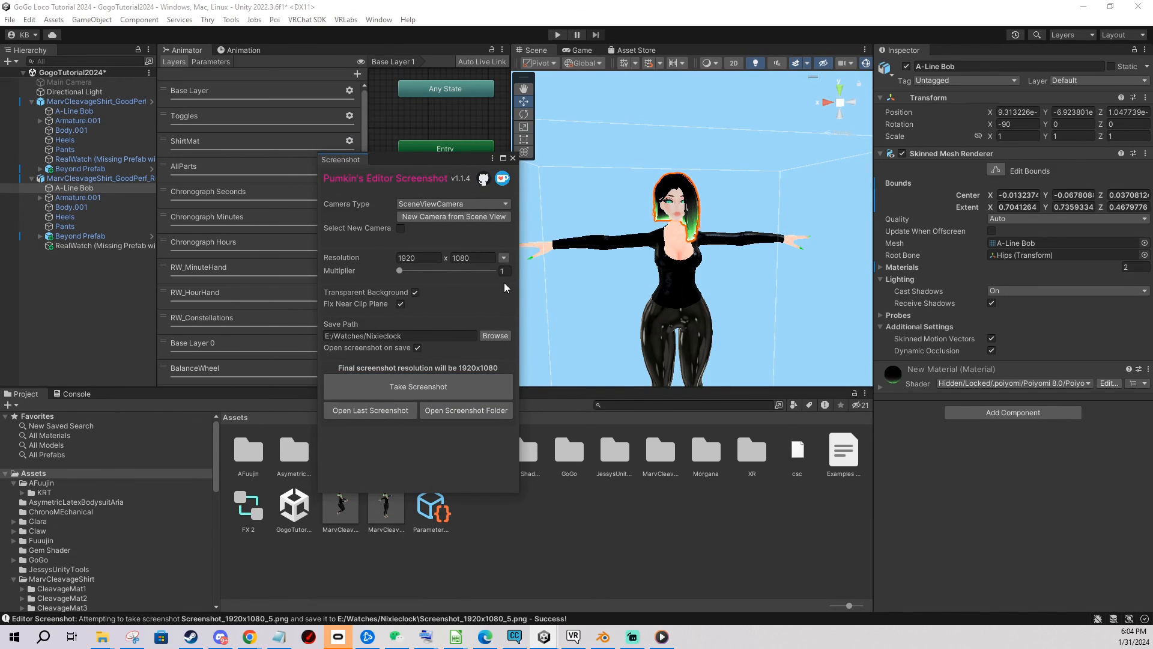